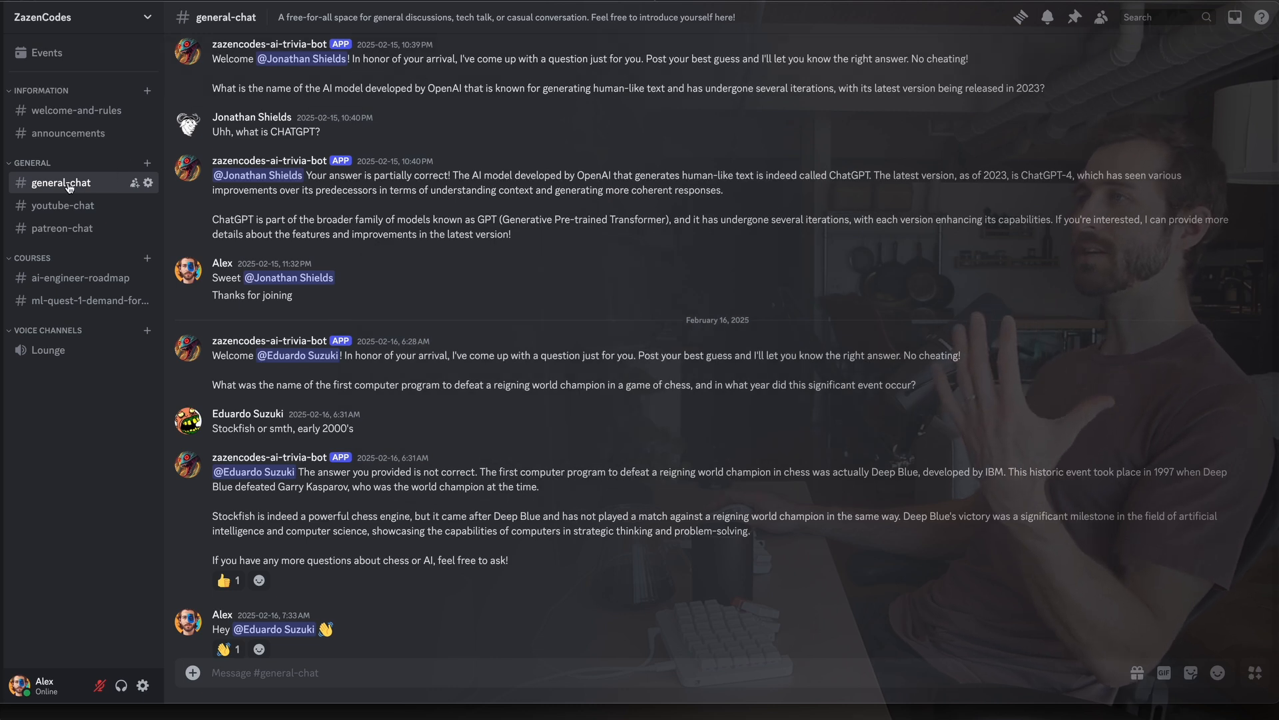
{"action": "mouse_move", "coordinate": [238, 44]}
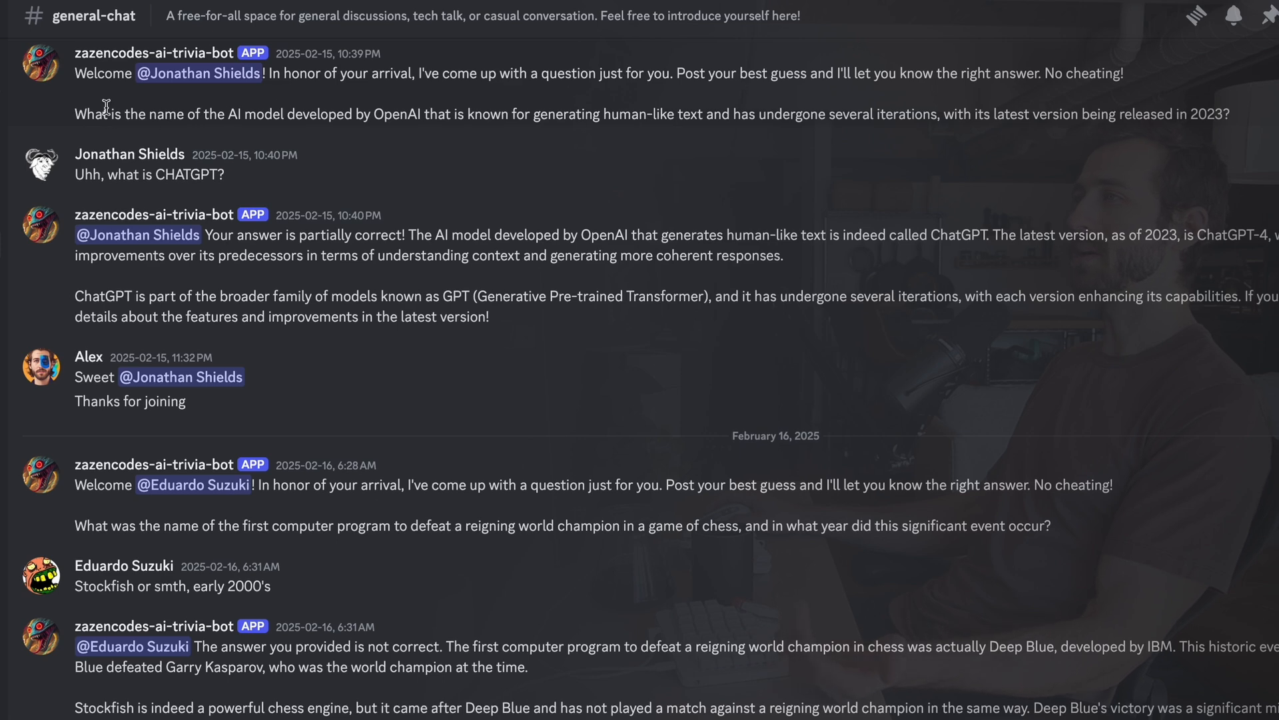
{"action": "mouse_move", "coordinate": [234, 110]}
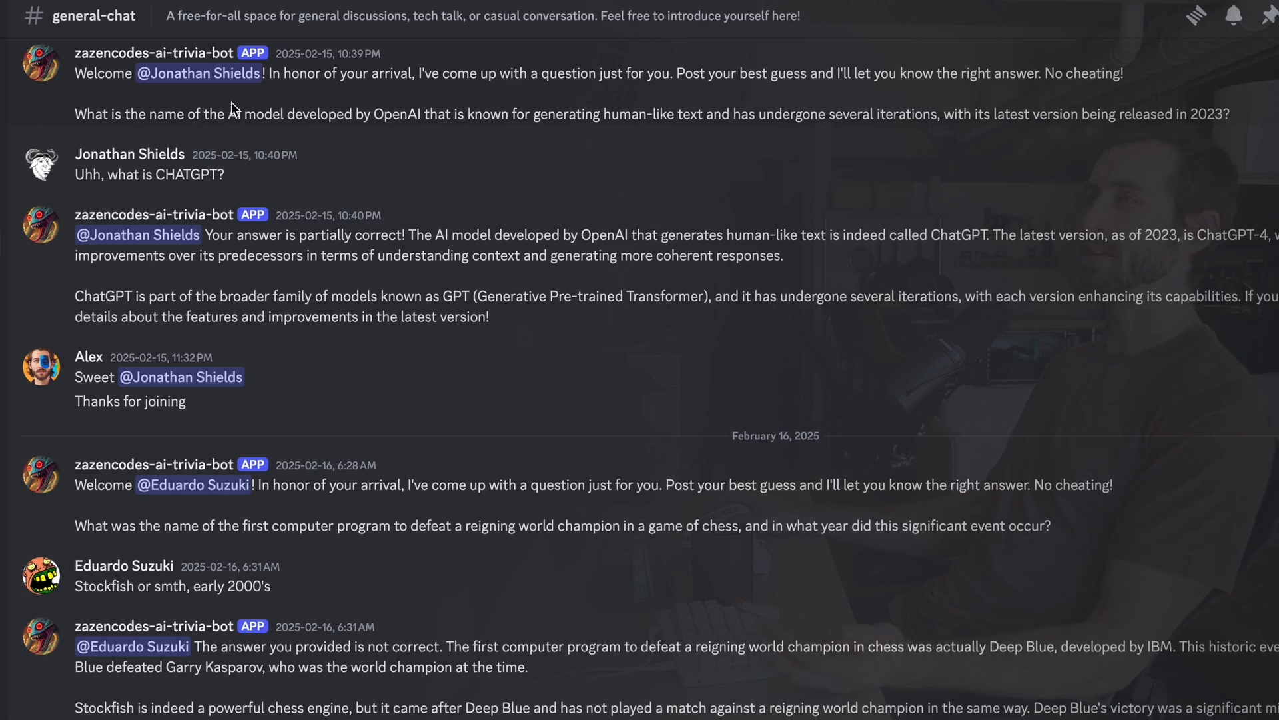
Step: Highlight 'Generative' in the bot's answer and scroll down through the messages
{"action": "left_click_drag", "start_coordinate": [250, 113], "coordinate": [424, 113]}
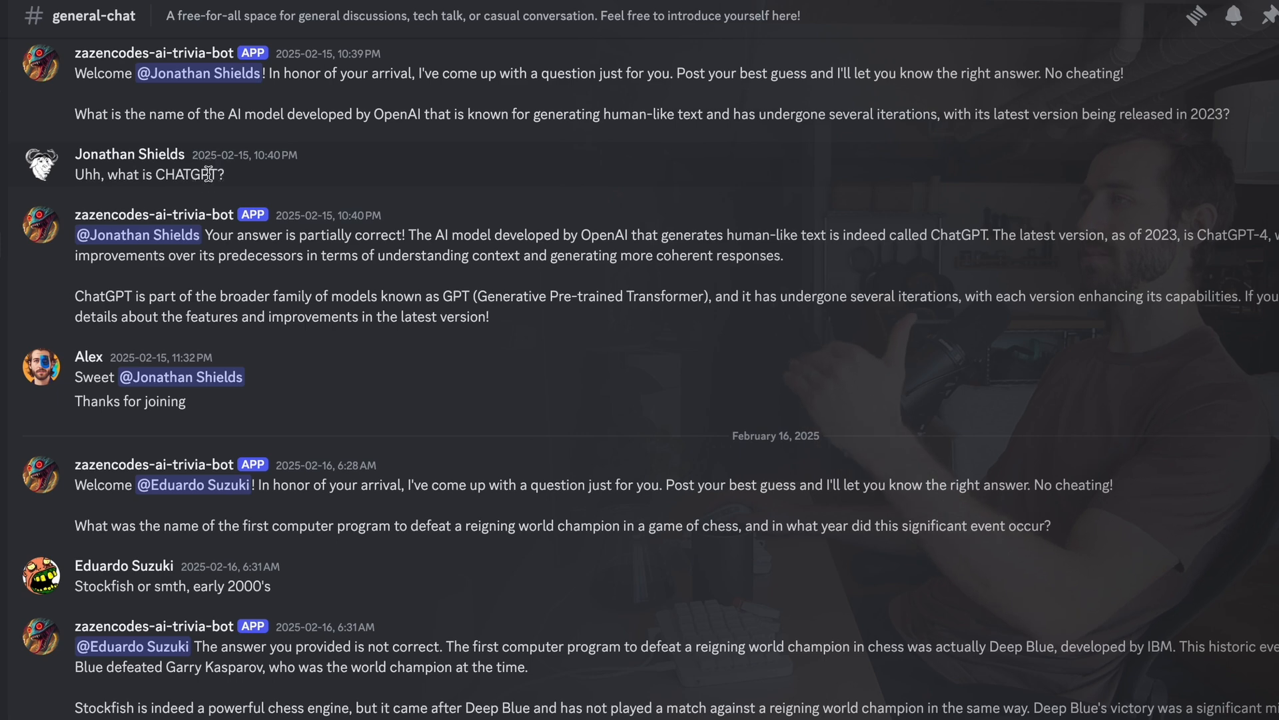
{"action": "double_click", "coordinate": [326, 235]}
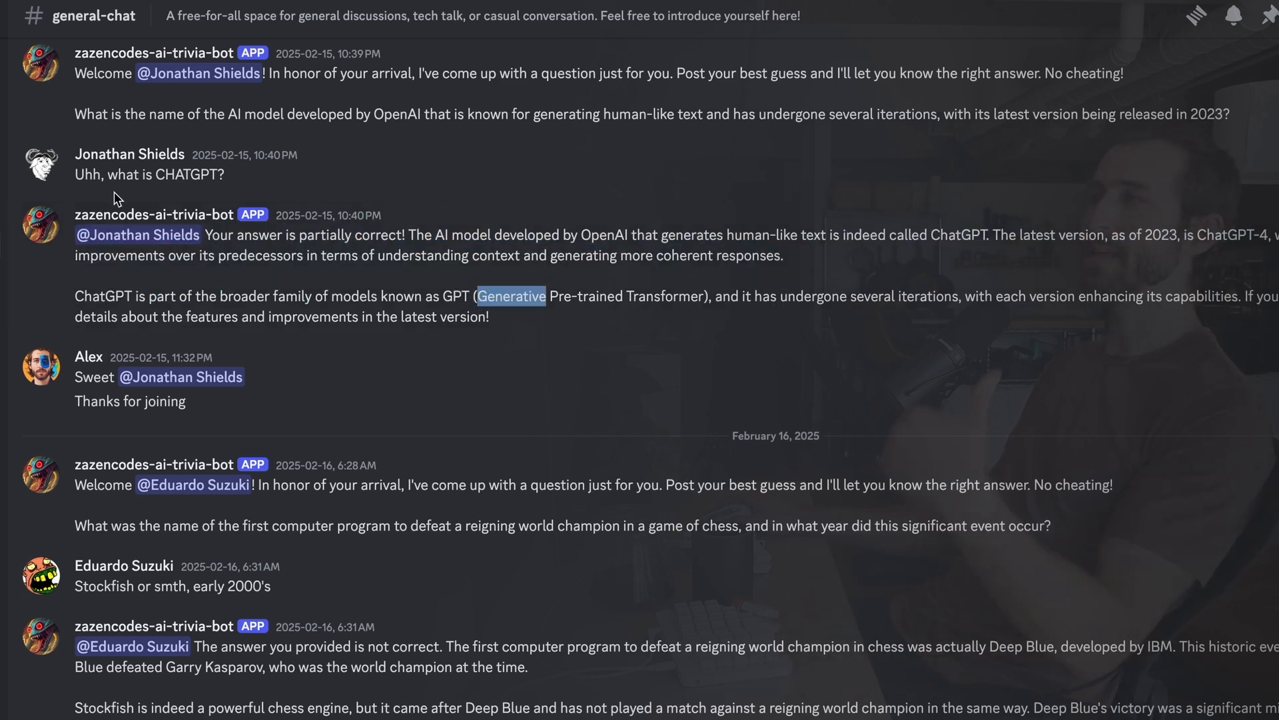
{"action": "mouse_move", "coordinate": [320, 189]}
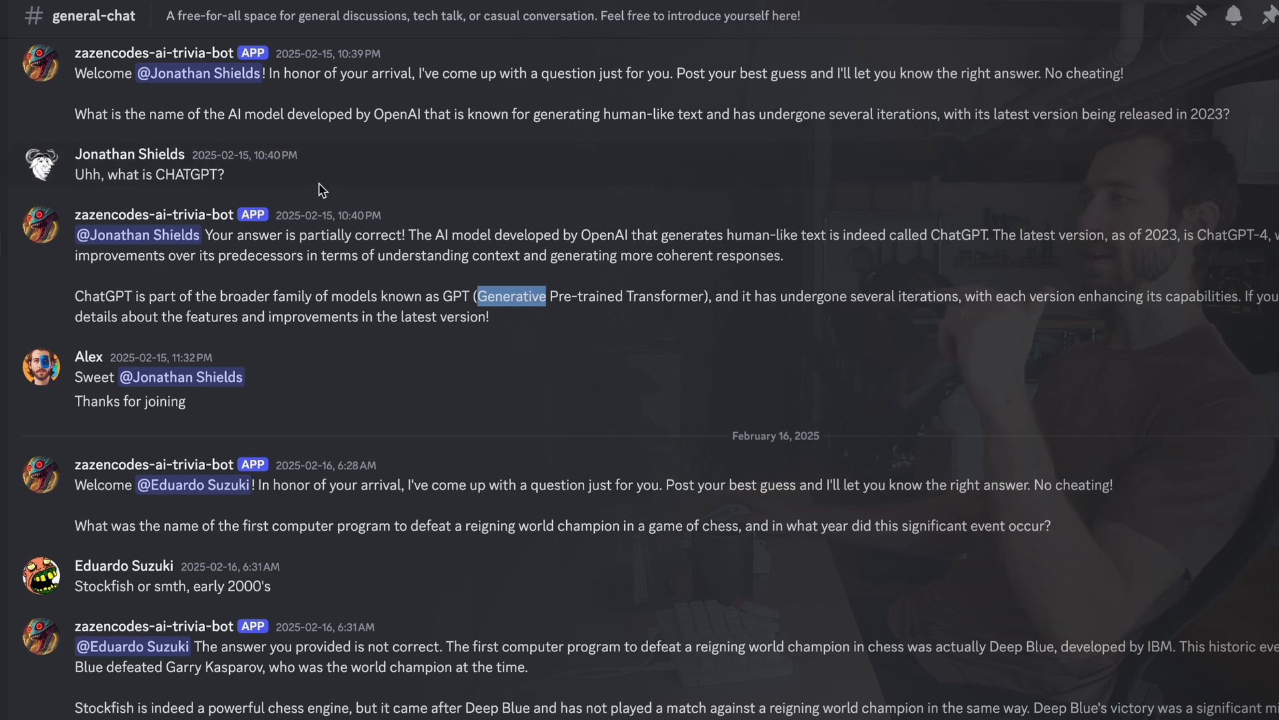
{"action": "scroll", "scroll_direction": "down", "scroll_amount": 3}
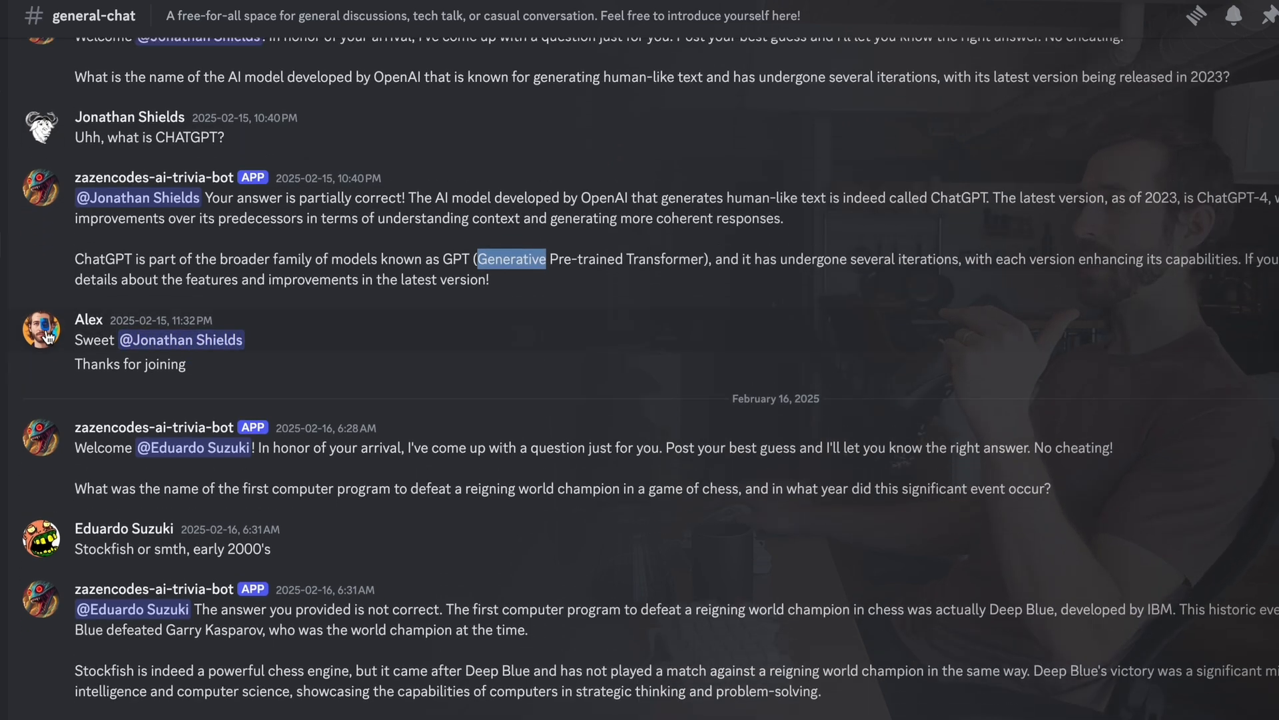
{"action": "scroll", "scroll_direction": "down", "scroll_amount": 3}
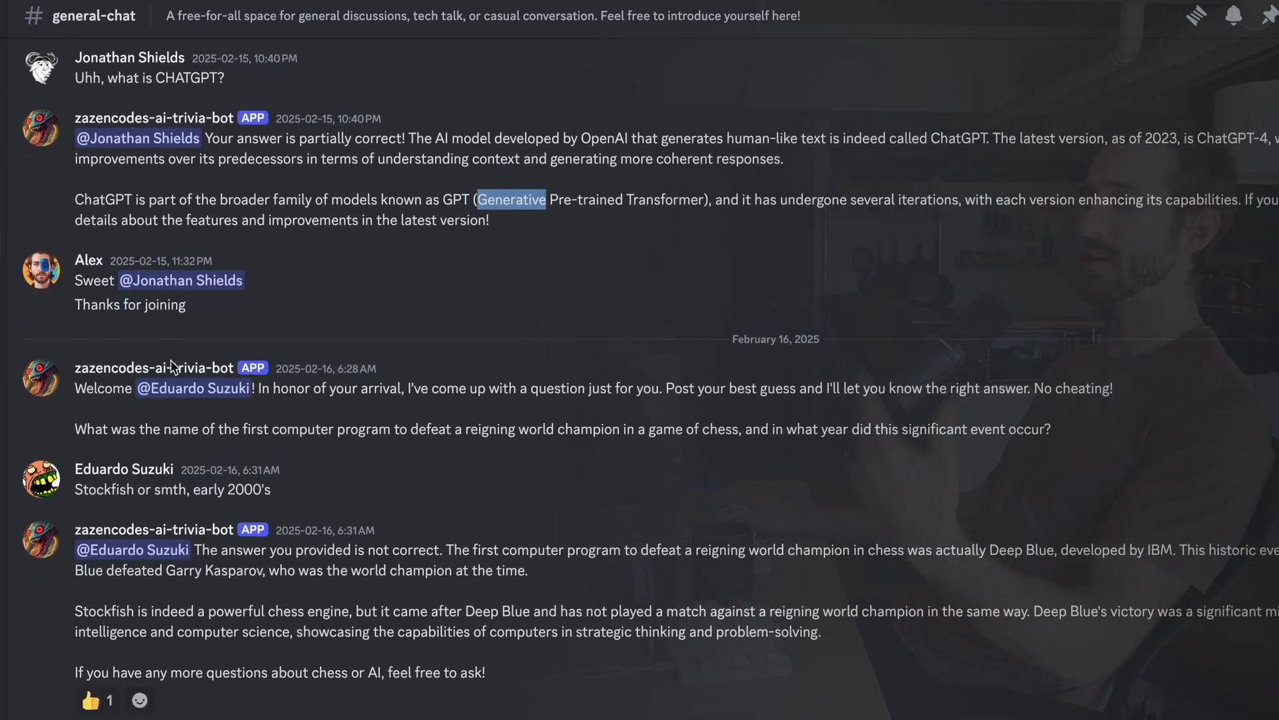
{"action": "scroll", "scroll_direction": "down", "scroll_amount": 3}
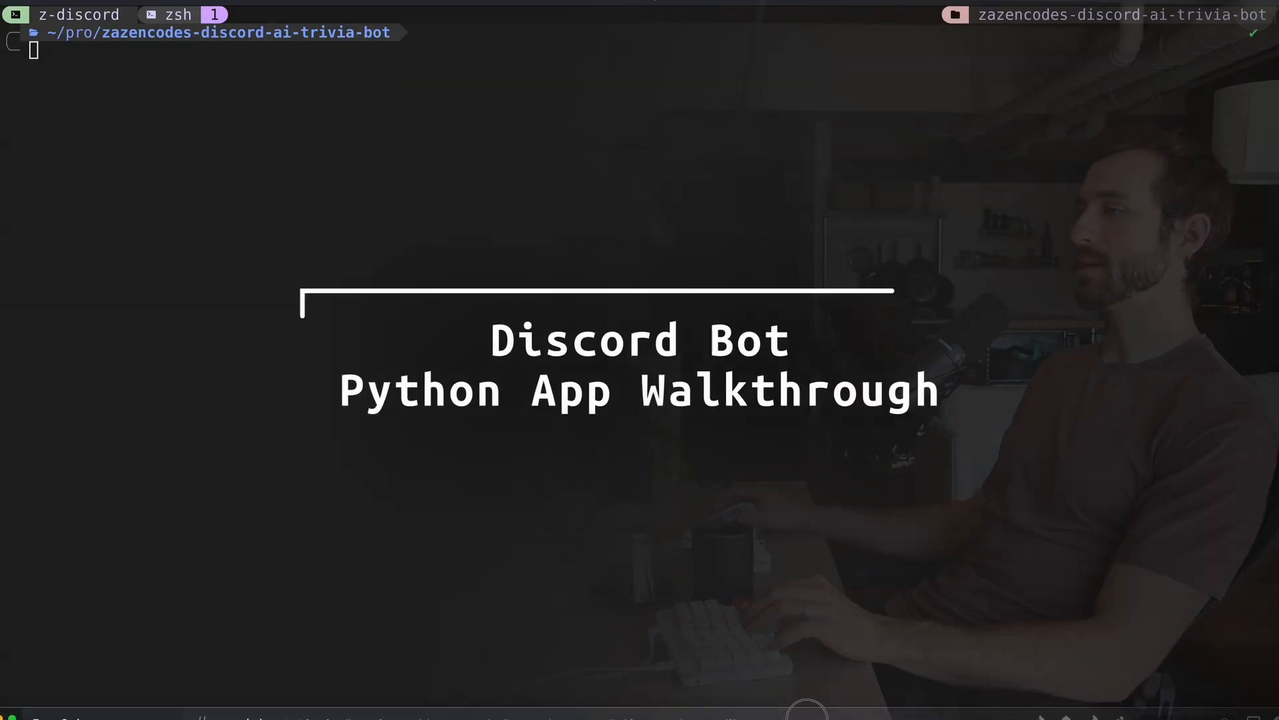
Step: List the project files and display the Dockerfile contents
{"action": "type", "text": "ls"}
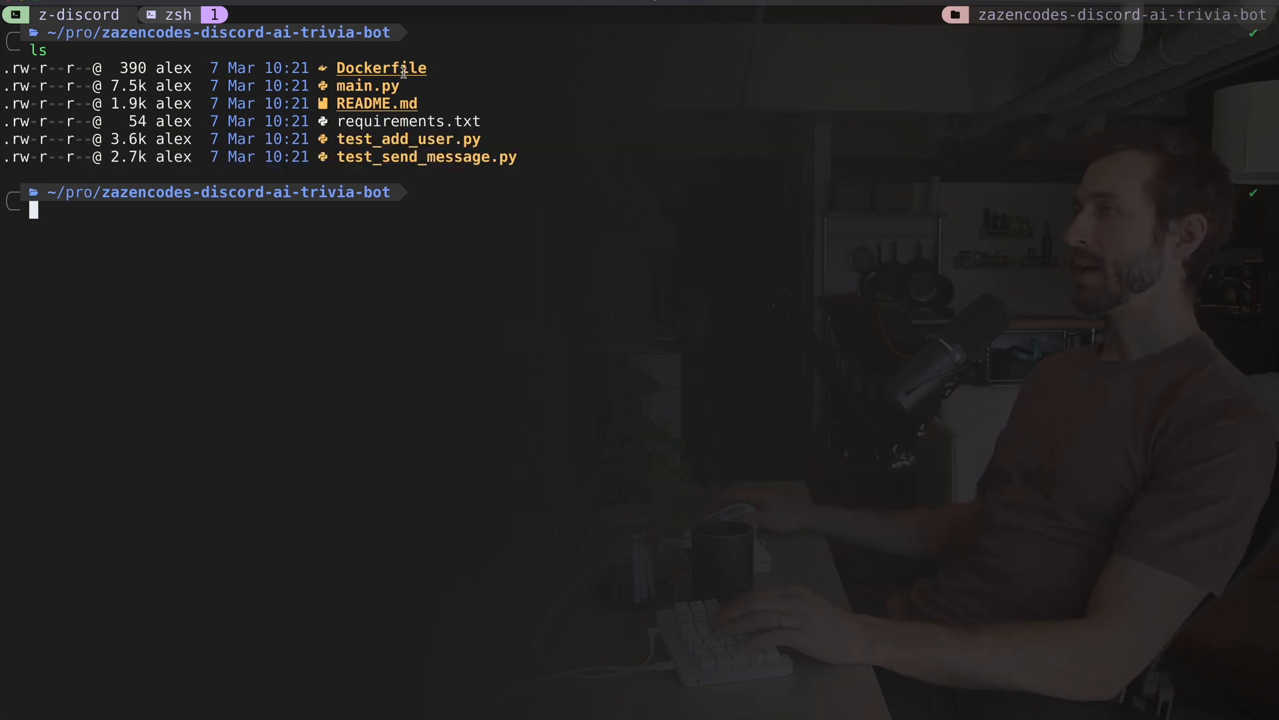
{"action": "type", "text": "cat Dockerfile"}
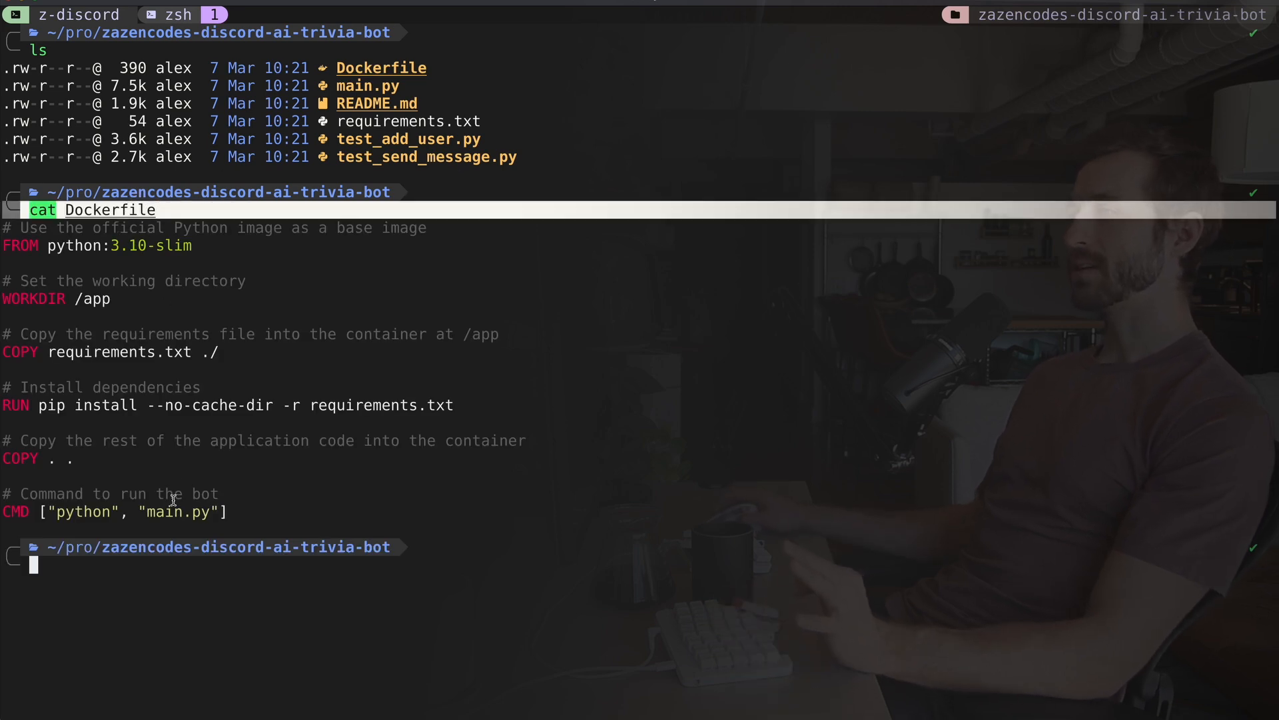
{"action": "left_click_drag", "start_coordinate": [58, 512], "coordinate": [208, 512]}
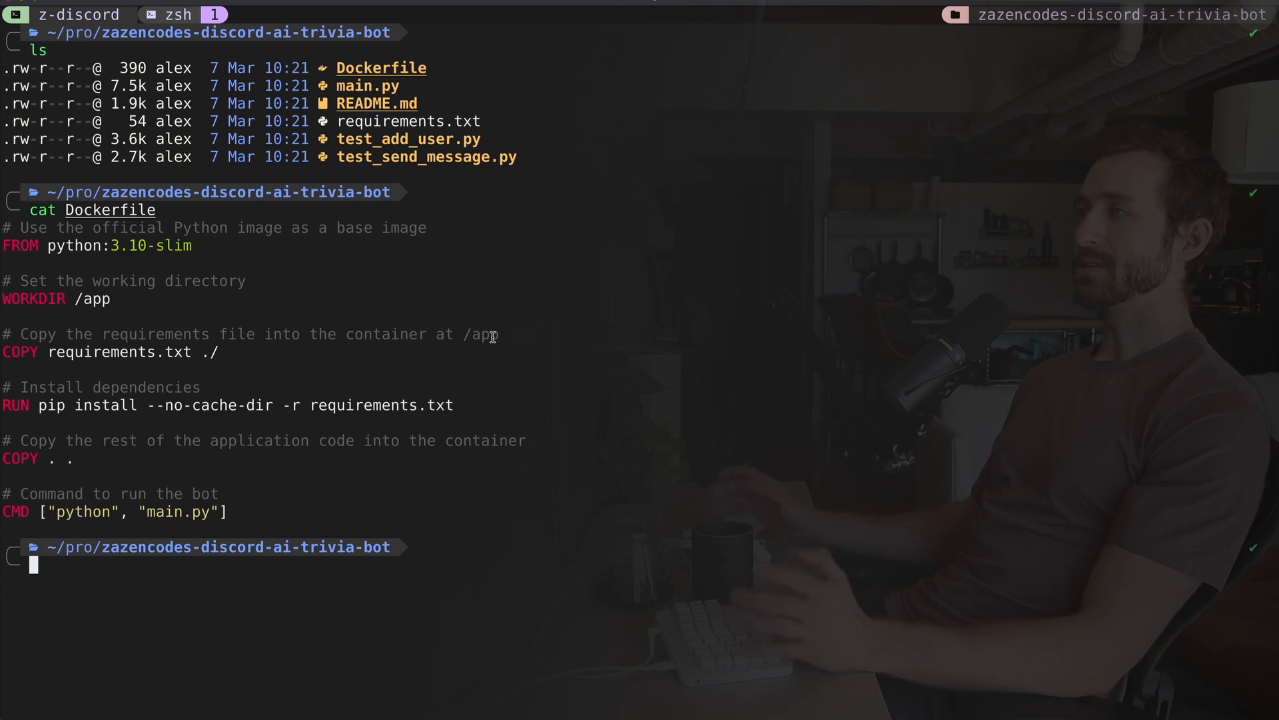
{"action": "type", "text": "vim"}
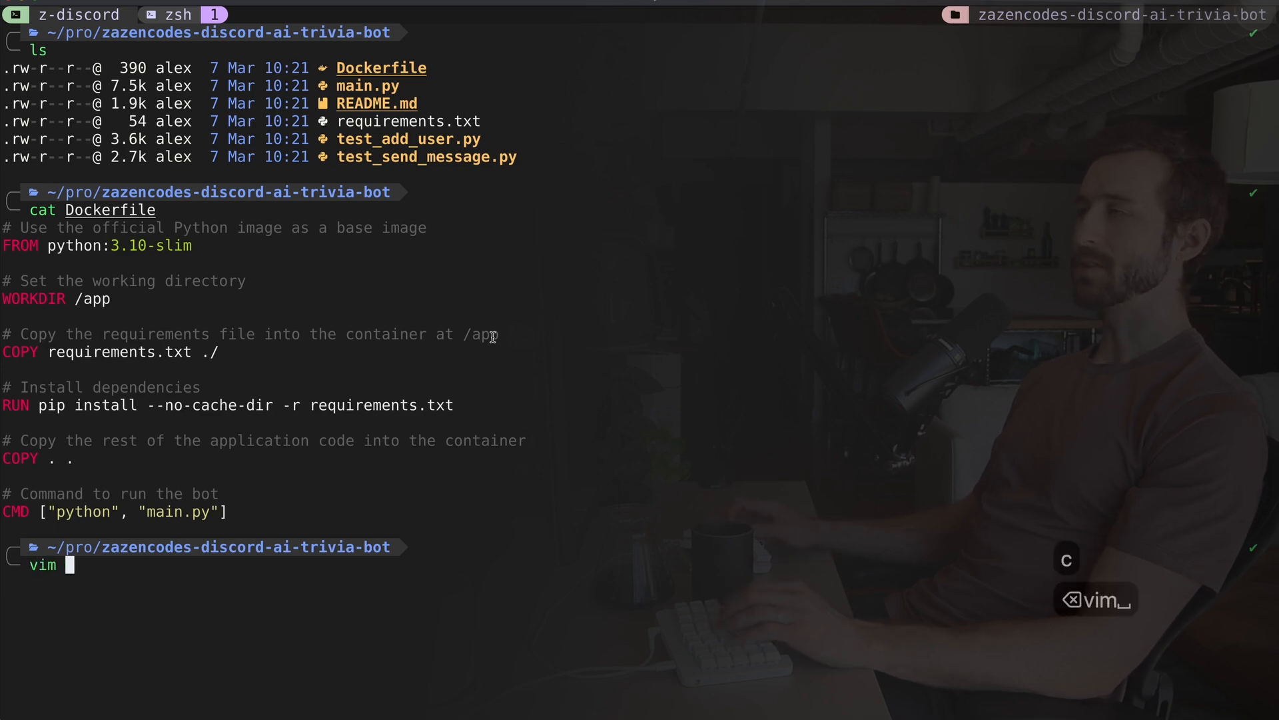
Step: Open main.py via a 'main' file search and move down to the OpenAI and Discord client lines
{"action": "key", "text": "Enter"}
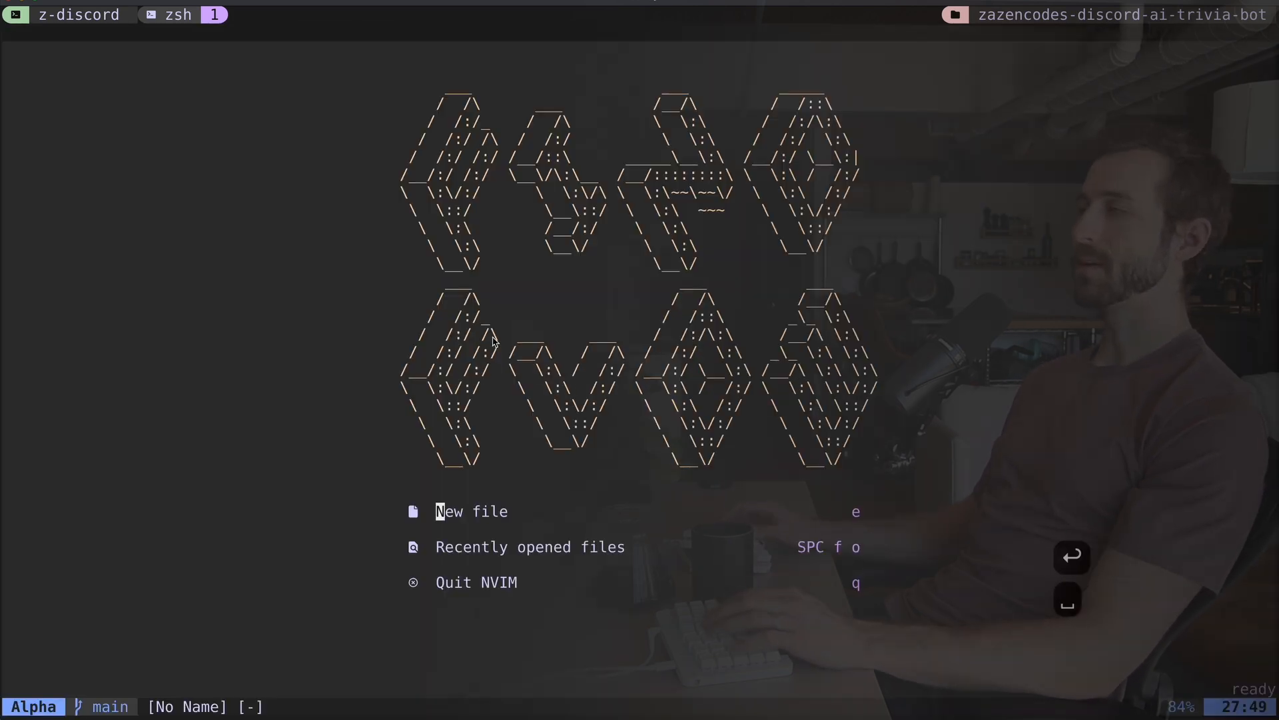
{"action": "type", "text": "main"}
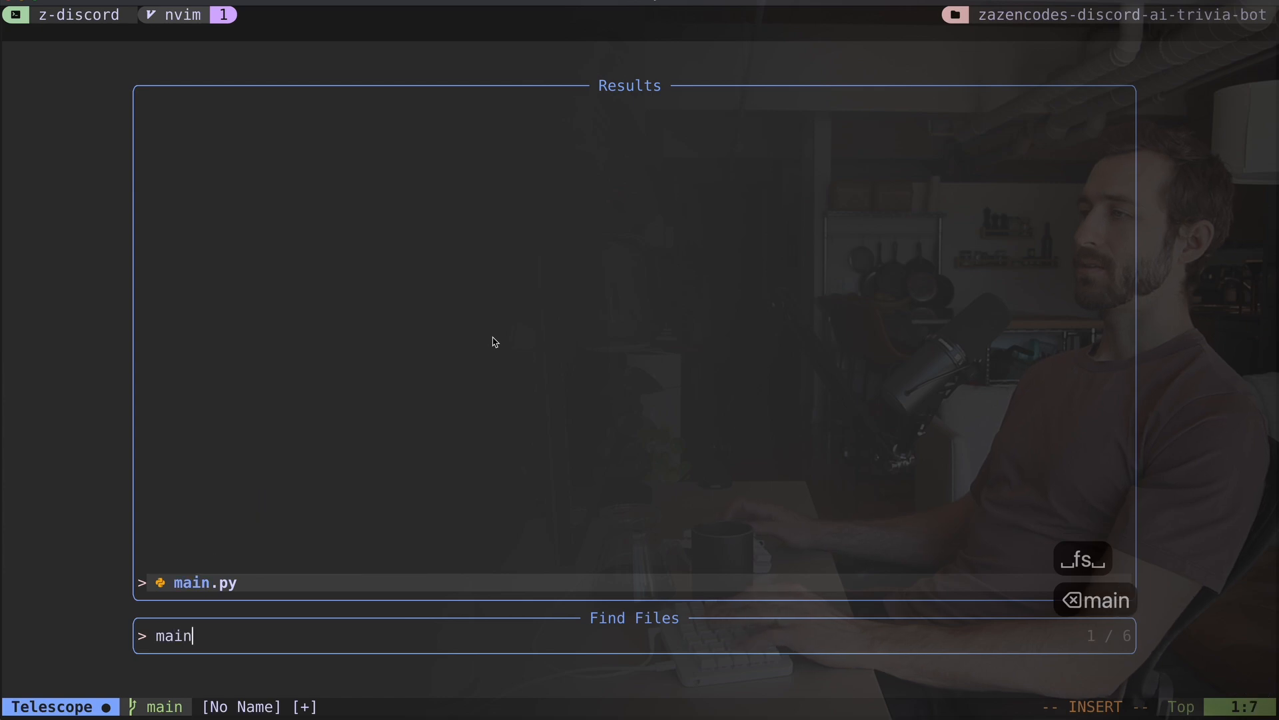
{"action": "key", "text": "Enter"}
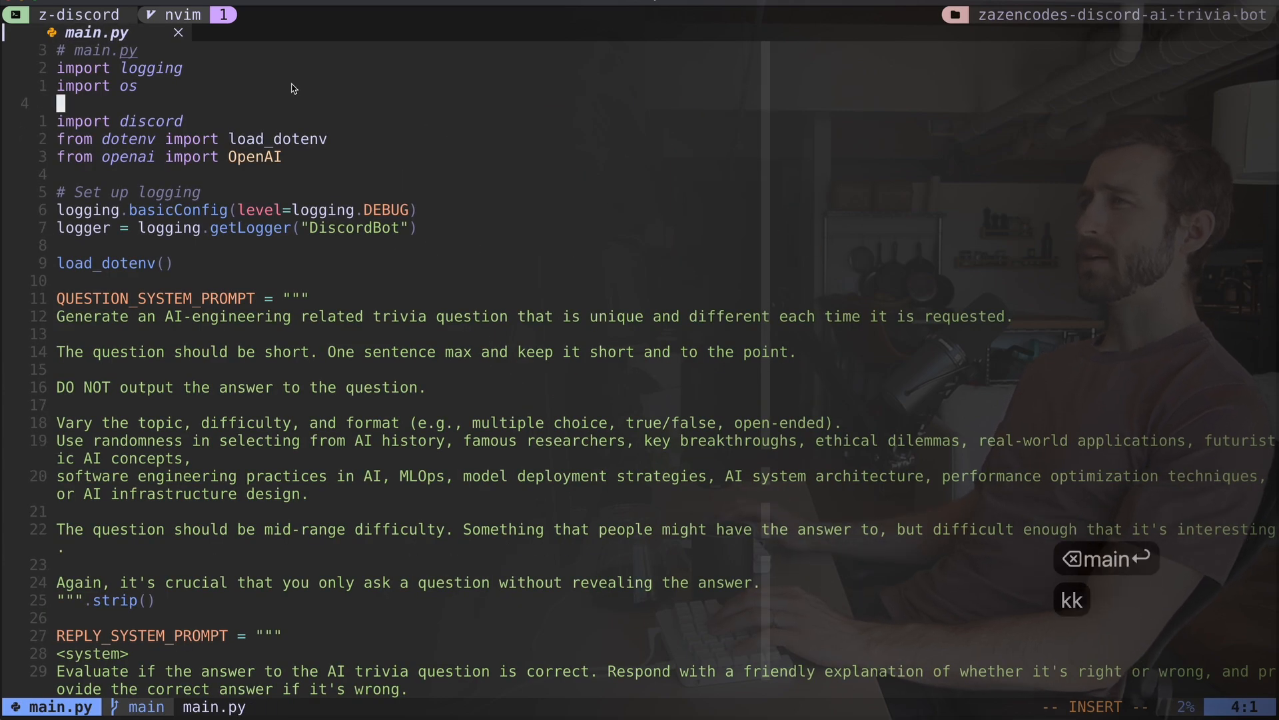
{"action": "key", "text": "j"}
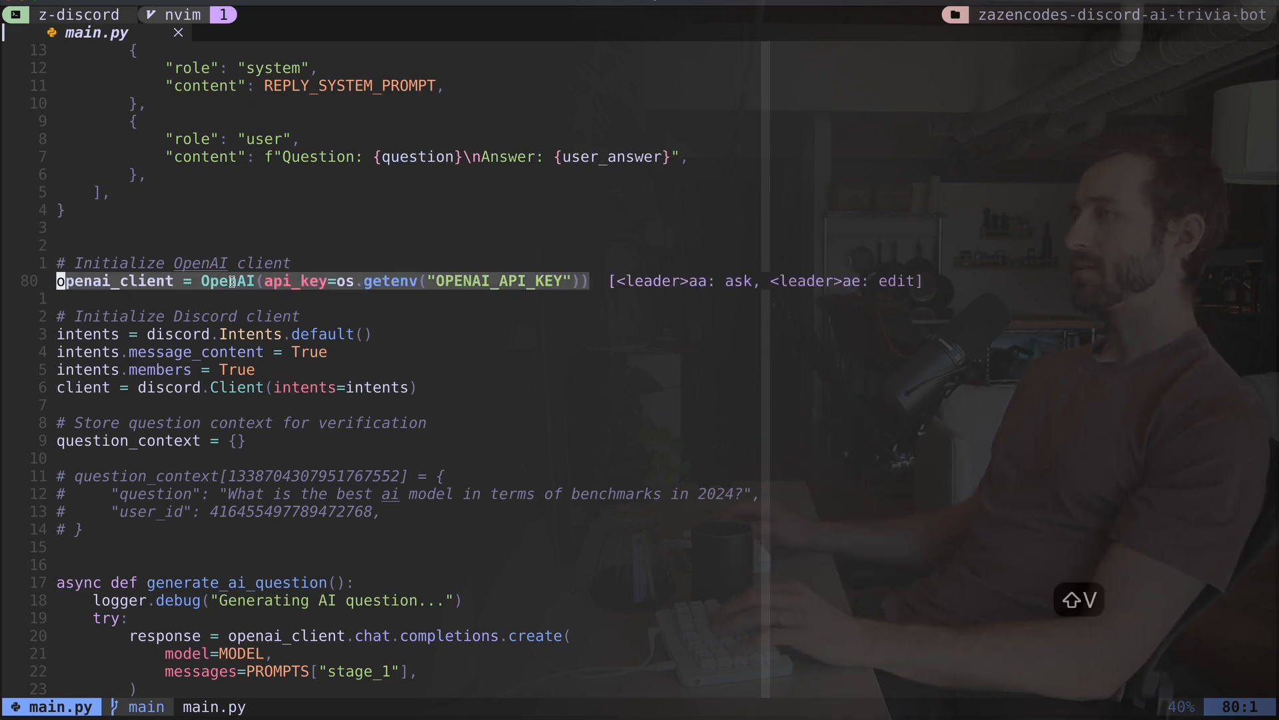
{"action": "key", "text": "v"}
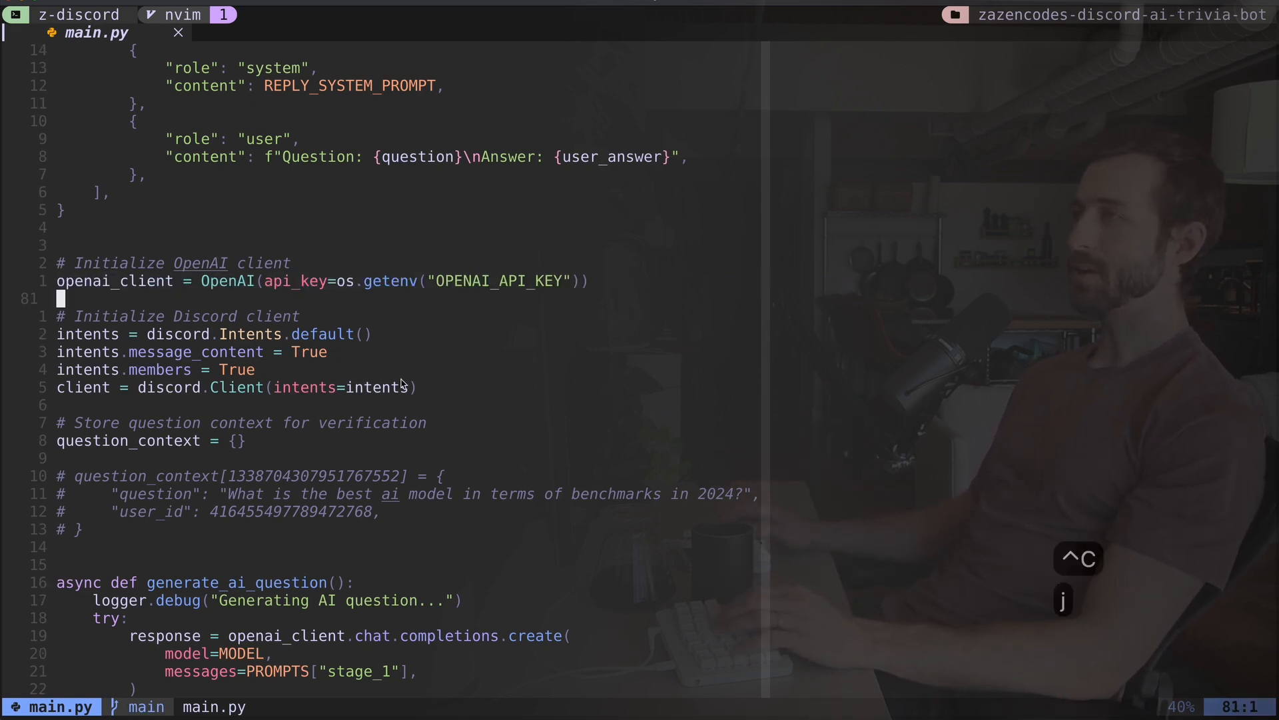
{"action": "key", "text": "V"}
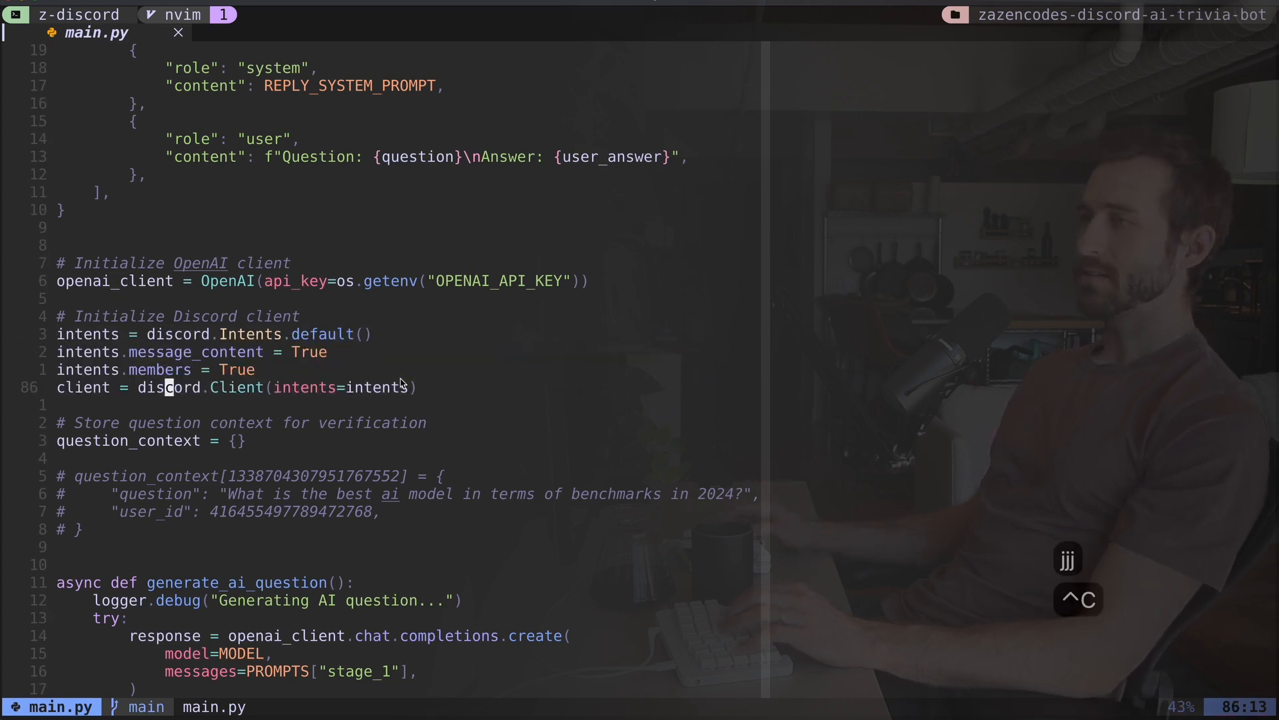
{"action": "key", "text": "V"}
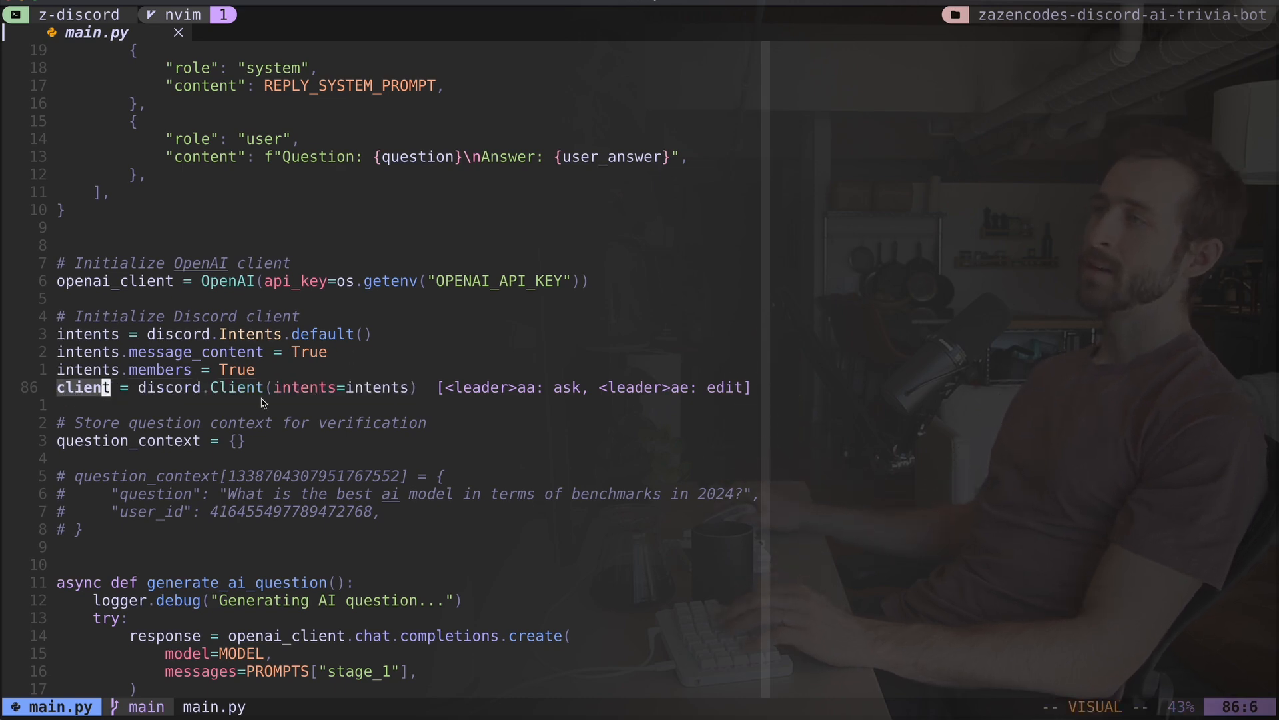
{"action": "mouse_move", "coordinate": [431, 209]}
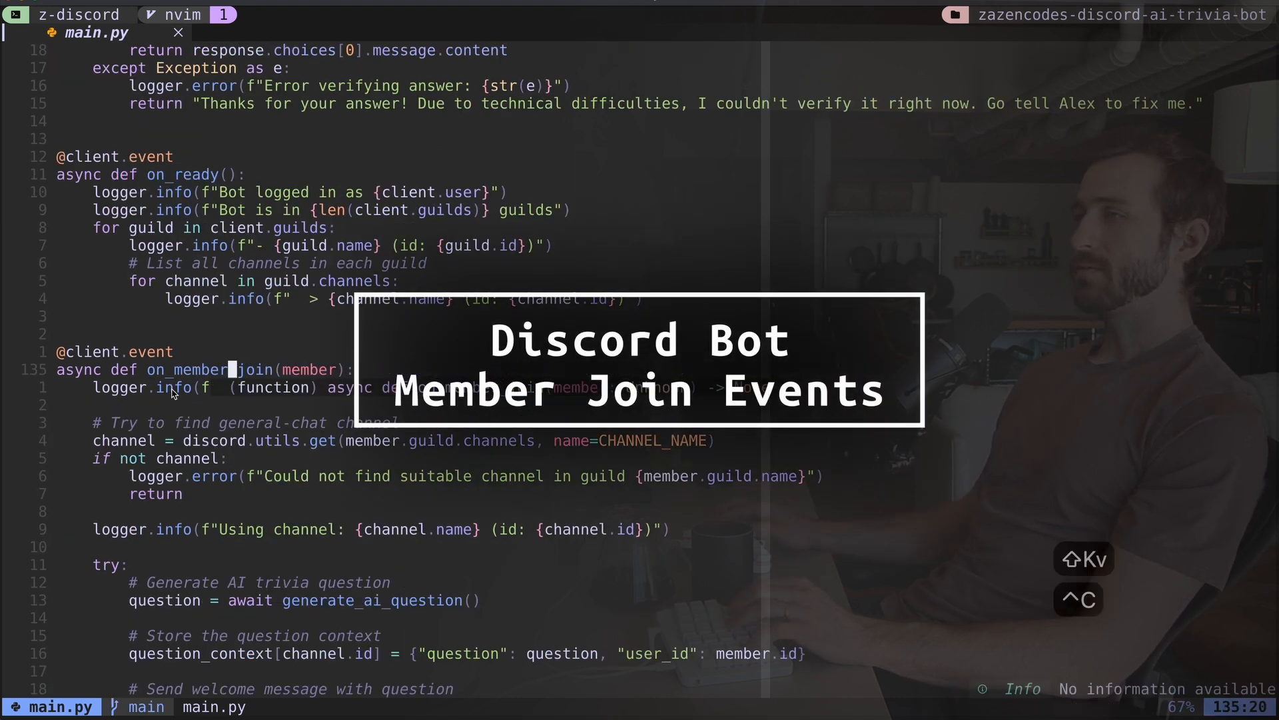
{"action": "key", "text": "V"}
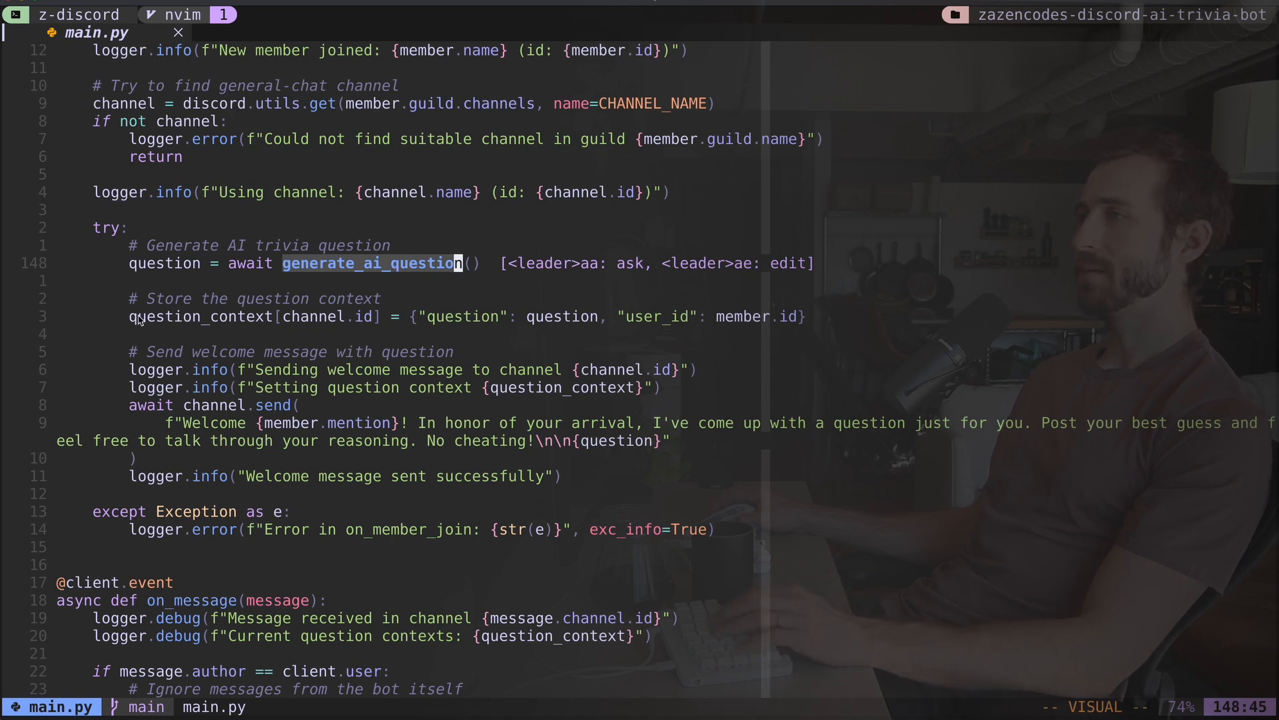
{"action": "mouse_move", "coordinate": [166, 257]}
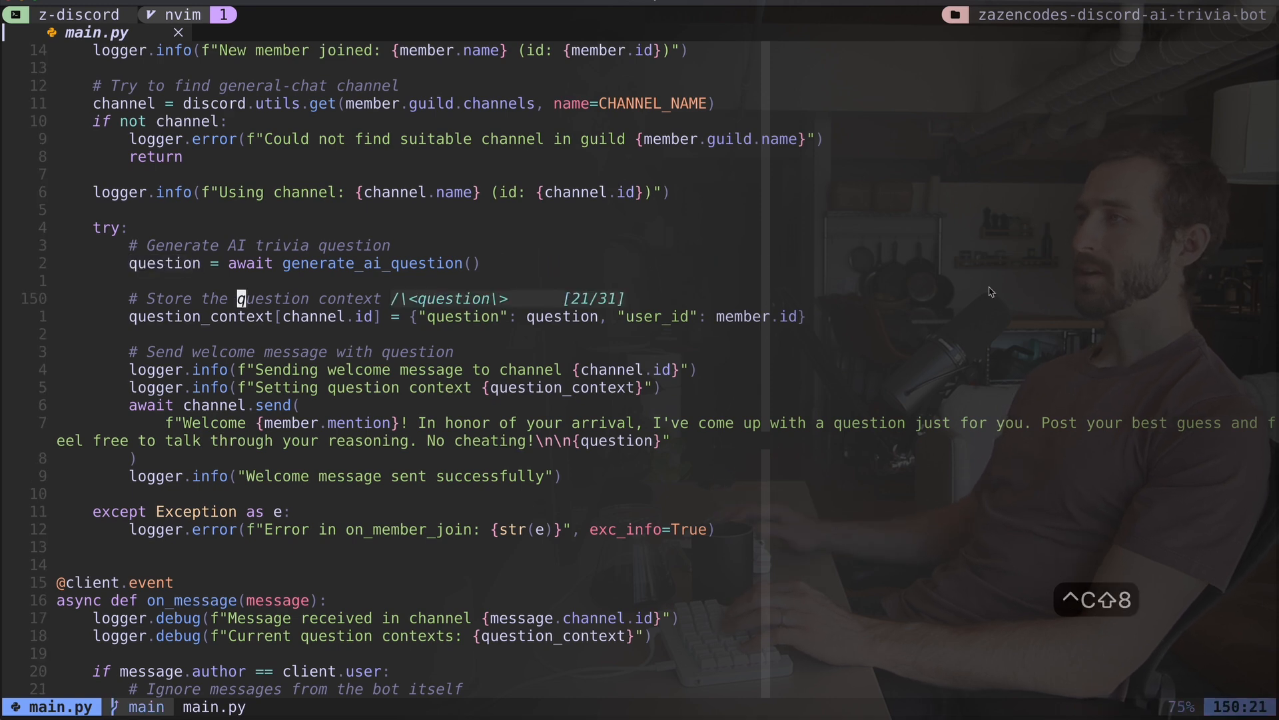
{"action": "key", "text": "V"}
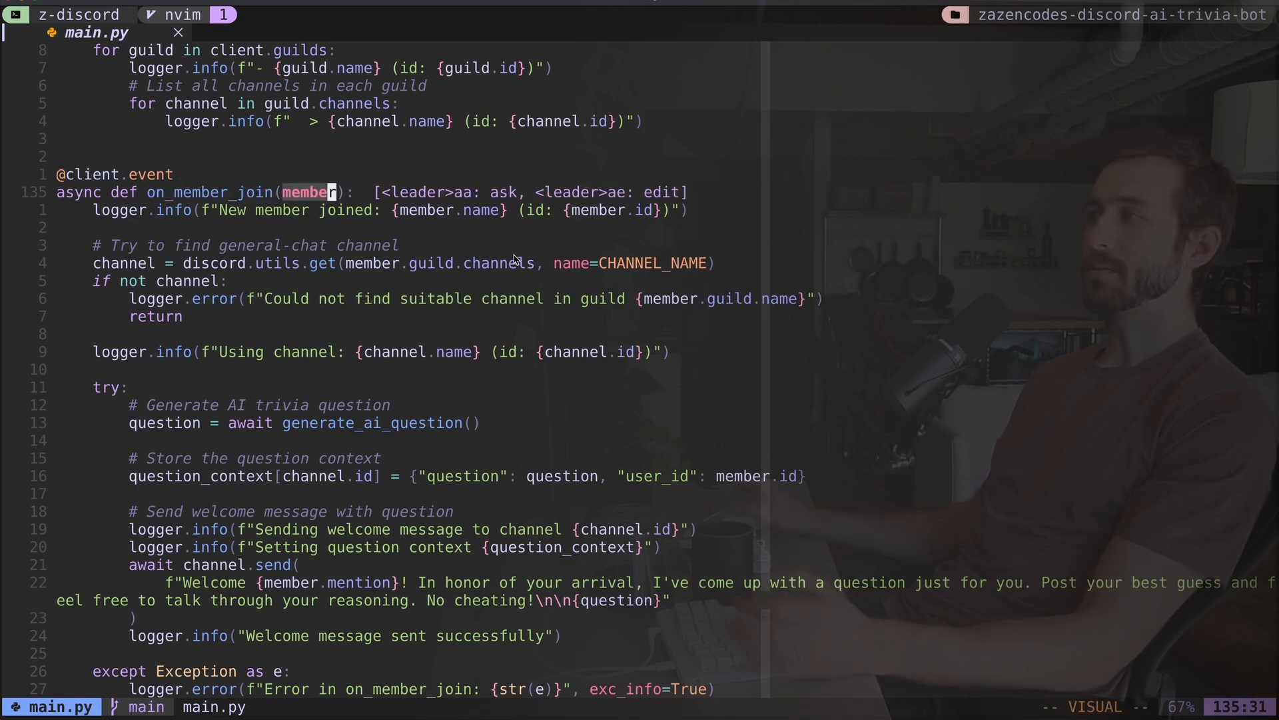
{"action": "key", "text": "V"}
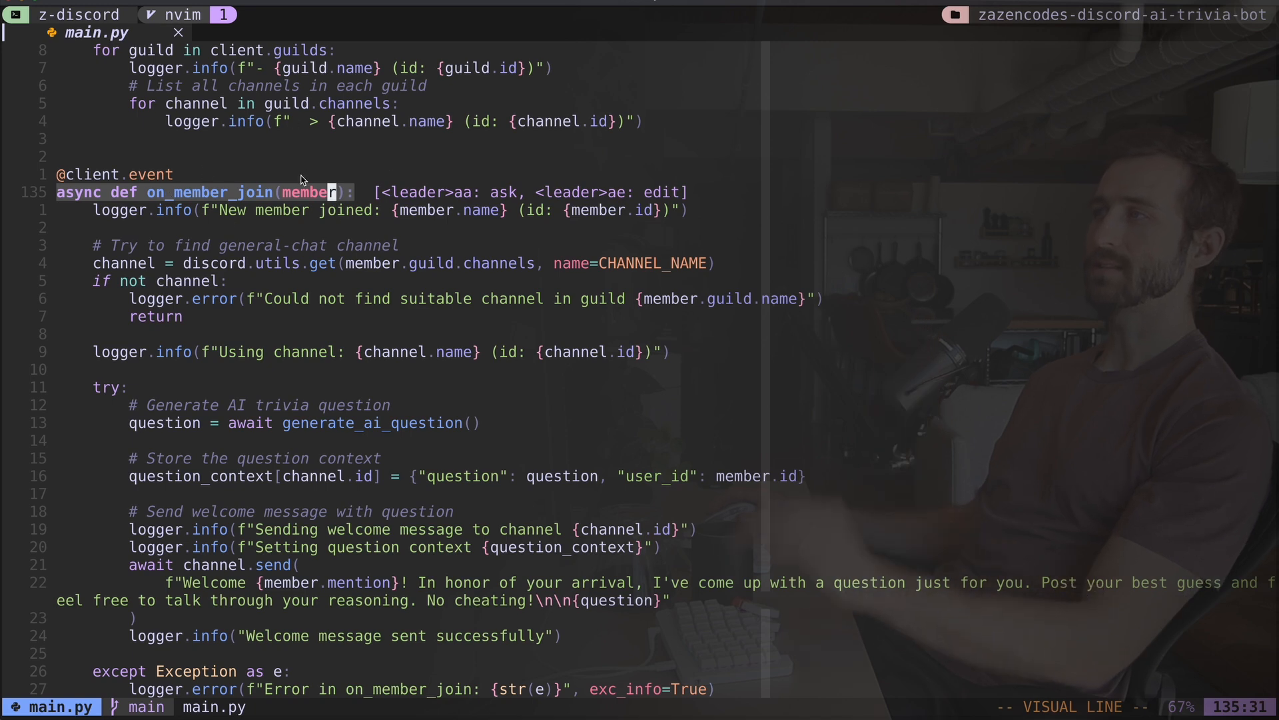
{"action": "key", "text": "Escape"}
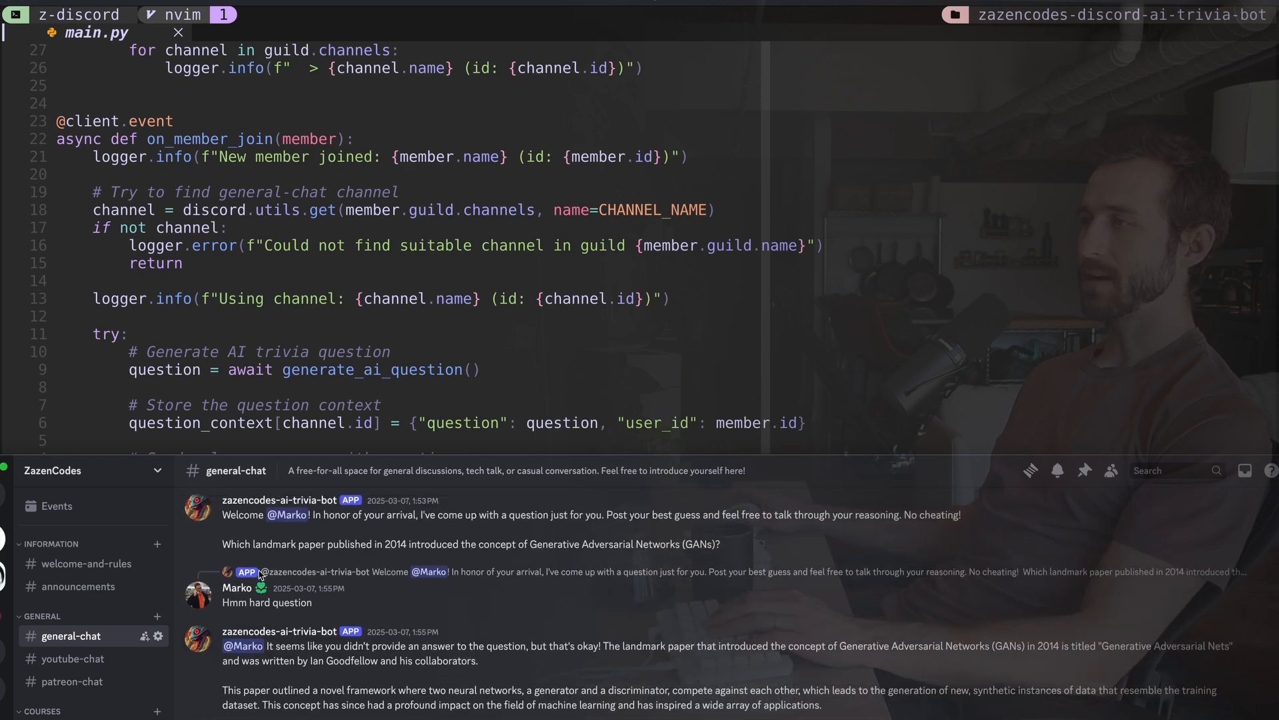
{"action": "mouse_move", "coordinate": [284, 524]}
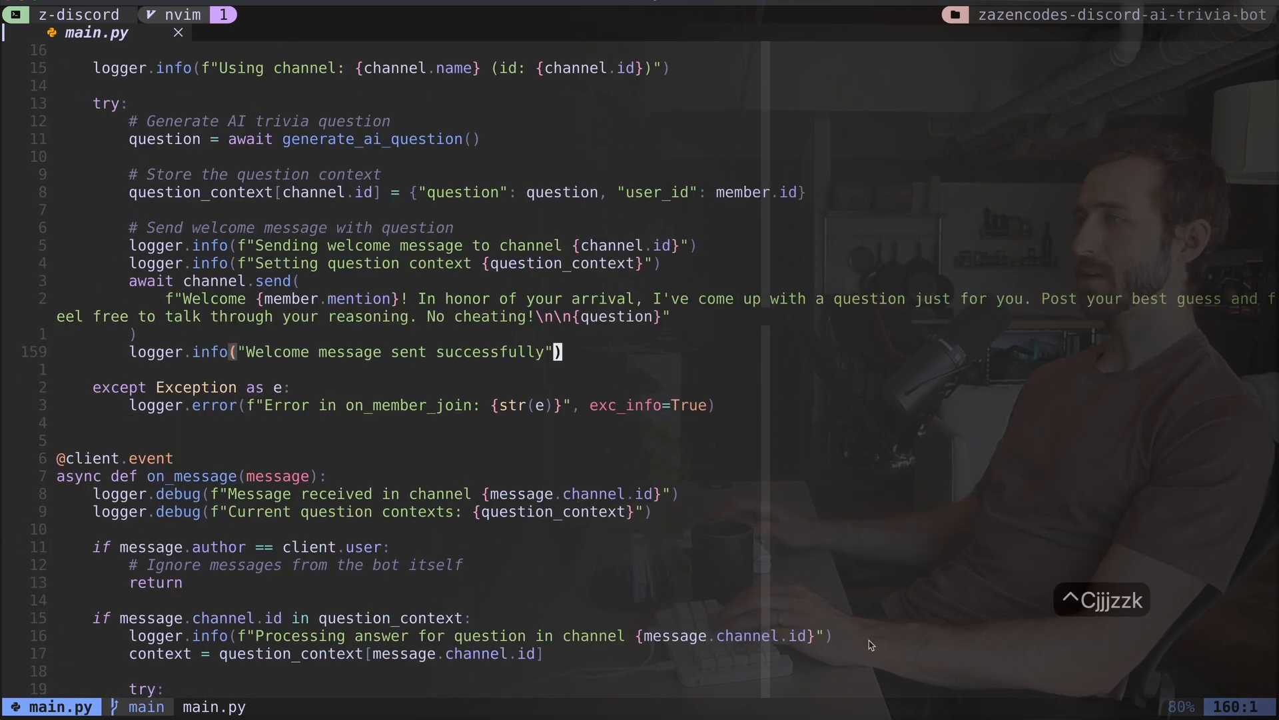
Step: Move down to the on_message handler in main.py
{"action": "key", "text": "V"}
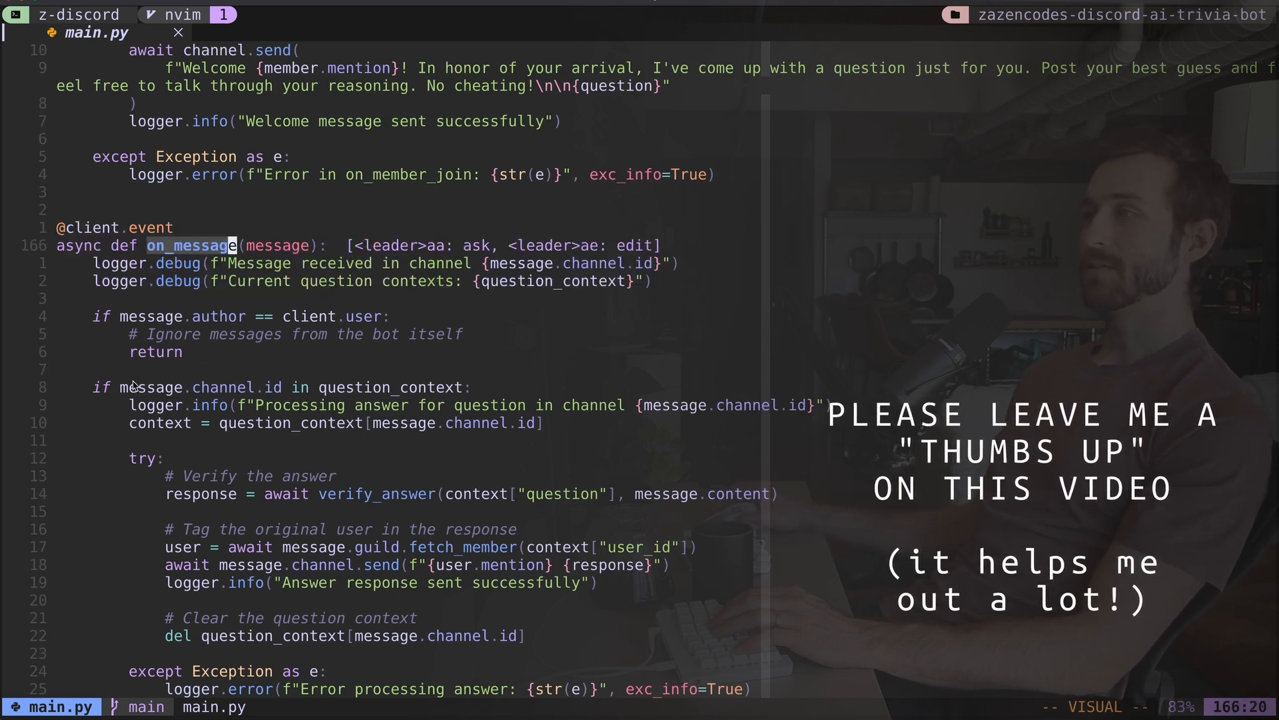
{"action": "mouse_move", "coordinate": [250, 371]}
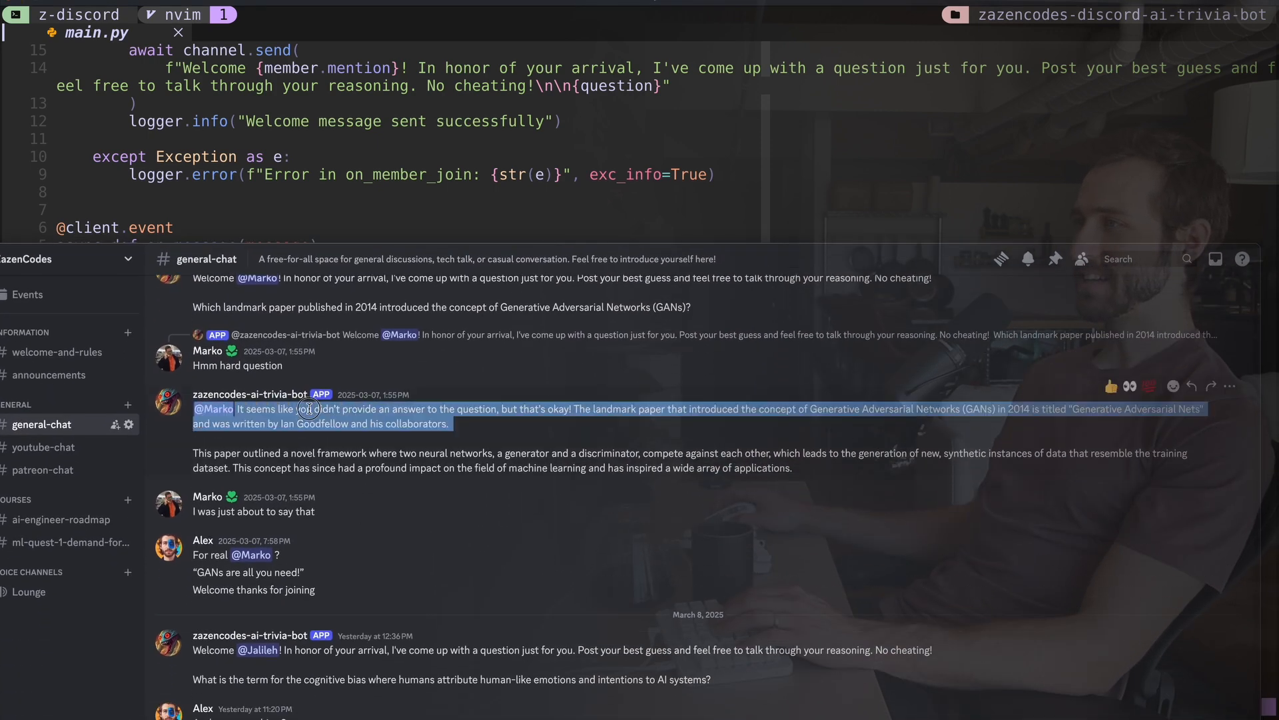
Step: Select the bot's reply about the 2014 GAN paper in #general-chat
{"action": "left_click_drag", "start_coordinate": [310, 407], "coordinate": [791, 468]}
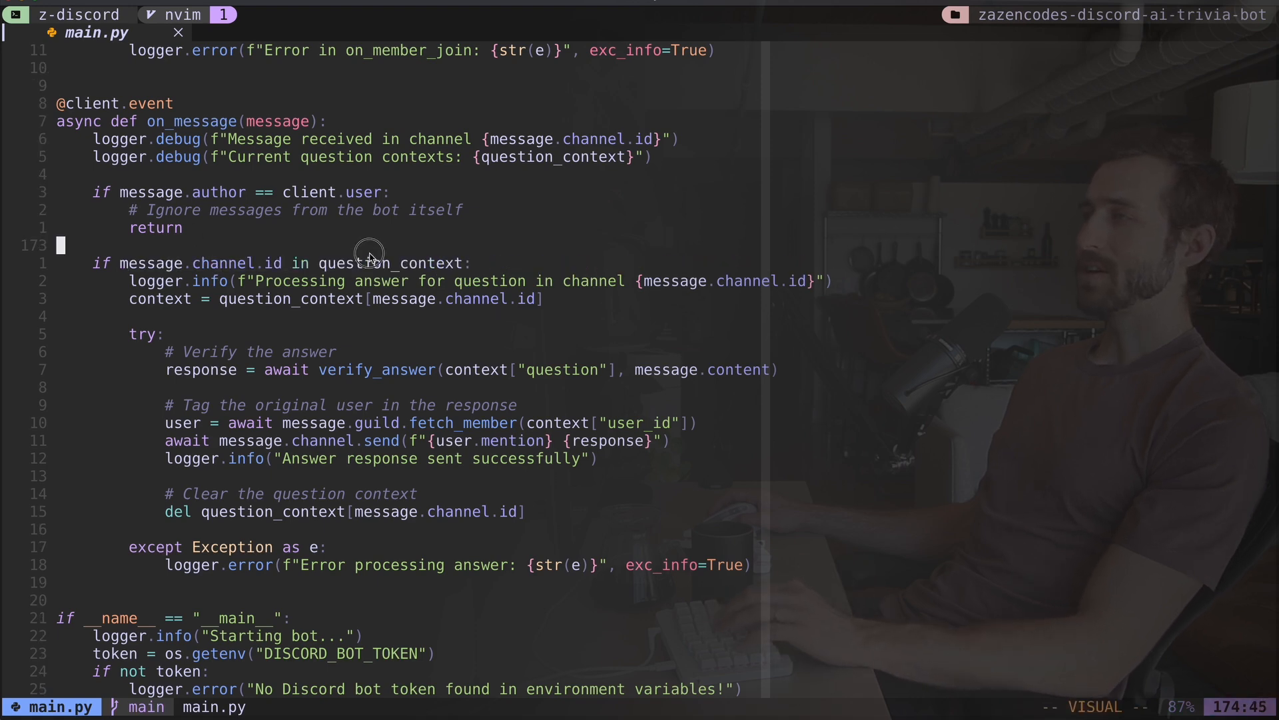
{"action": "type", "text": "/question_context"}
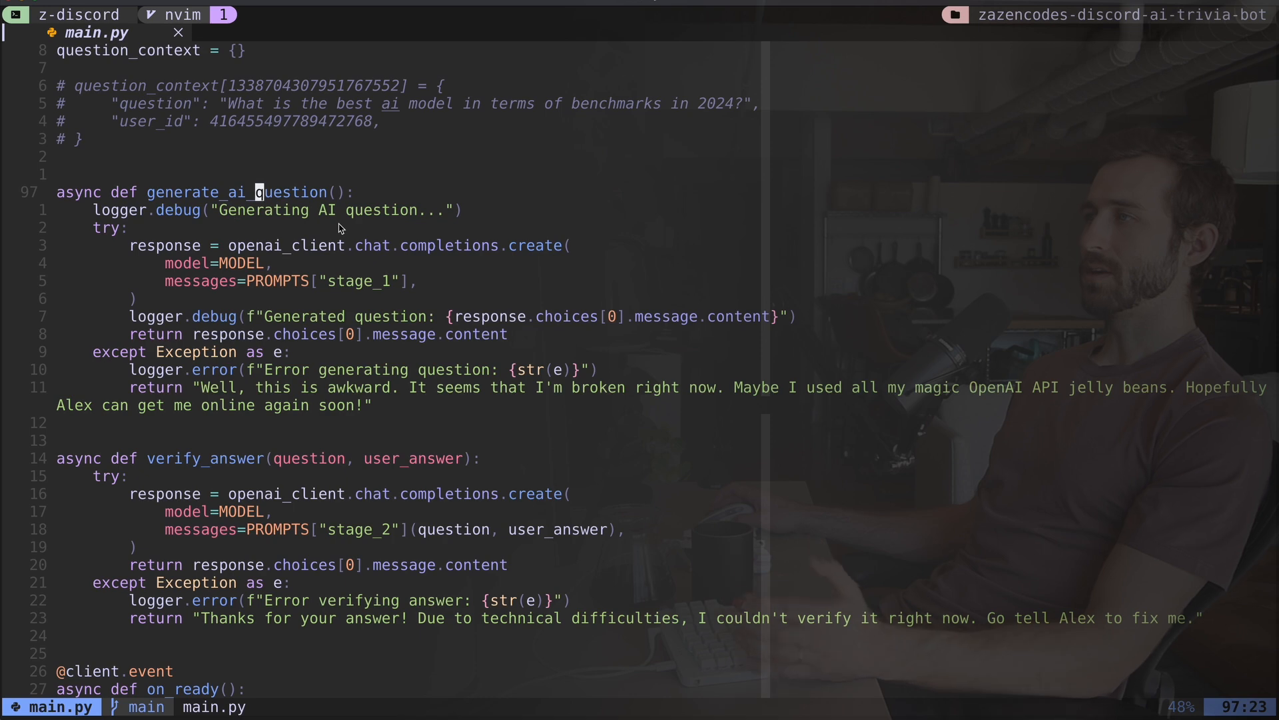
{"action": "mouse_move", "coordinate": [152, 171]}
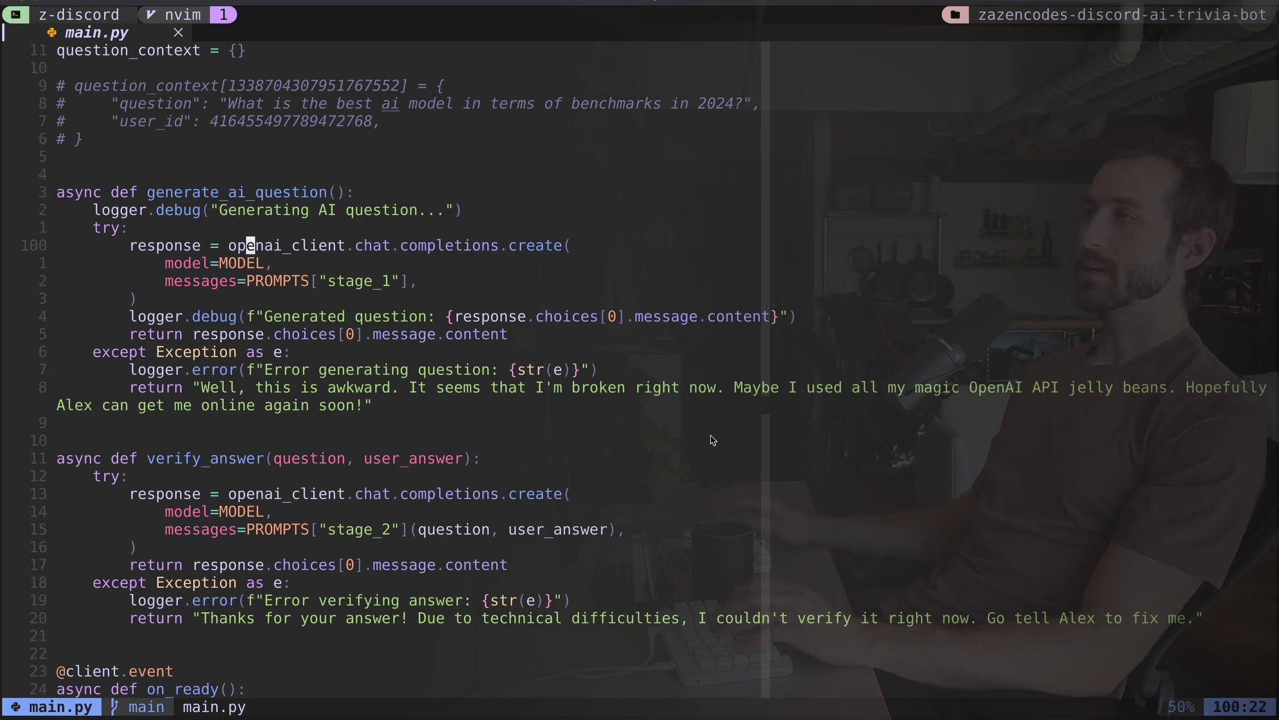
{"action": "key", "text": "V"}
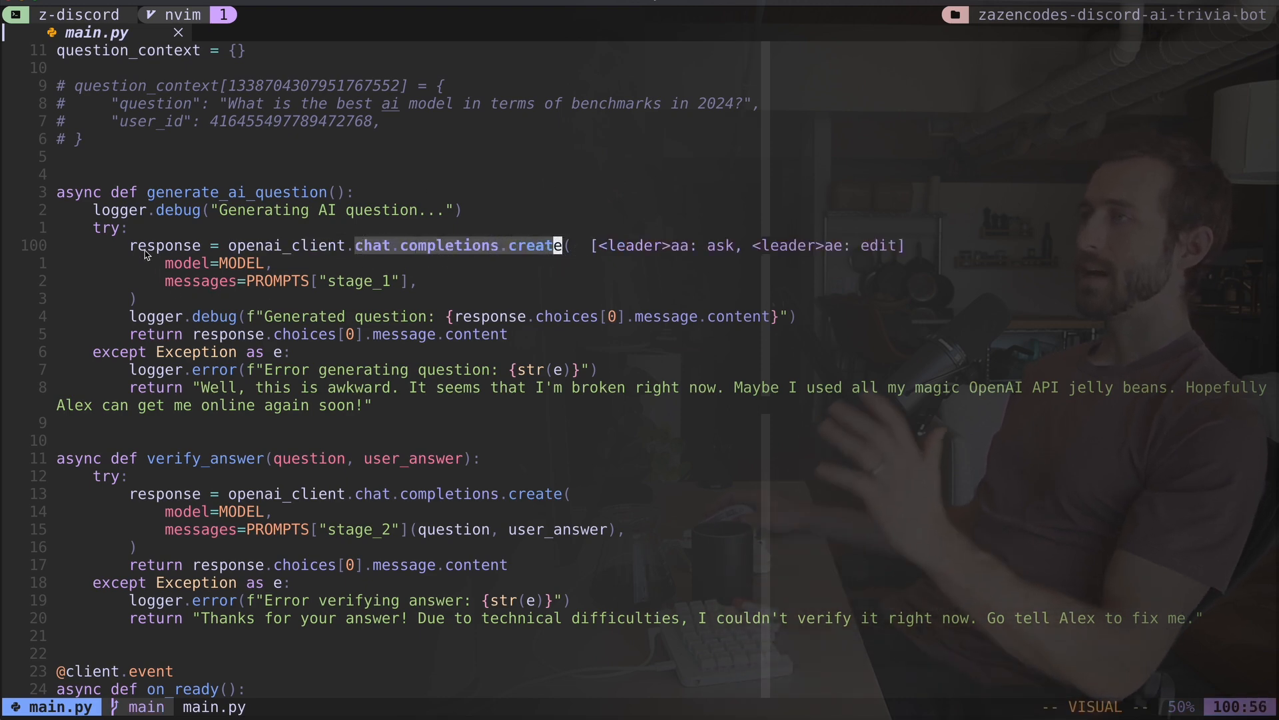
{"action": "key", "text": "j"}
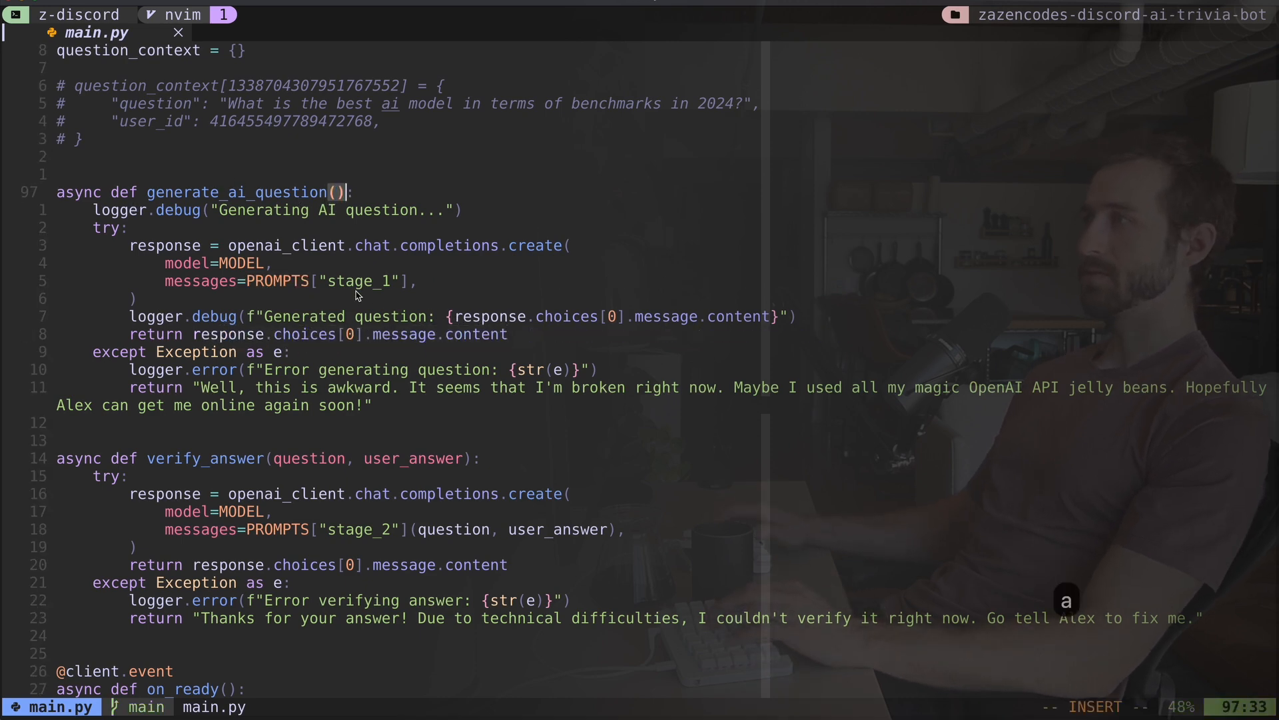
Step: Add a '-> str' annotation to generate_ai_question and select the fallback return line
{"action": "type", "text": "-."}
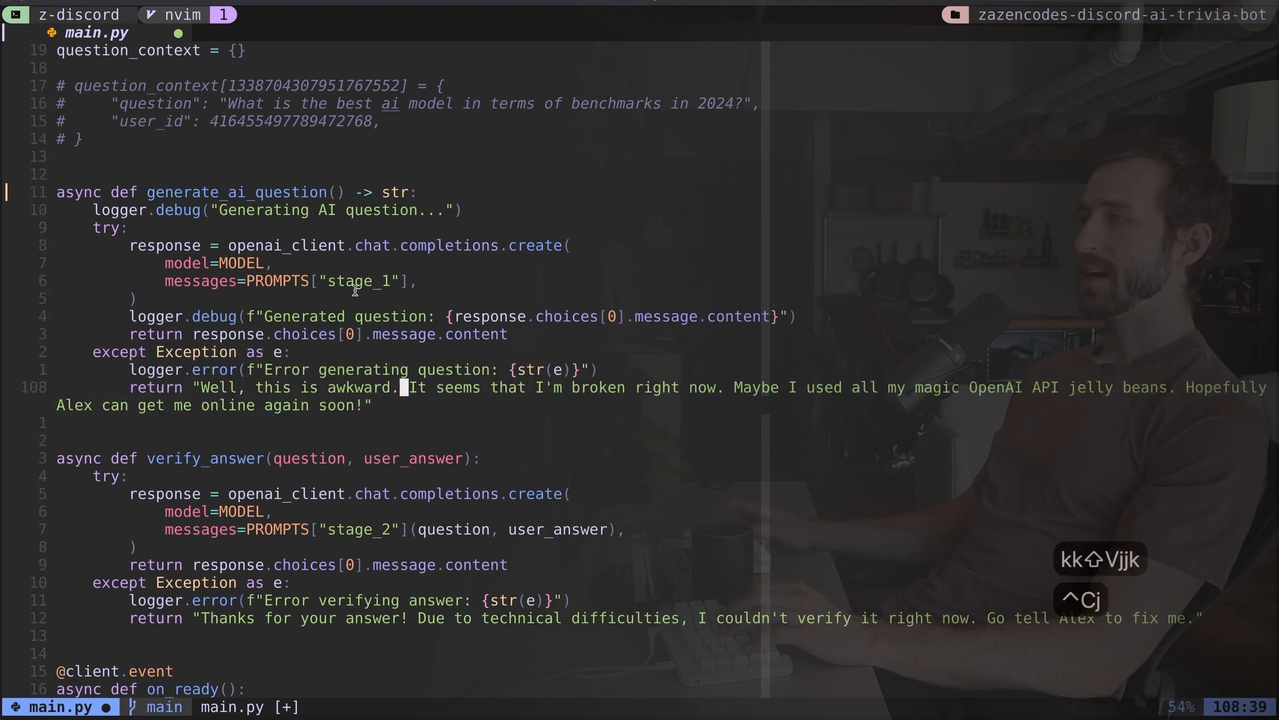
{"action": "key", "text": "V"}
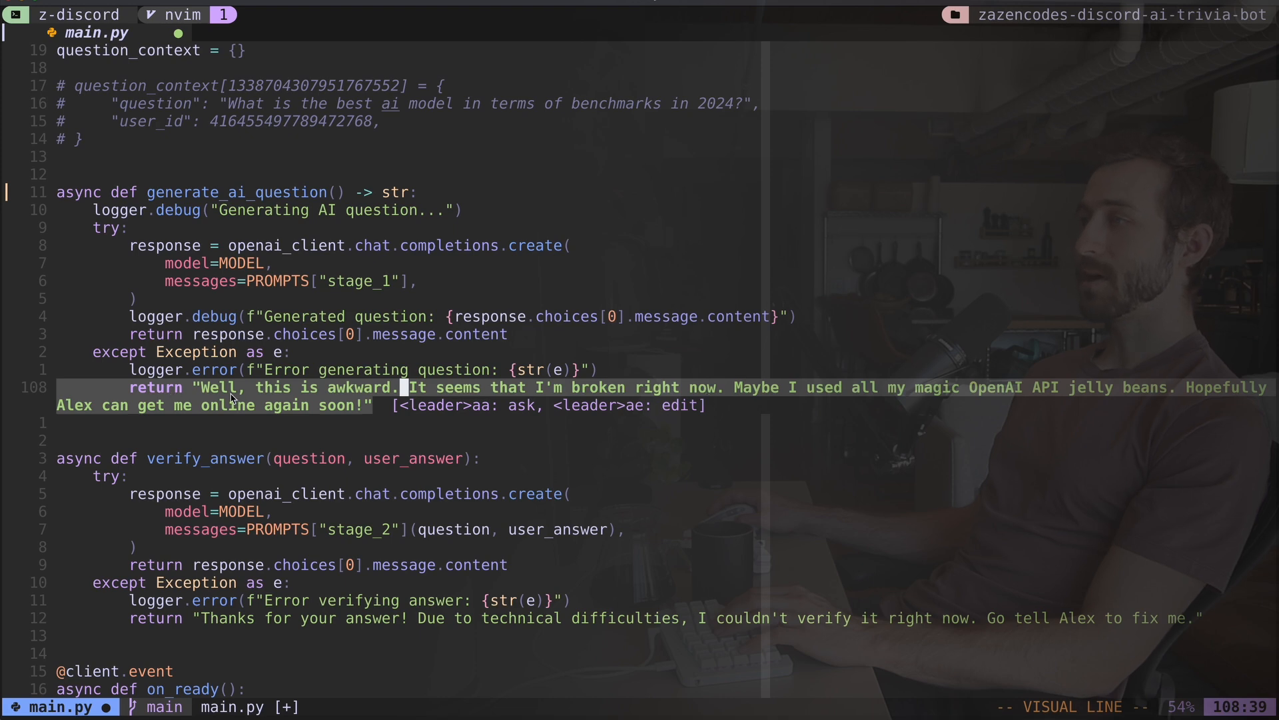
Step: Drop the line selection and move up to the except clause in main.py
{"action": "key", "text": "Escape"}
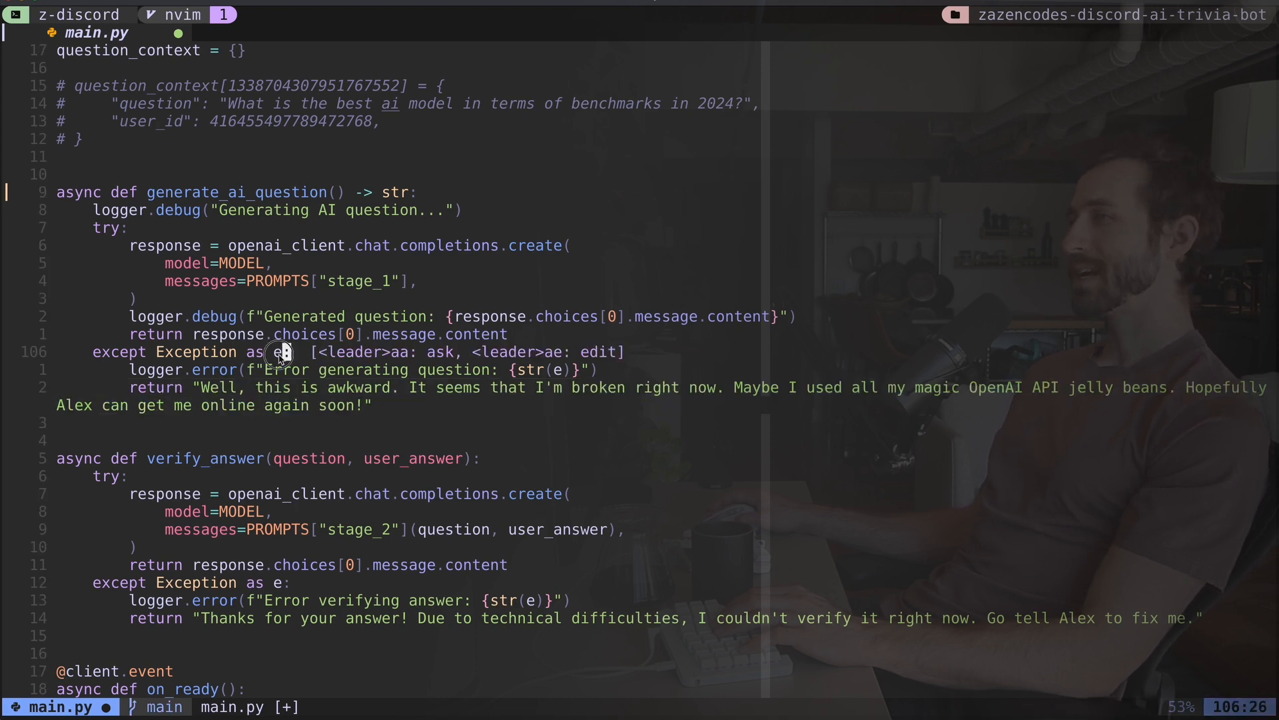
{"action": "key", "text": "v"}
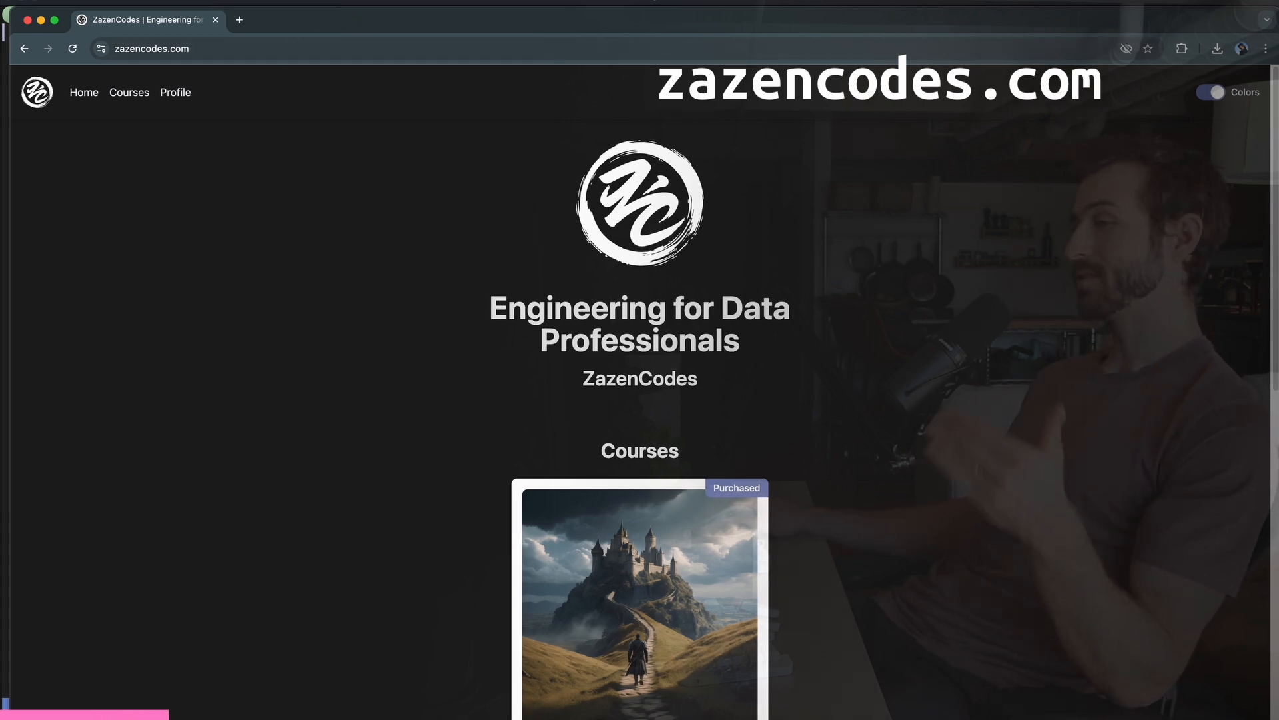
Step: Open the AI Engineer Roadmap course's Deployment Architectures lesson in Model Deployment Fundamentals
{"action": "scroll", "scroll_direction": "down", "scroll_amount": 3}
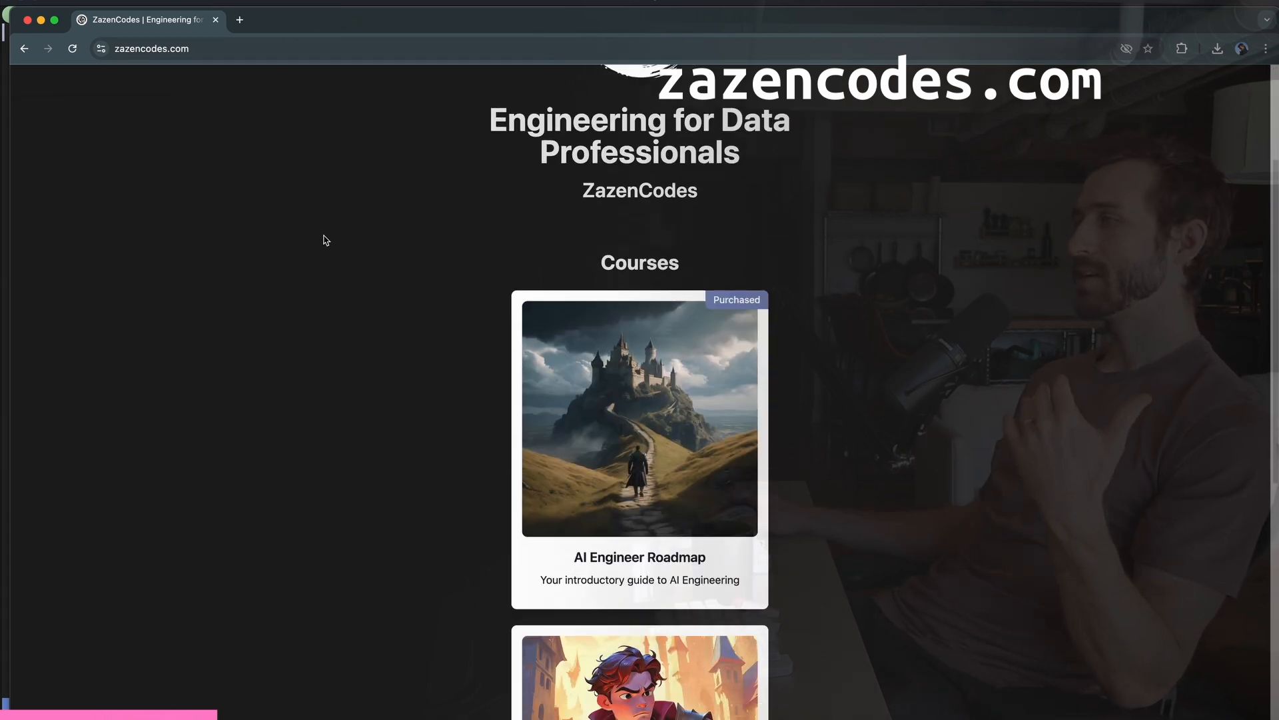
{"action": "left_click", "coordinate": [639, 430]}
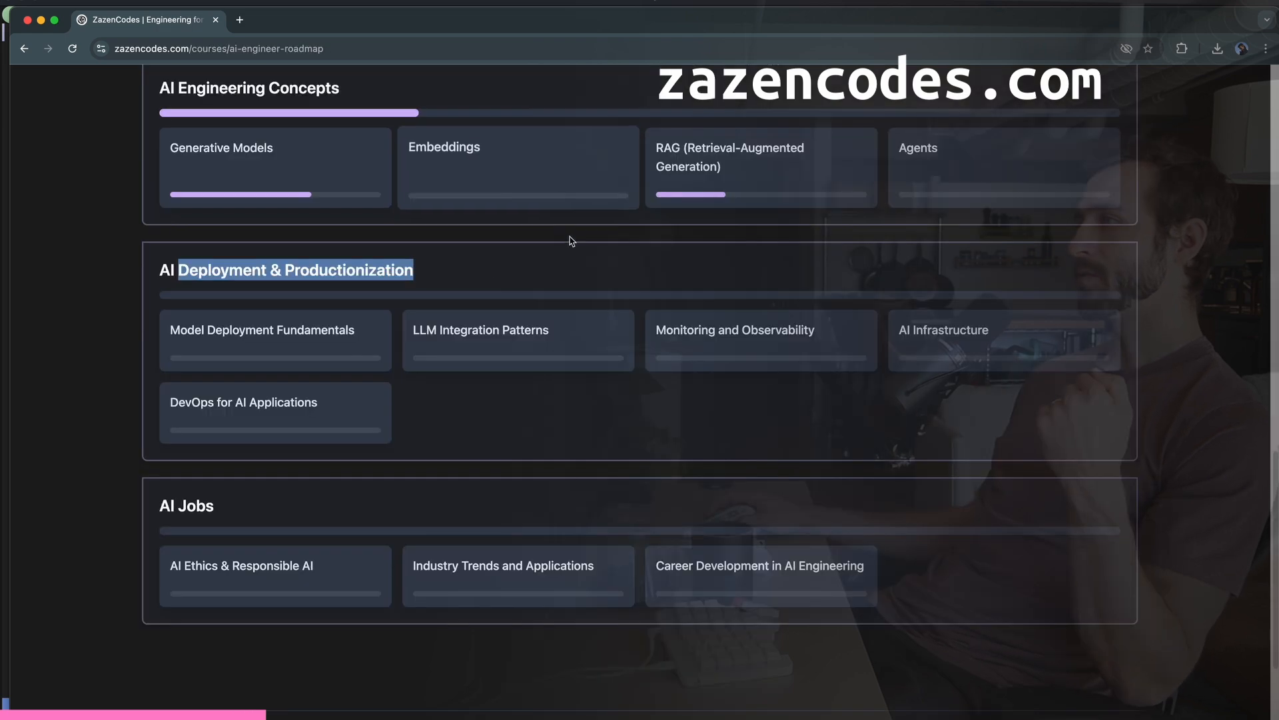
{"action": "mouse_move", "coordinate": [257, 370]}
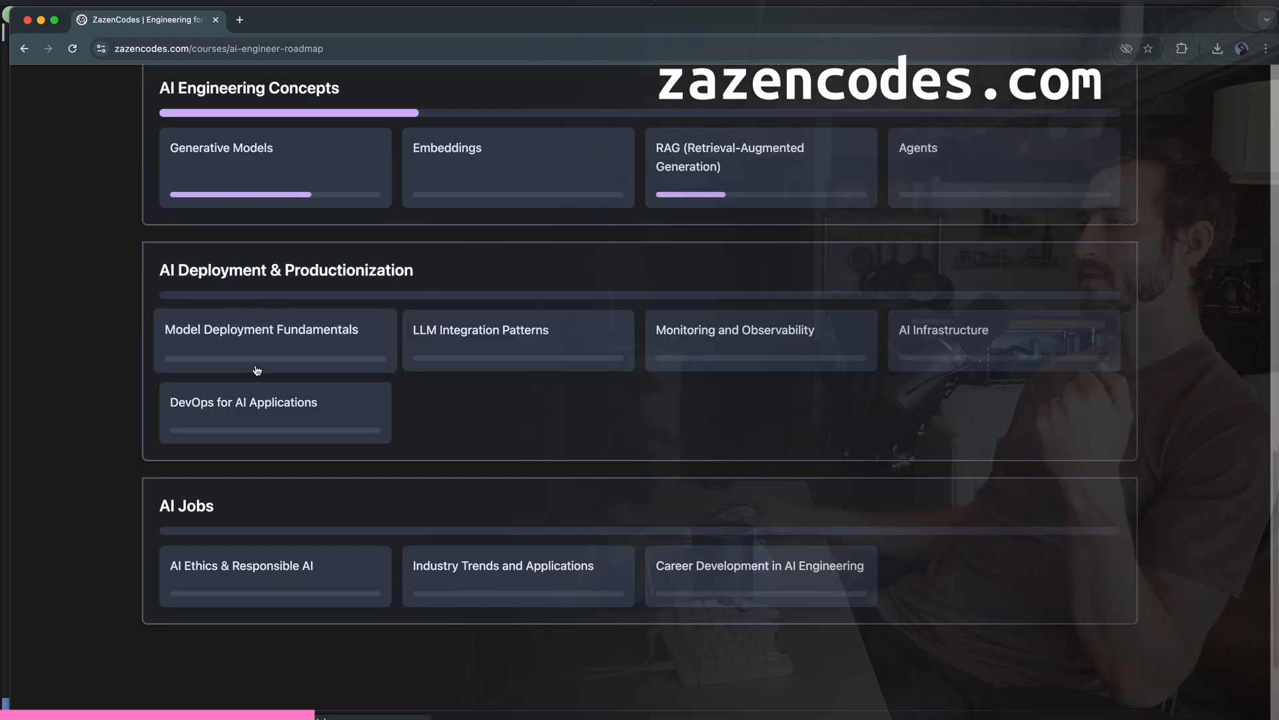
{"action": "left_click", "coordinate": [261, 338]}
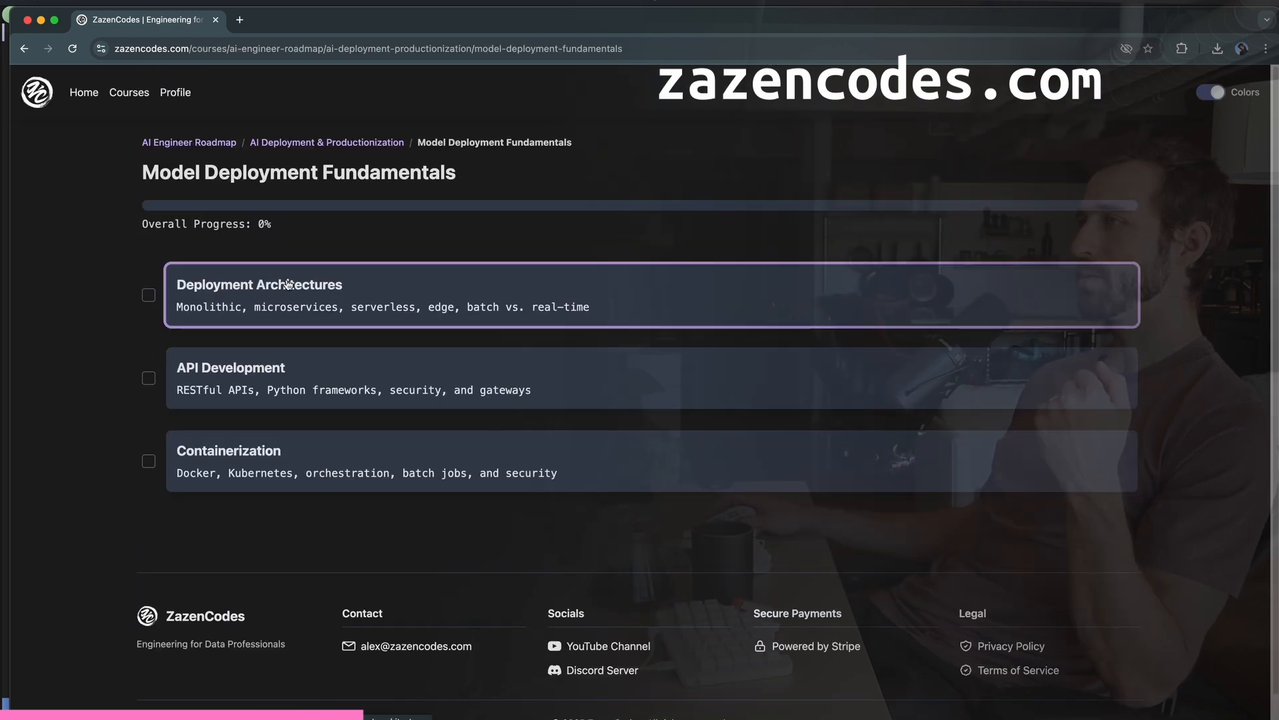
{"action": "left_click", "coordinate": [259, 284]}
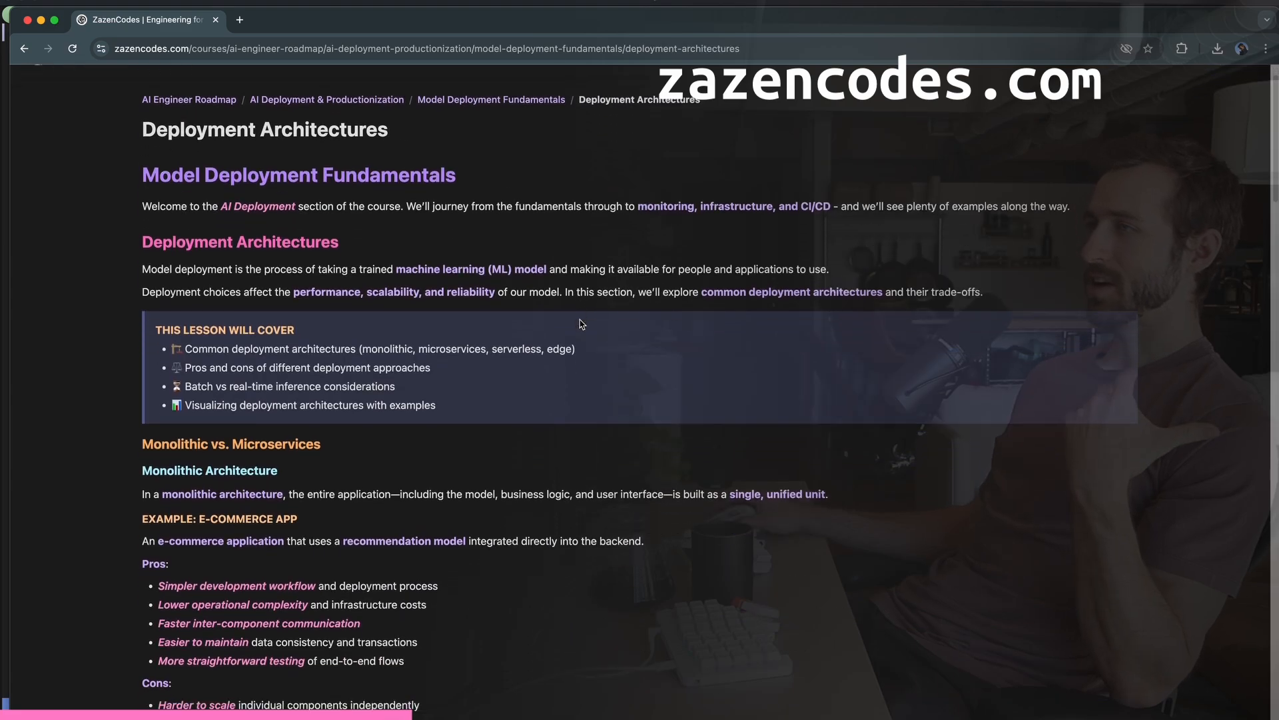
Step: Continue to the Containerization lesson and highlight its title
{"action": "scroll", "scroll_direction": "down", "scroll_amount": 3}
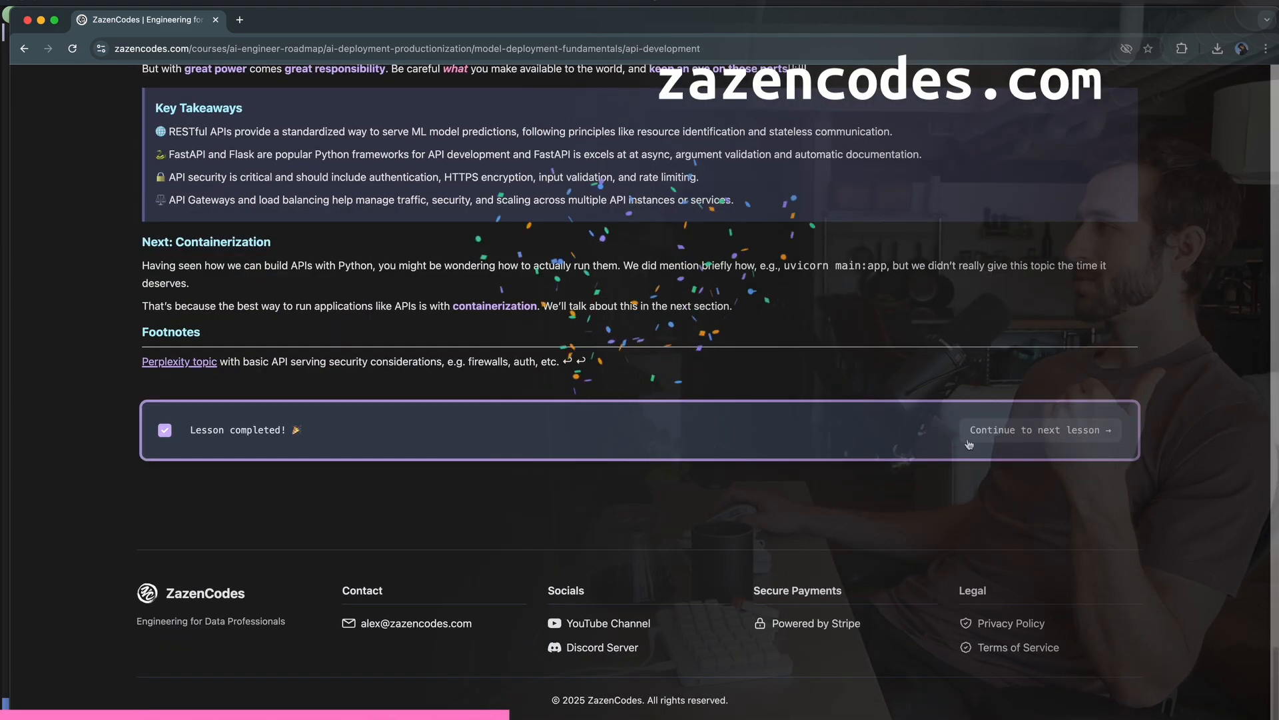
{"action": "left_click", "coordinate": [1040, 430]}
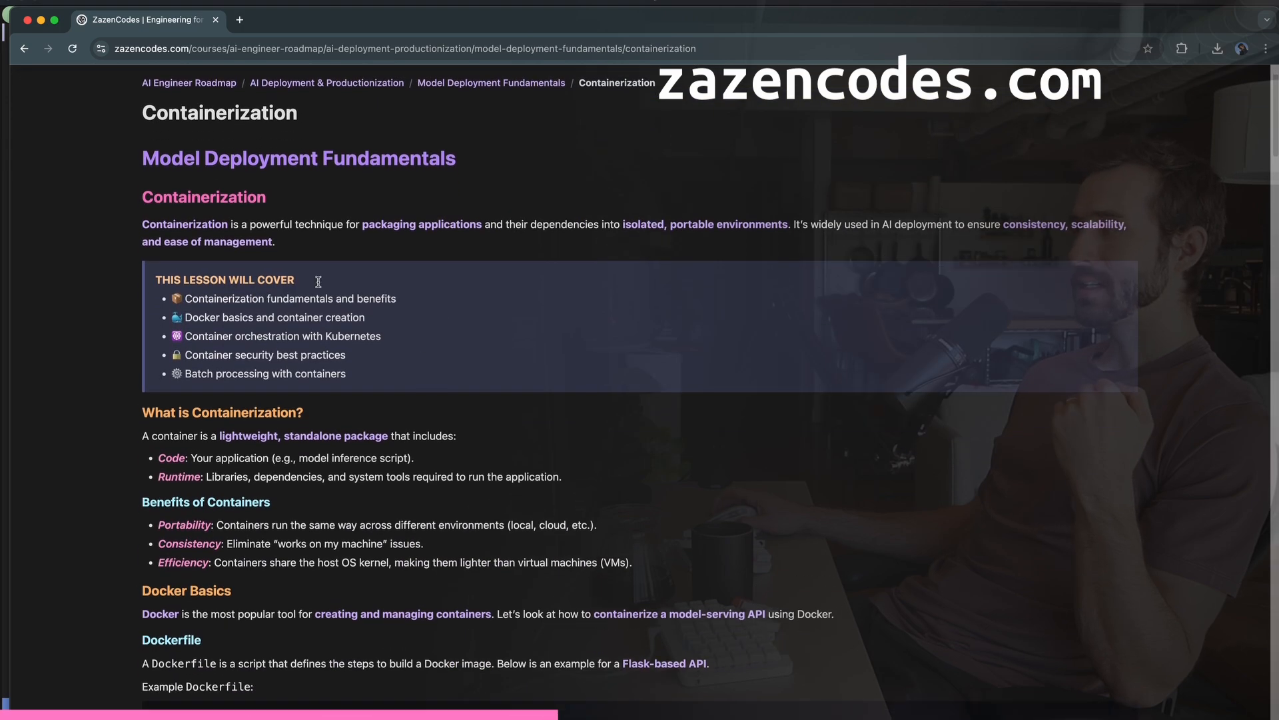
{"action": "double_click", "coordinate": [219, 112]}
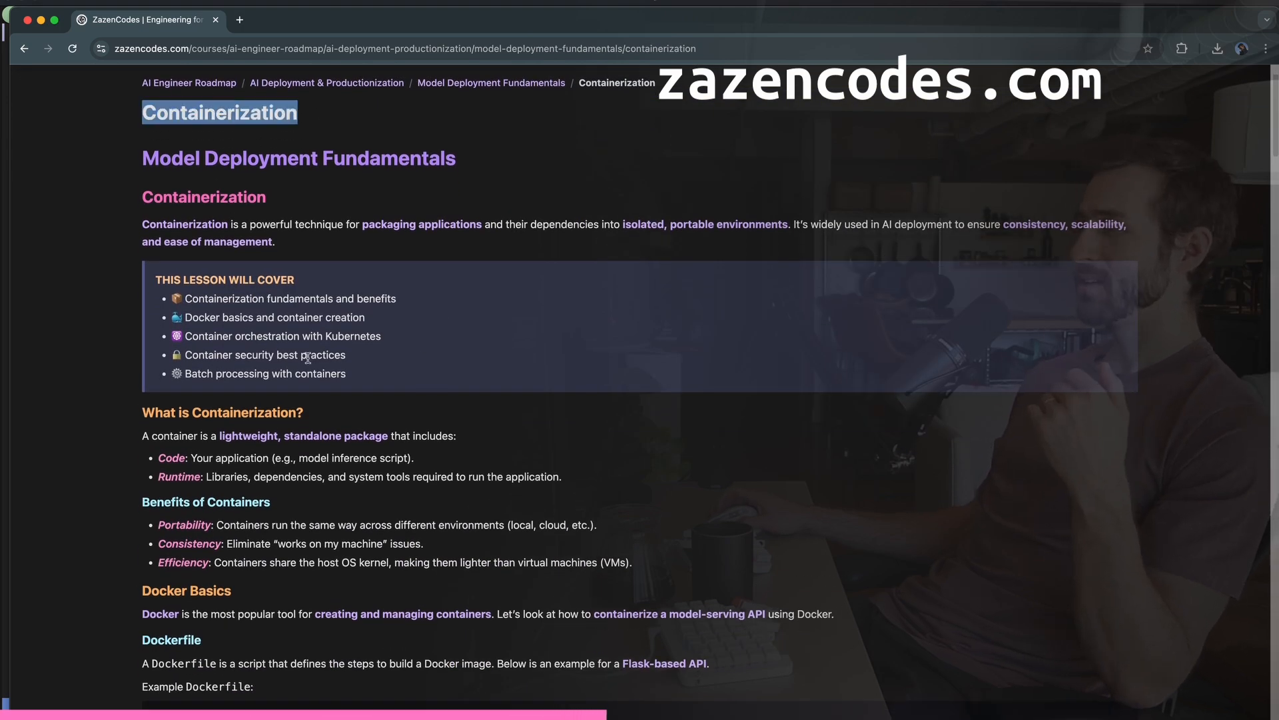
Step: Scroll down to the Python fundamentals conclusion, highlighting the Language-specific SDKs bullet
{"action": "scroll", "scroll_direction": "down", "scroll_amount": 3}
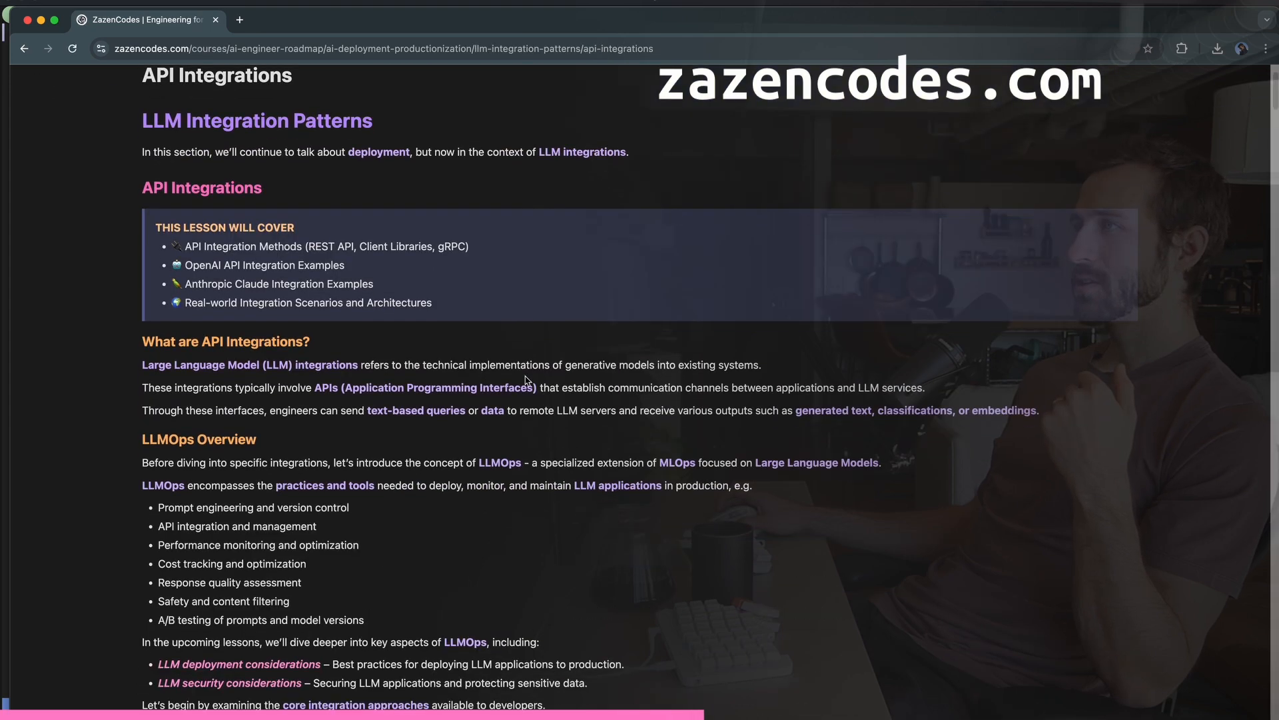
{"action": "scroll", "scroll_direction": "down", "scroll_amount": 3}
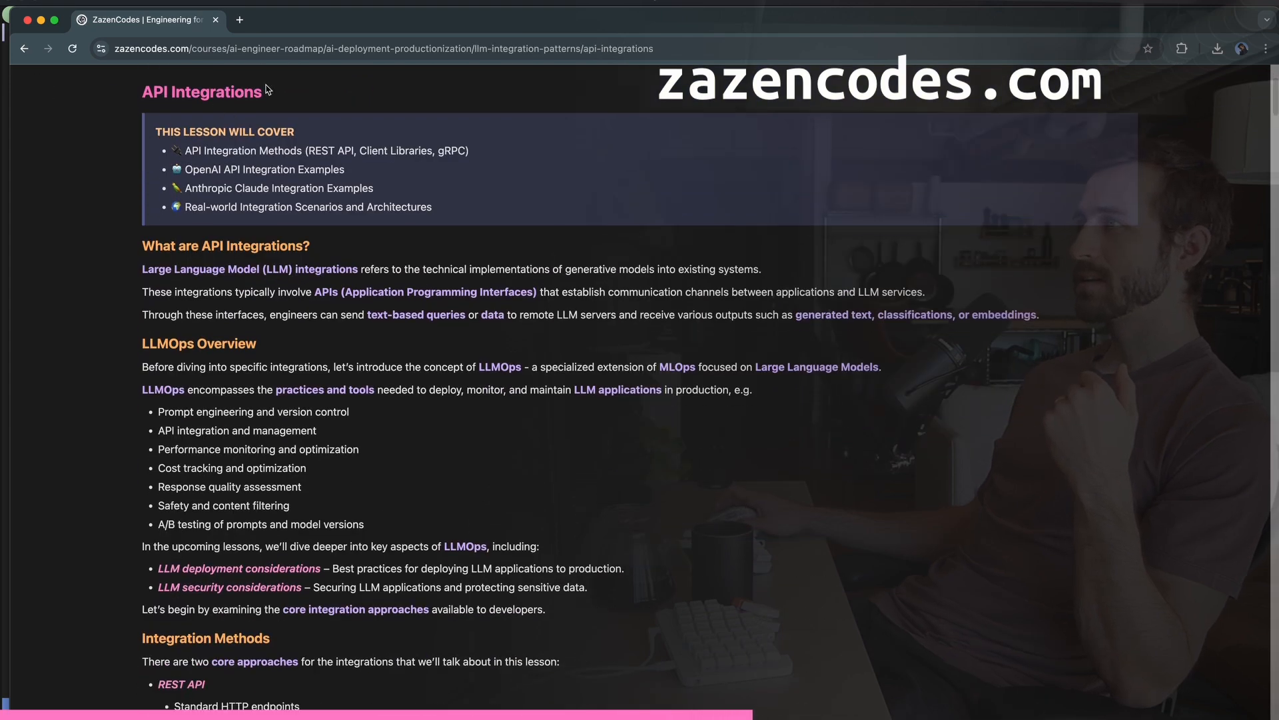
{"action": "scroll", "scroll_direction": "down", "scroll_amount": 3}
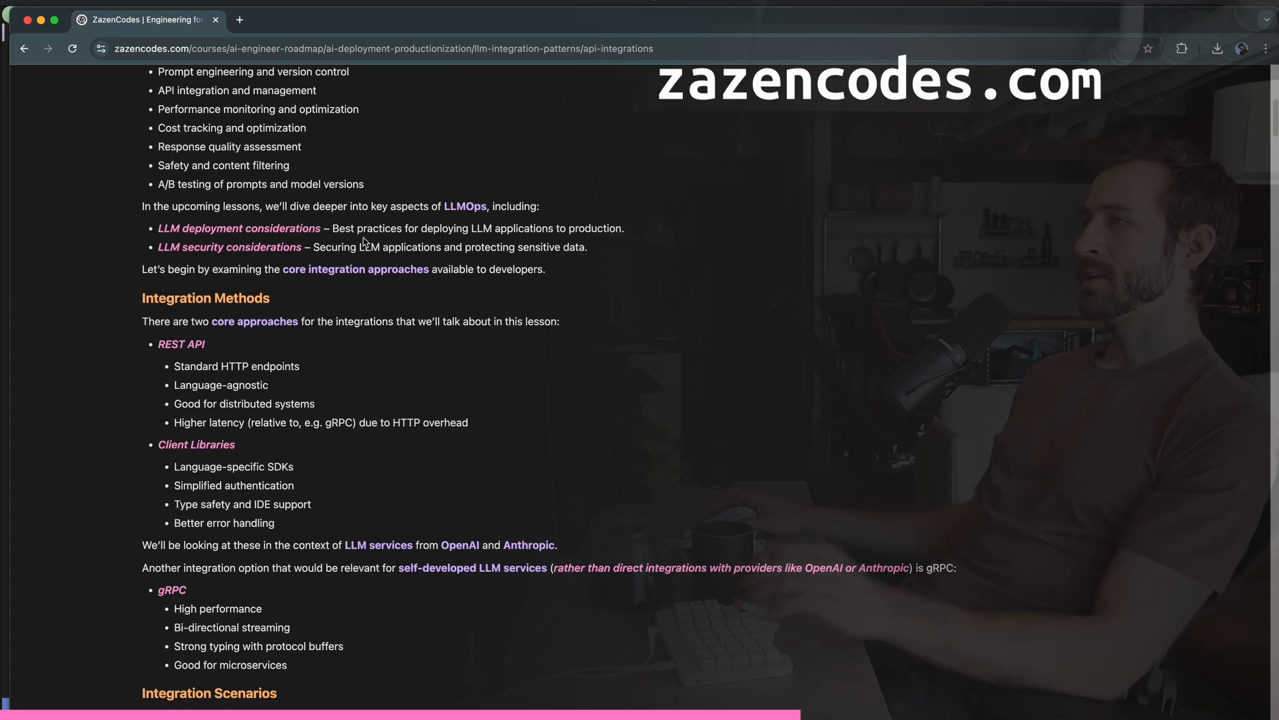
{"action": "scroll", "scroll_direction": "down", "scroll_amount": 3}
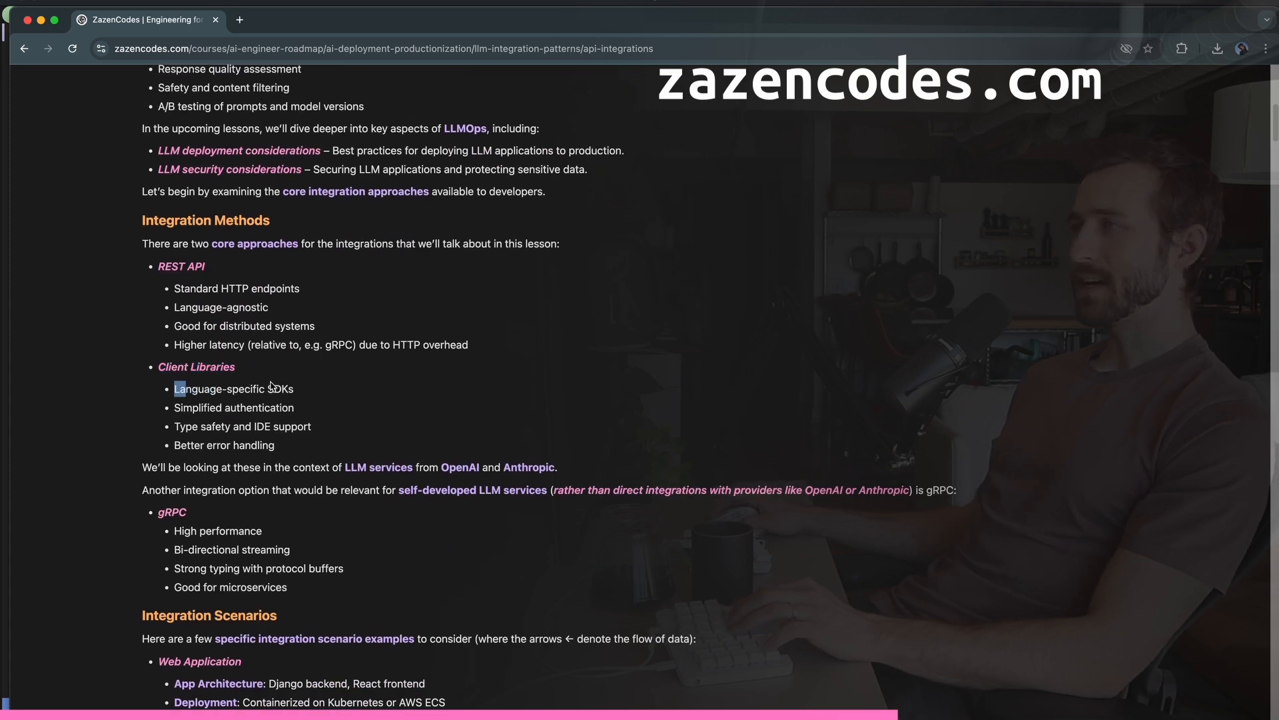
{"action": "left_click_drag", "start_coordinate": [174, 389], "coordinate": [294, 389]}
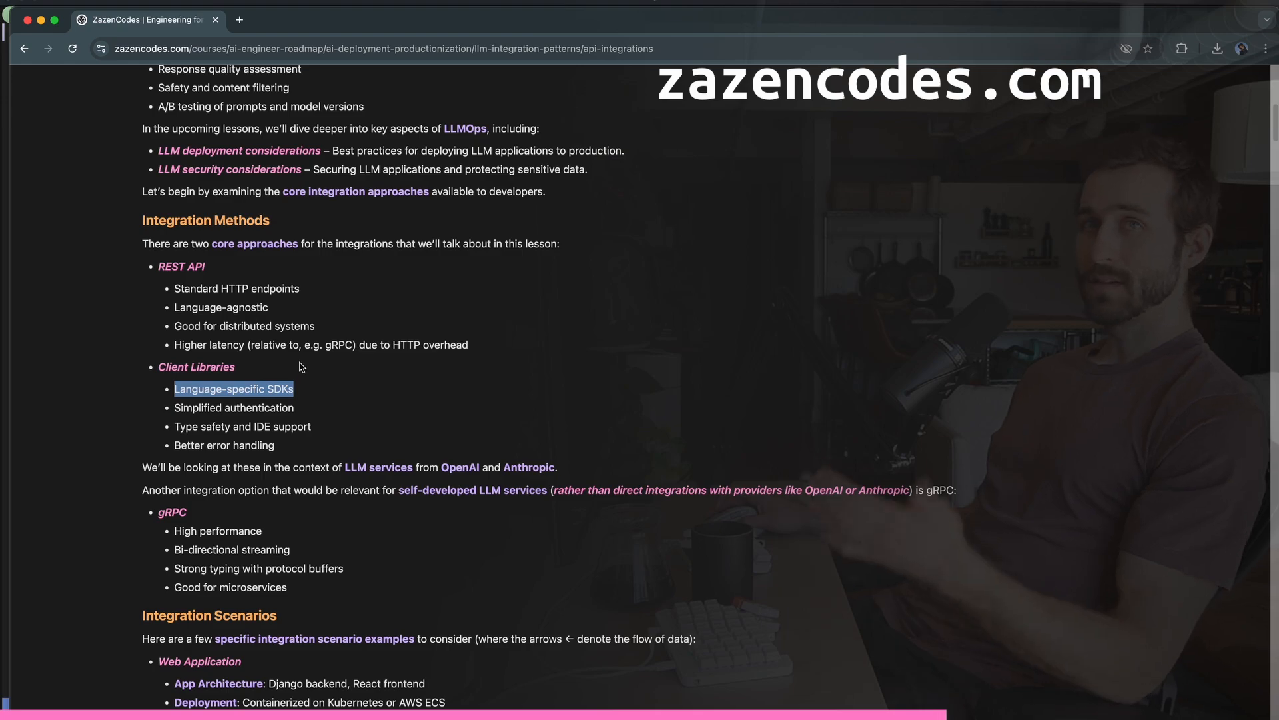
{"action": "scroll", "scroll_direction": "down", "scroll_amount": 3}
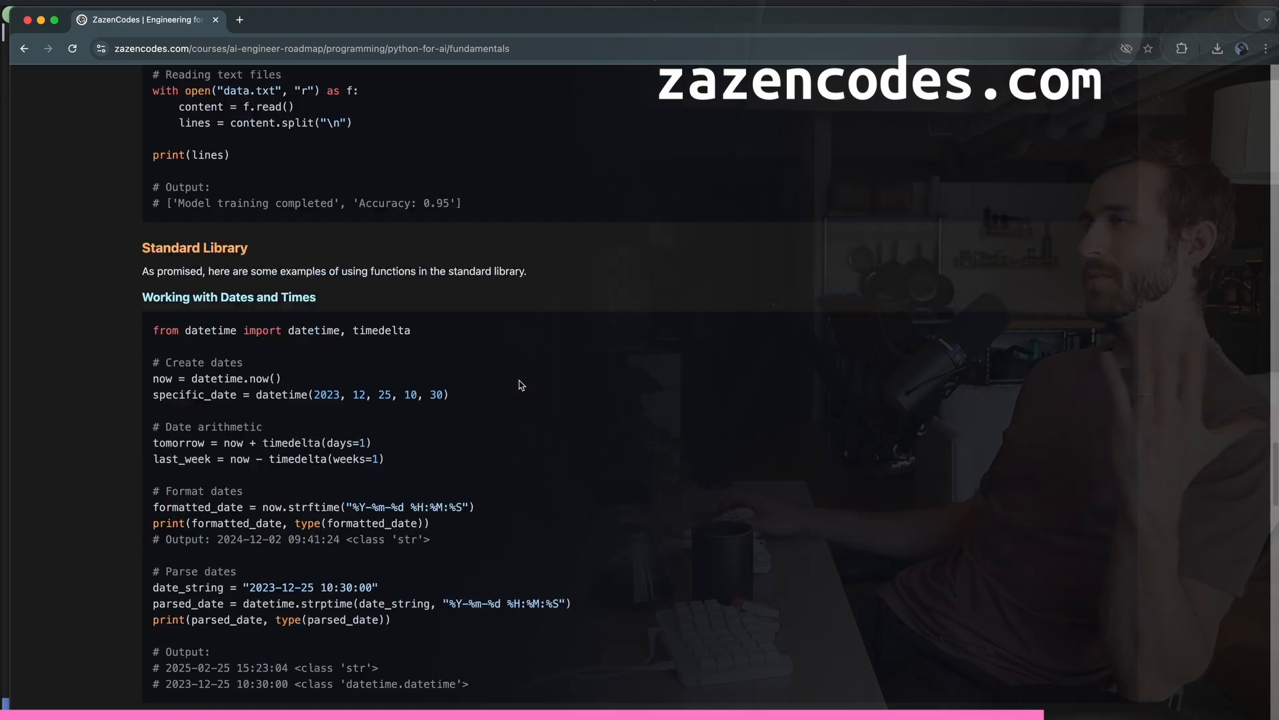
{"action": "scroll", "scroll_direction": "down", "scroll_amount": 3}
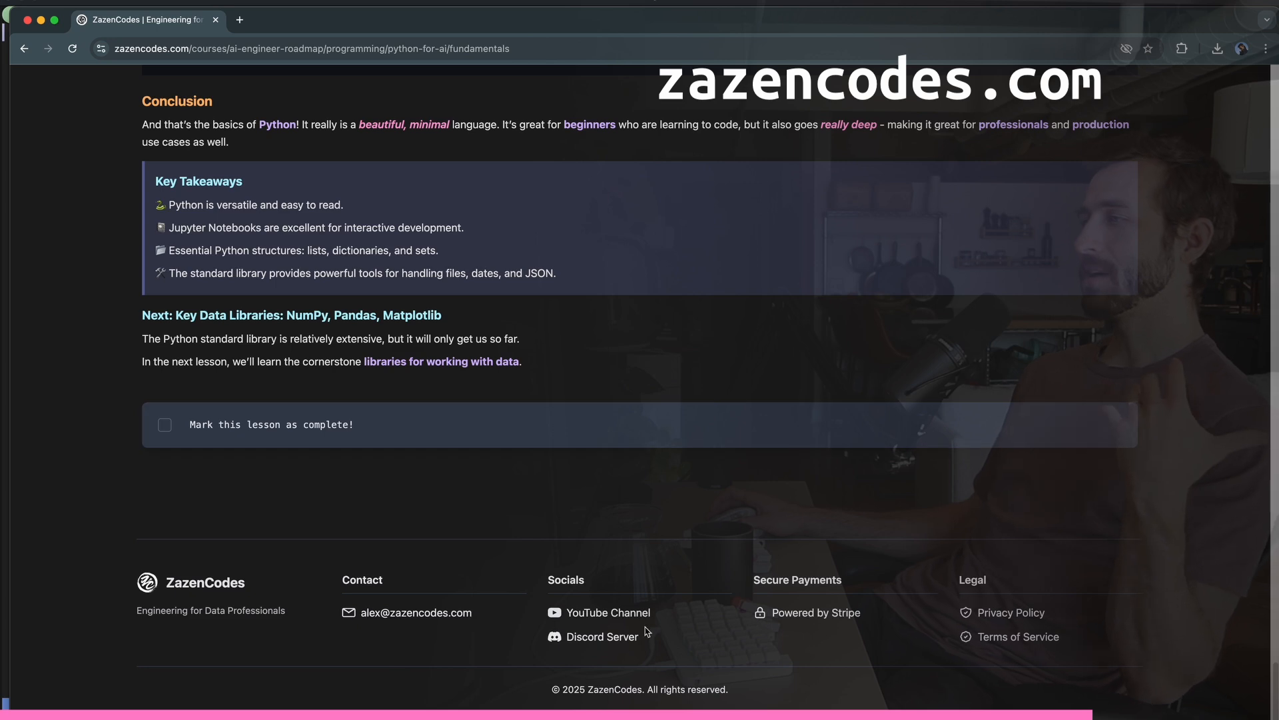
{"action": "mouse_move", "coordinate": [613, 642]}
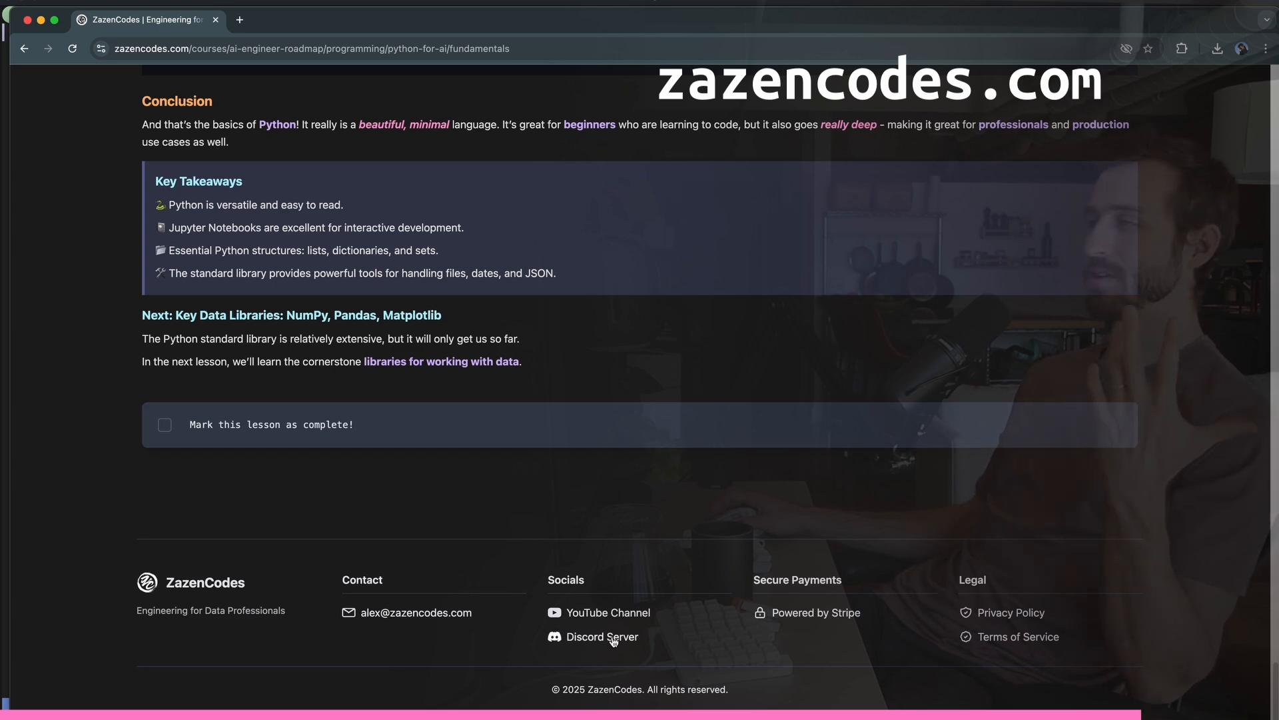
Step: Open the ZazenCodes Discord server from the footer link and scroll its channel
{"action": "left_click", "coordinate": [601, 636]}
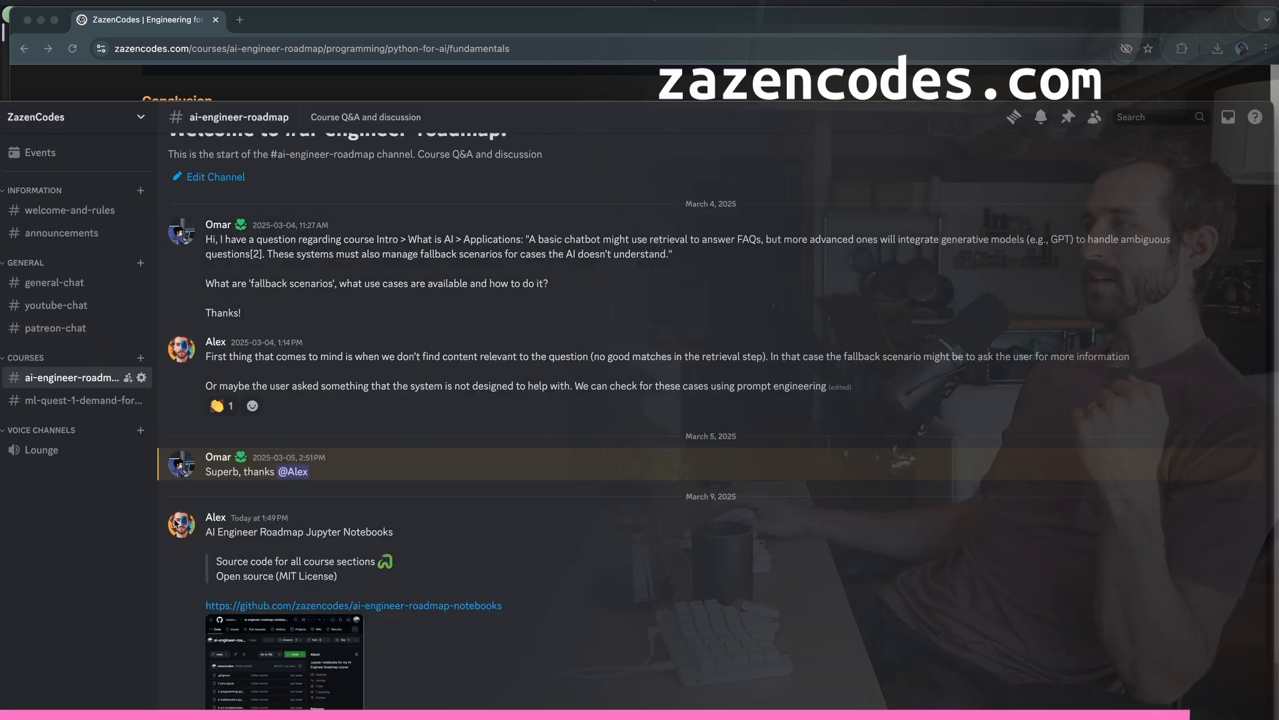
{"action": "scroll", "scroll_direction": "down", "scroll_amount": 3}
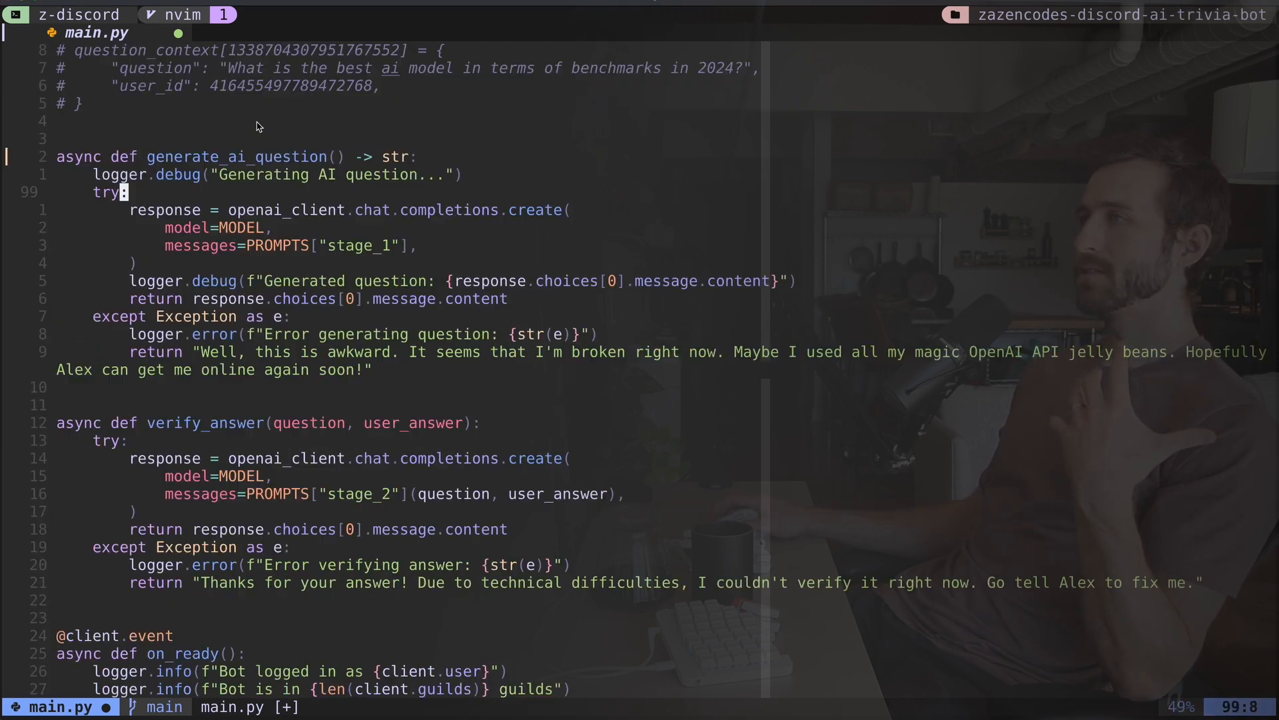
{"action": "key", "text": "V"}
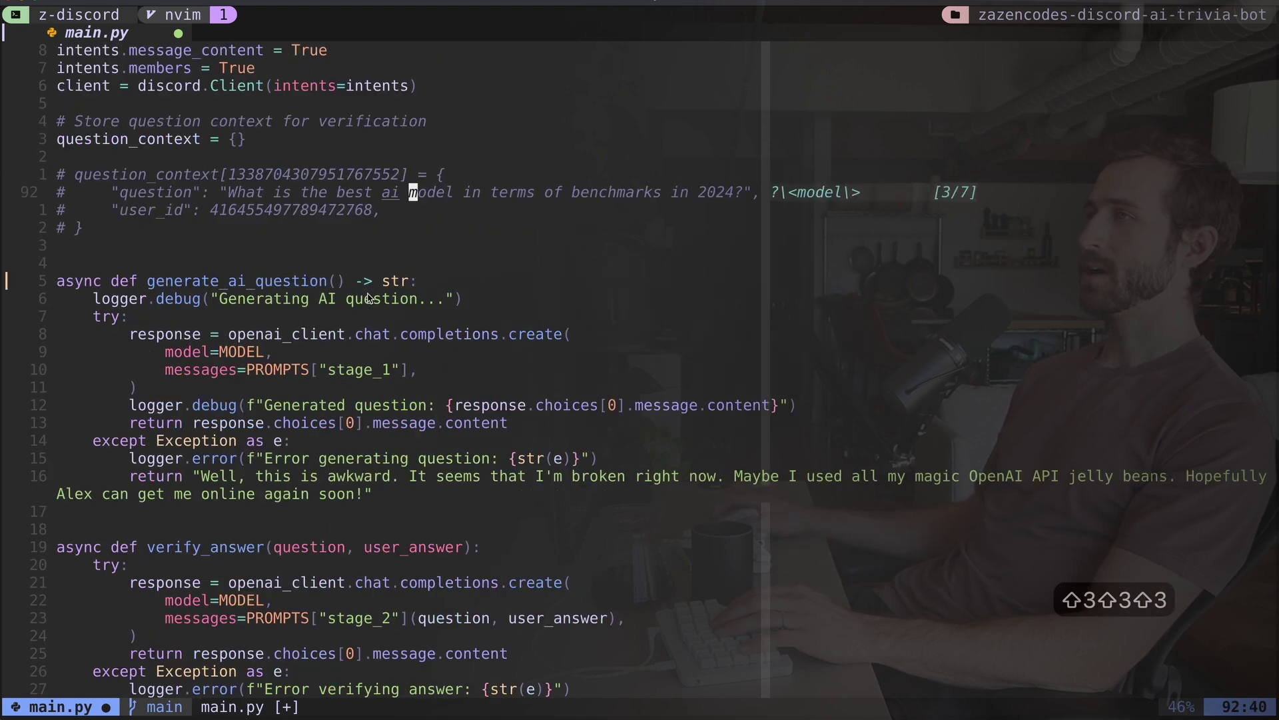
{"action": "type", "text": "/model"}
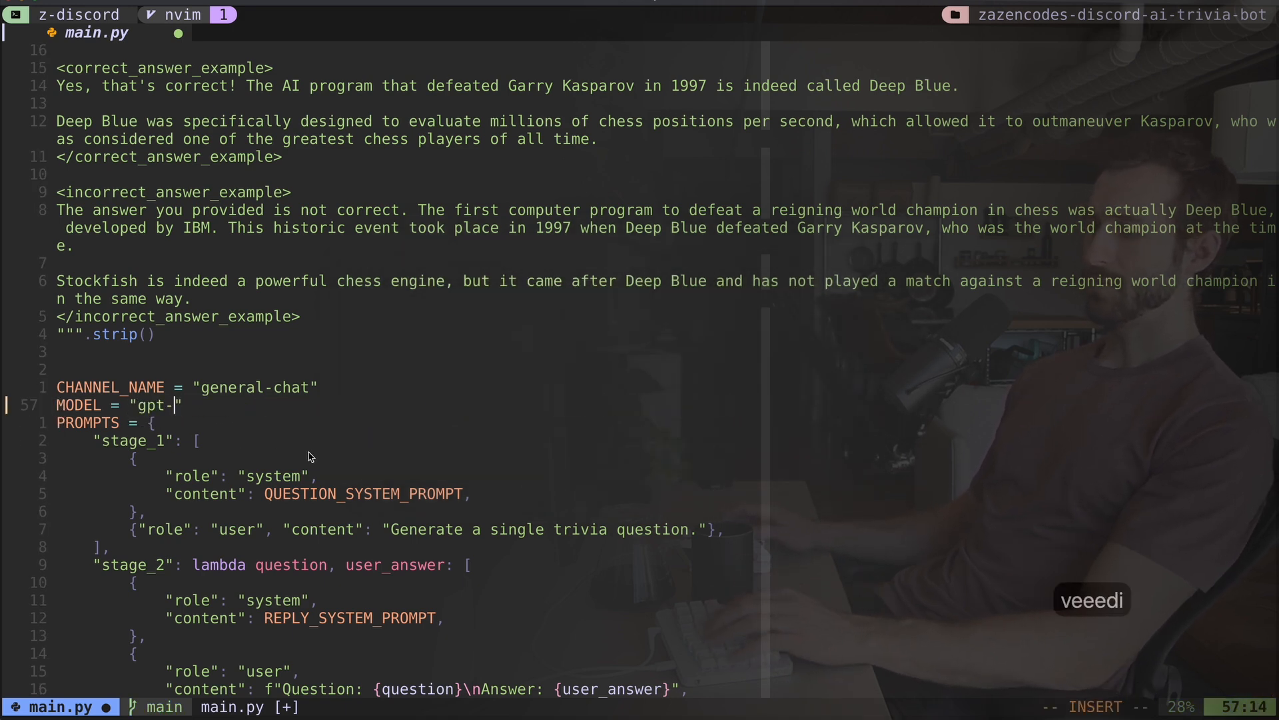
{"action": "type", "text": "4-5-pre"}
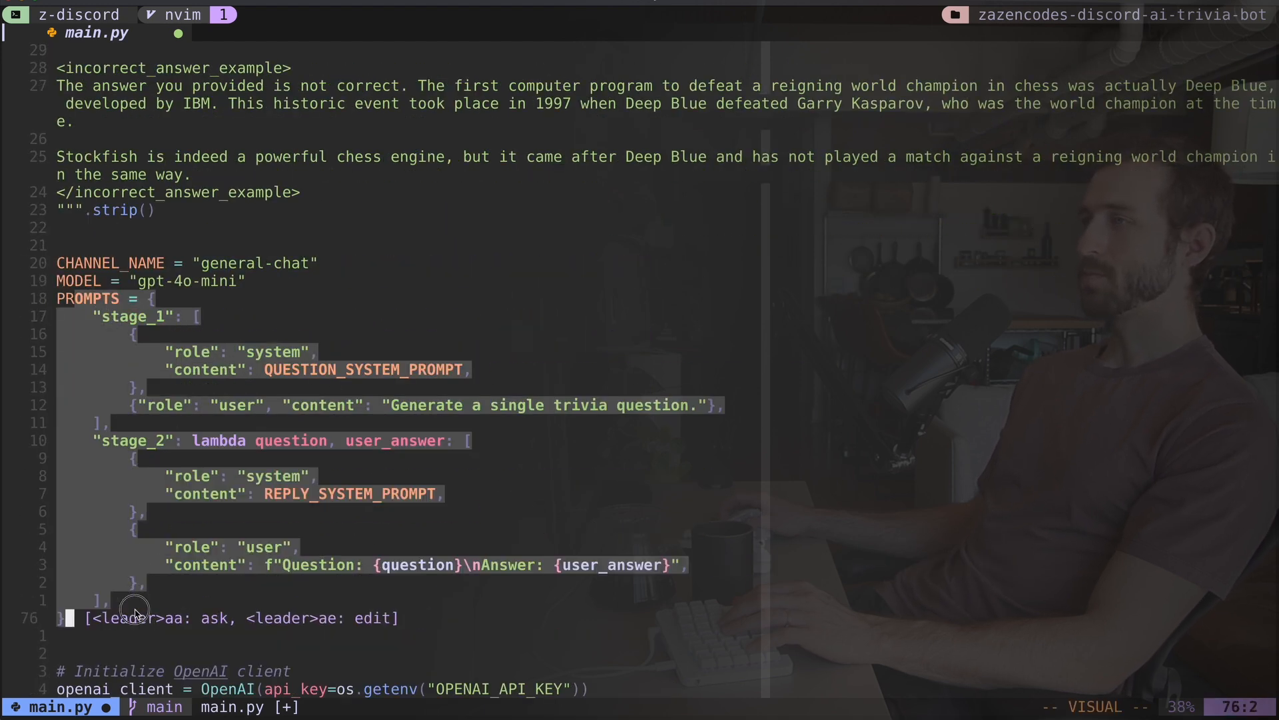
{"action": "key", "text": "Escape"}
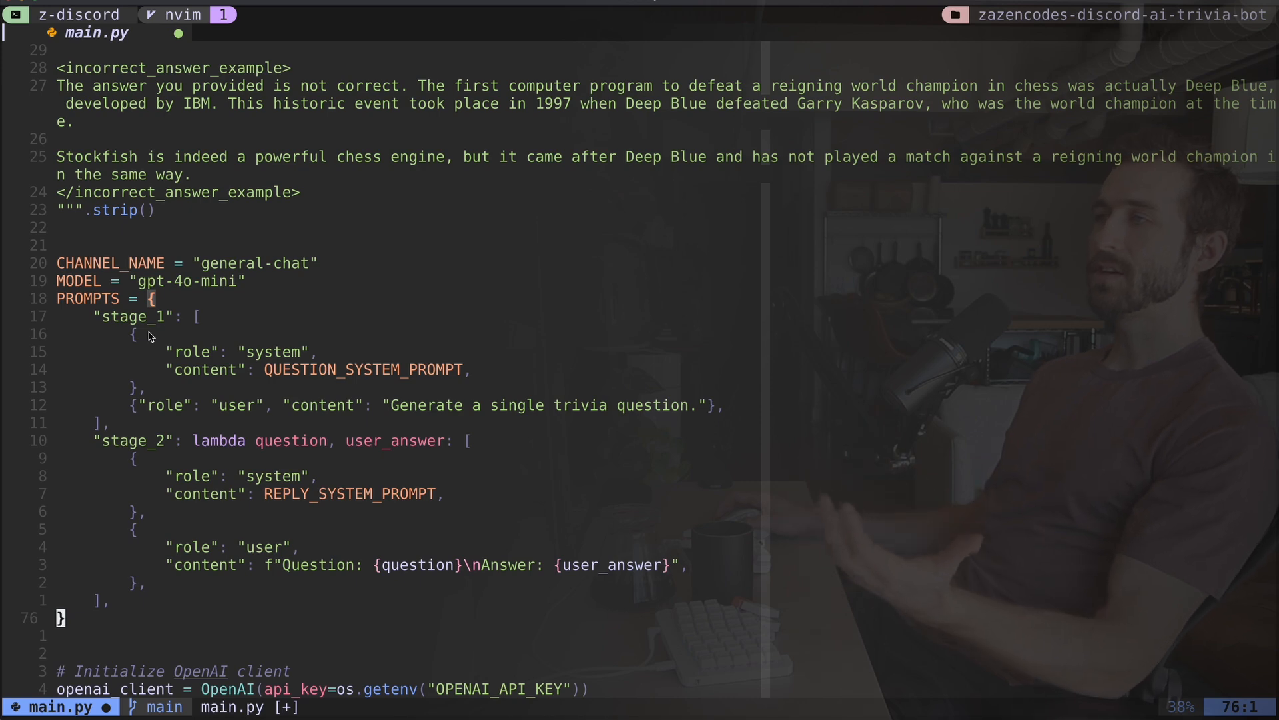
{"action": "mouse_move", "coordinate": [206, 324]}
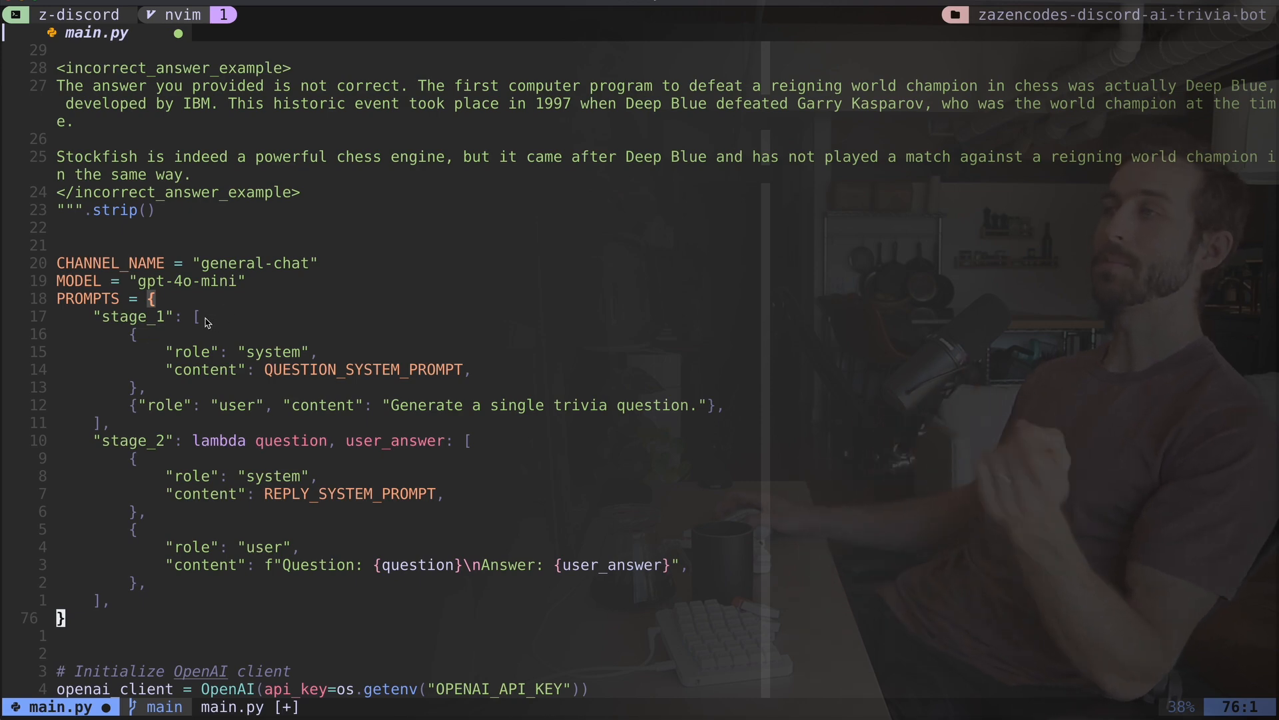
{"action": "mouse_move", "coordinate": [207, 306]}
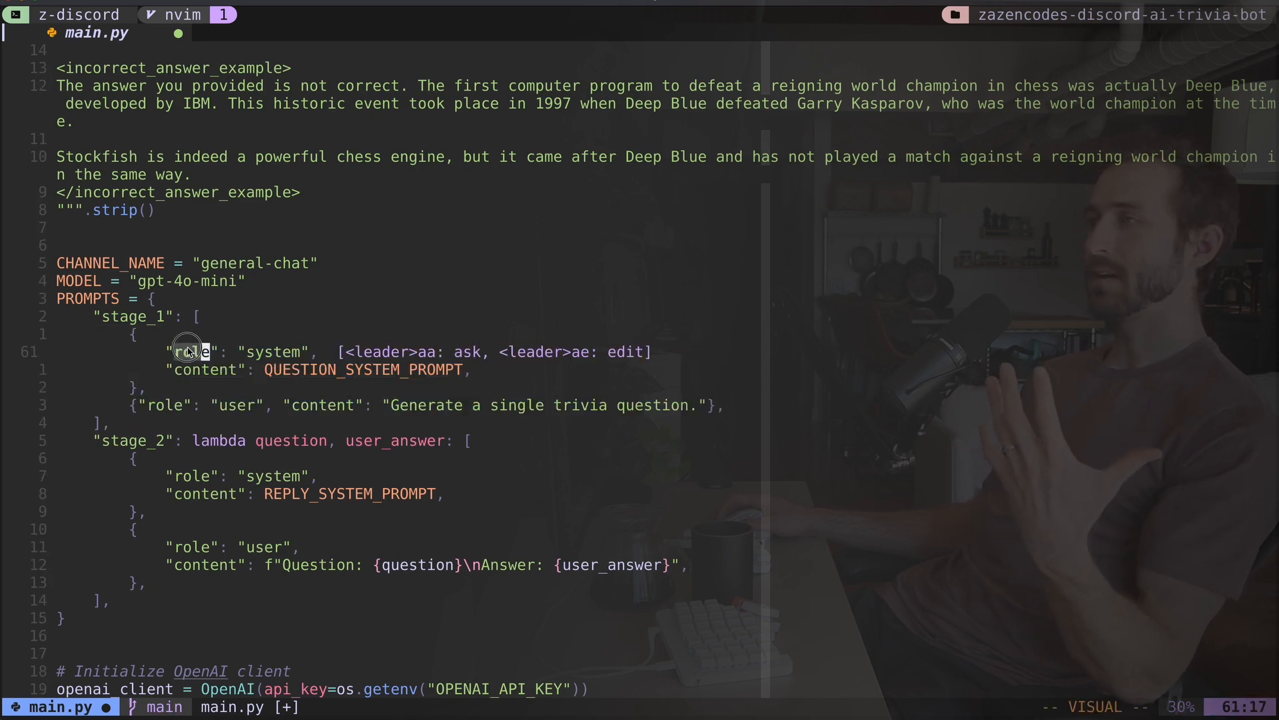
{"action": "key", "text": "j"}
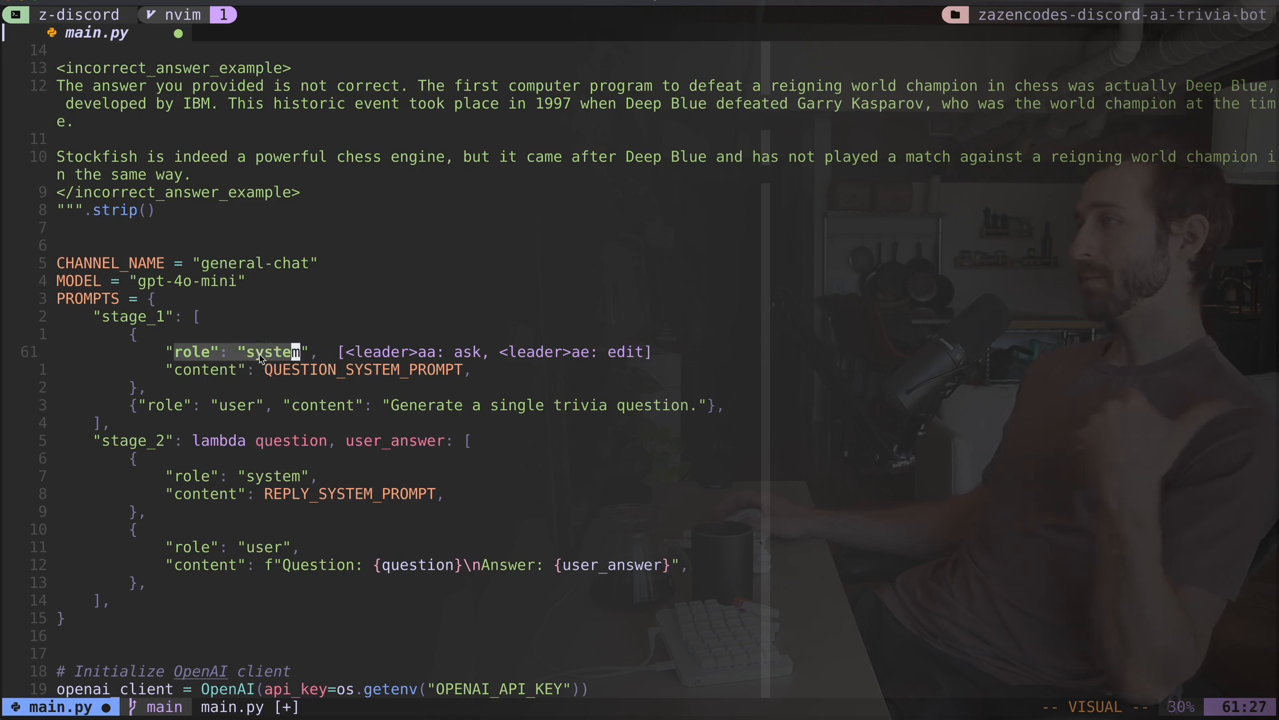
{"action": "mouse_move", "coordinate": [272, 374]}
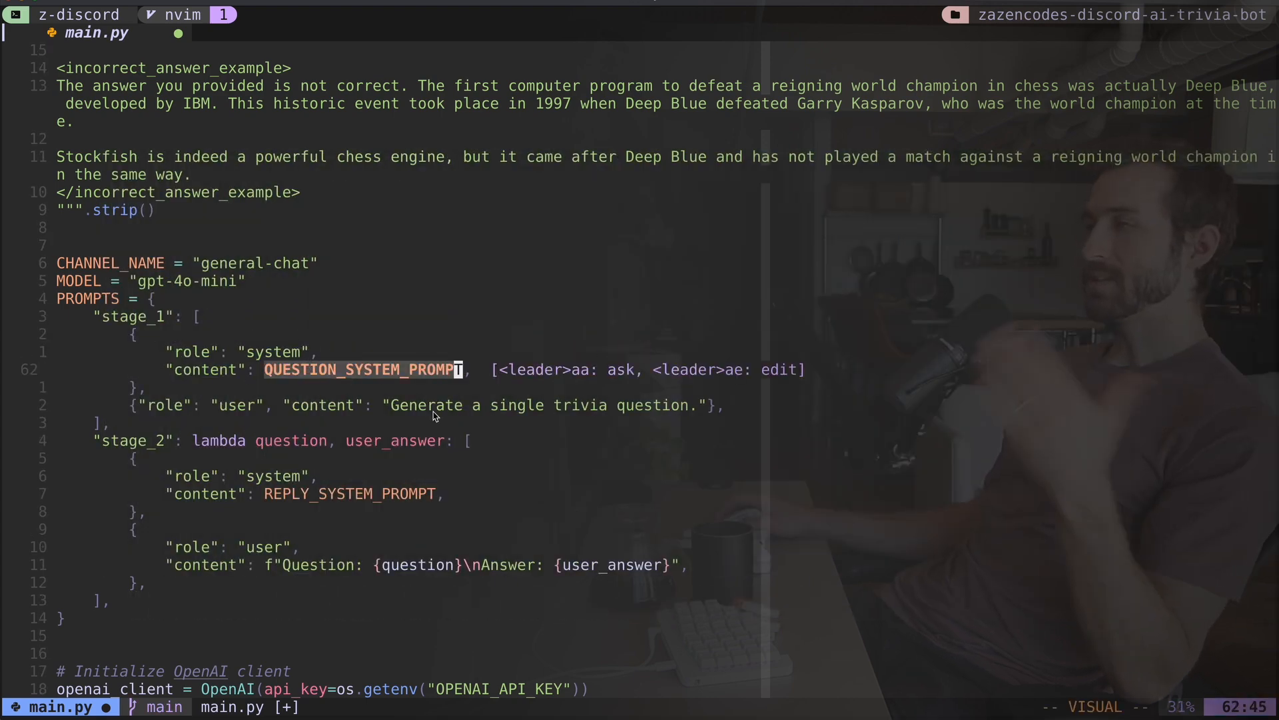
{"action": "mouse_move", "coordinate": [320, 367]}
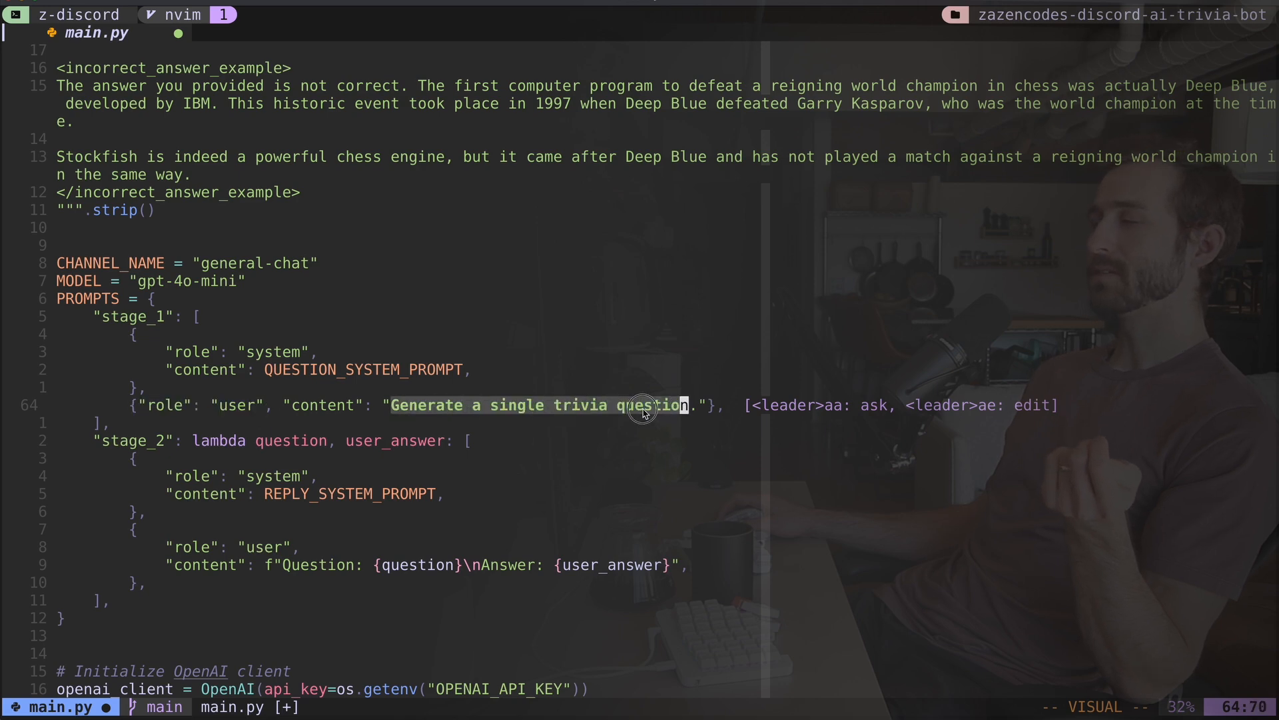
{"action": "key", "text": "l"}
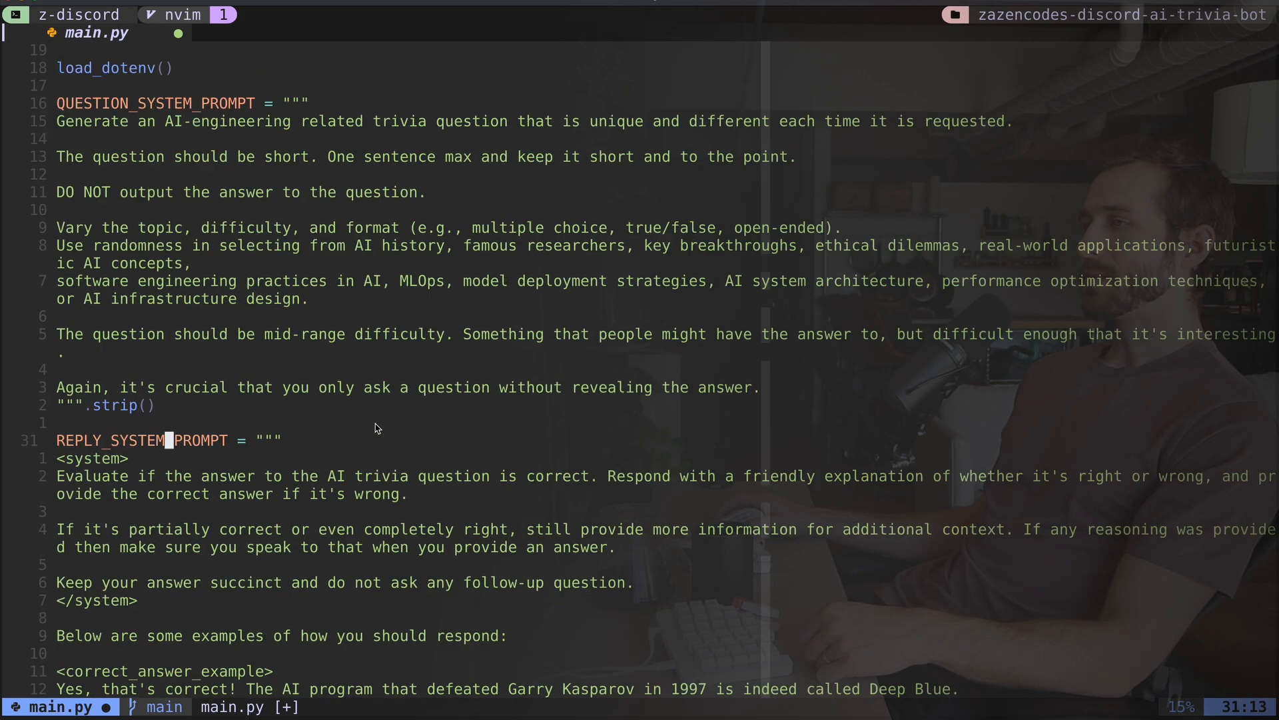
Step: Scroll down through main.py around QUESTION_SYSTEM_PROMPT
{"action": "scroll", "scroll_direction": "down", "scroll_amount": 3}
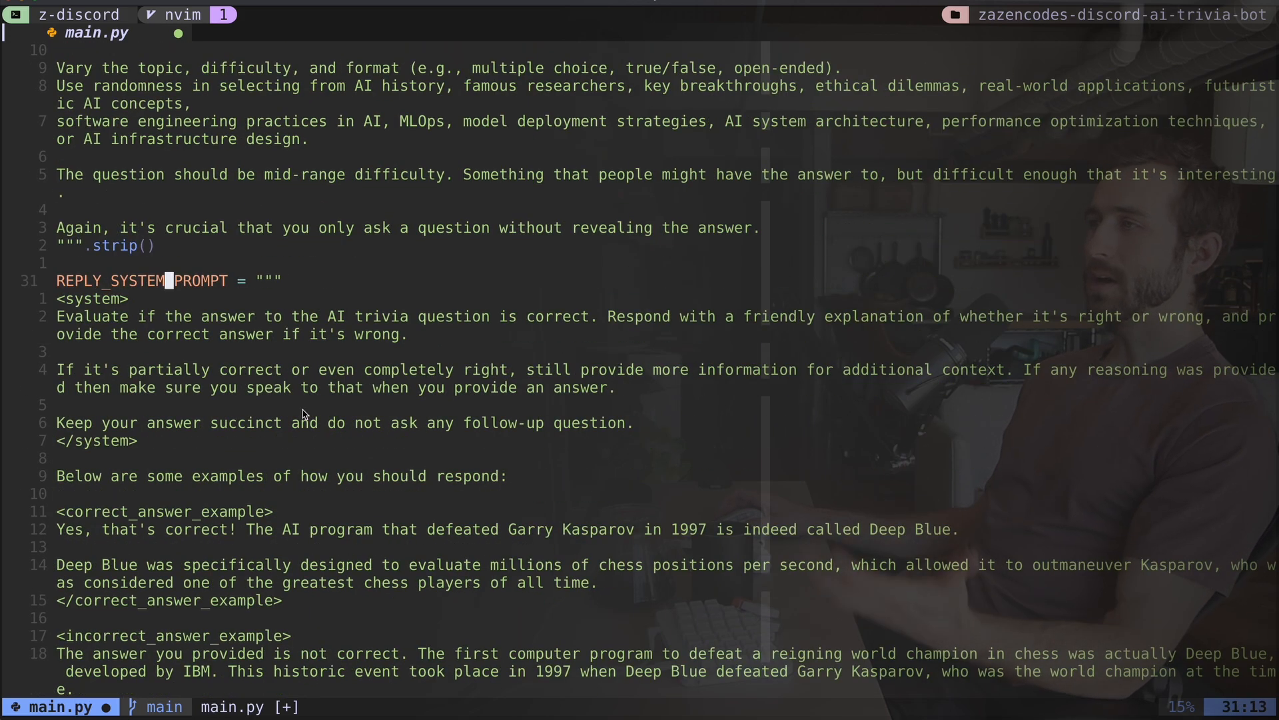
{"action": "scroll", "scroll_direction": "down", "scroll_amount": 3}
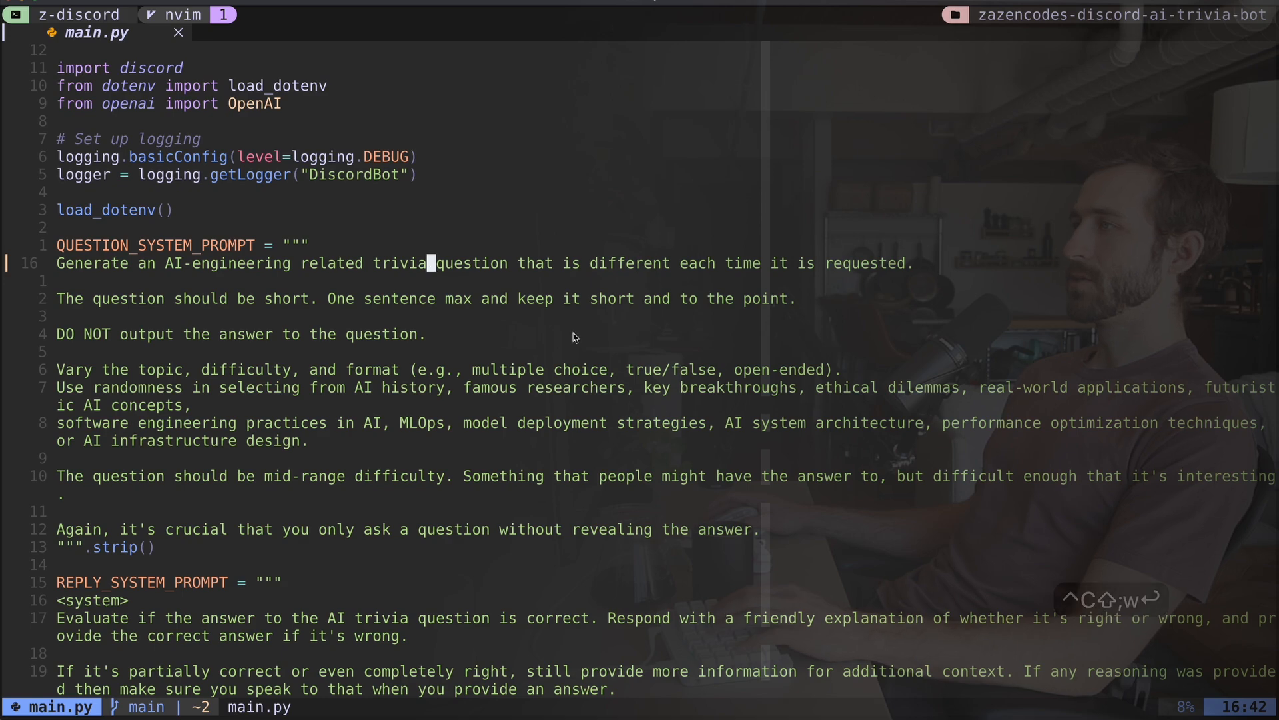
Step: Review the diff, commit all changes as 'Change made live during filming', and push
{"action": "scroll", "scroll_direction": "down", "scroll_amount": 3}
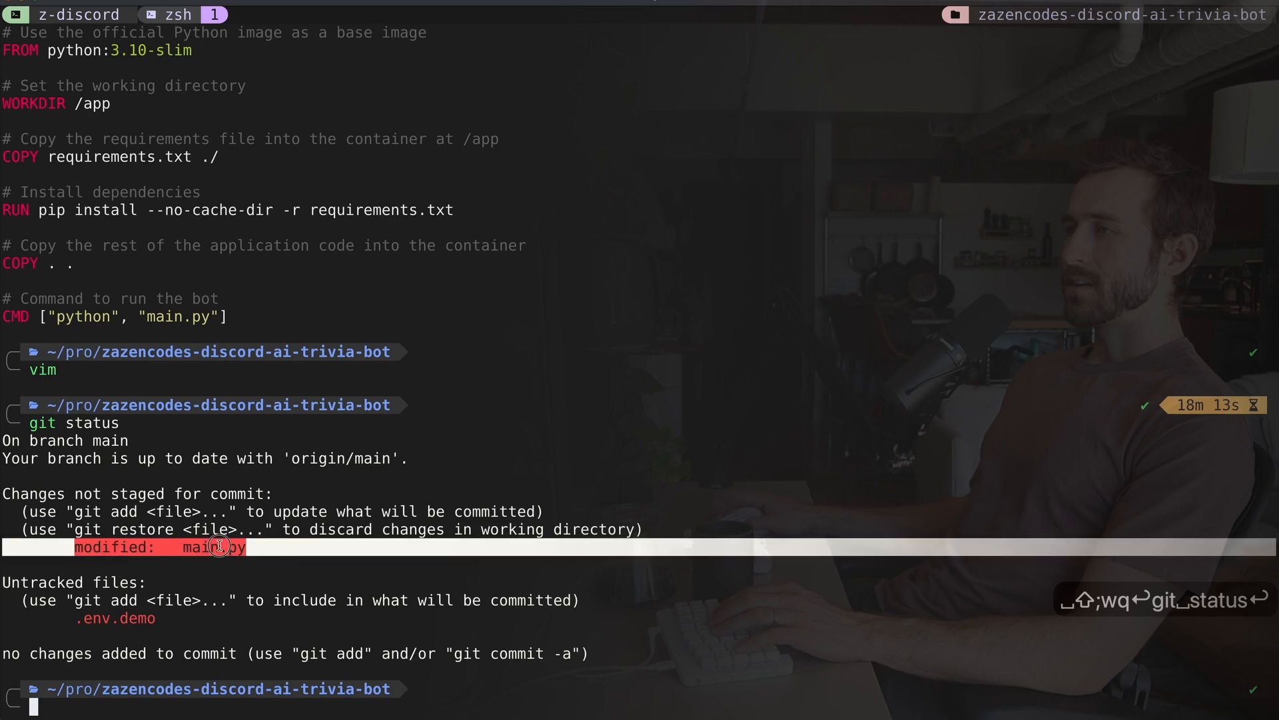
{"action": "type", "text": "git diff"}
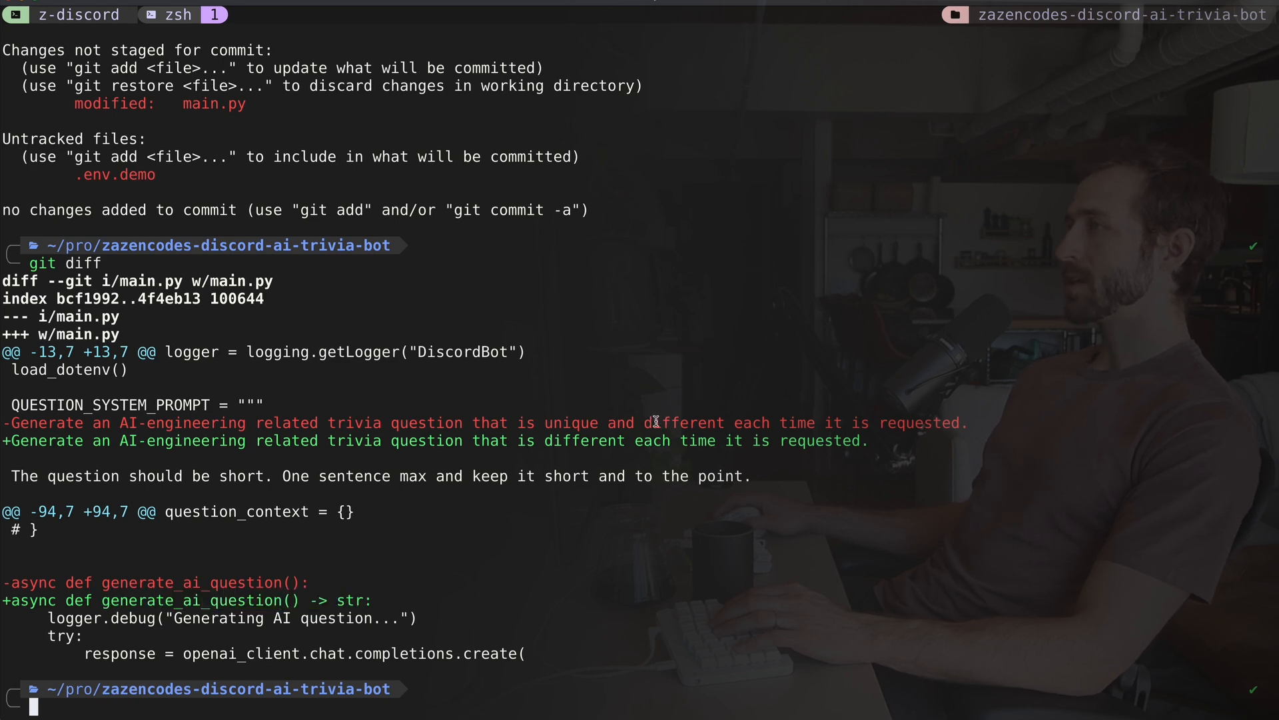
{"action": "type", "text": "g"}
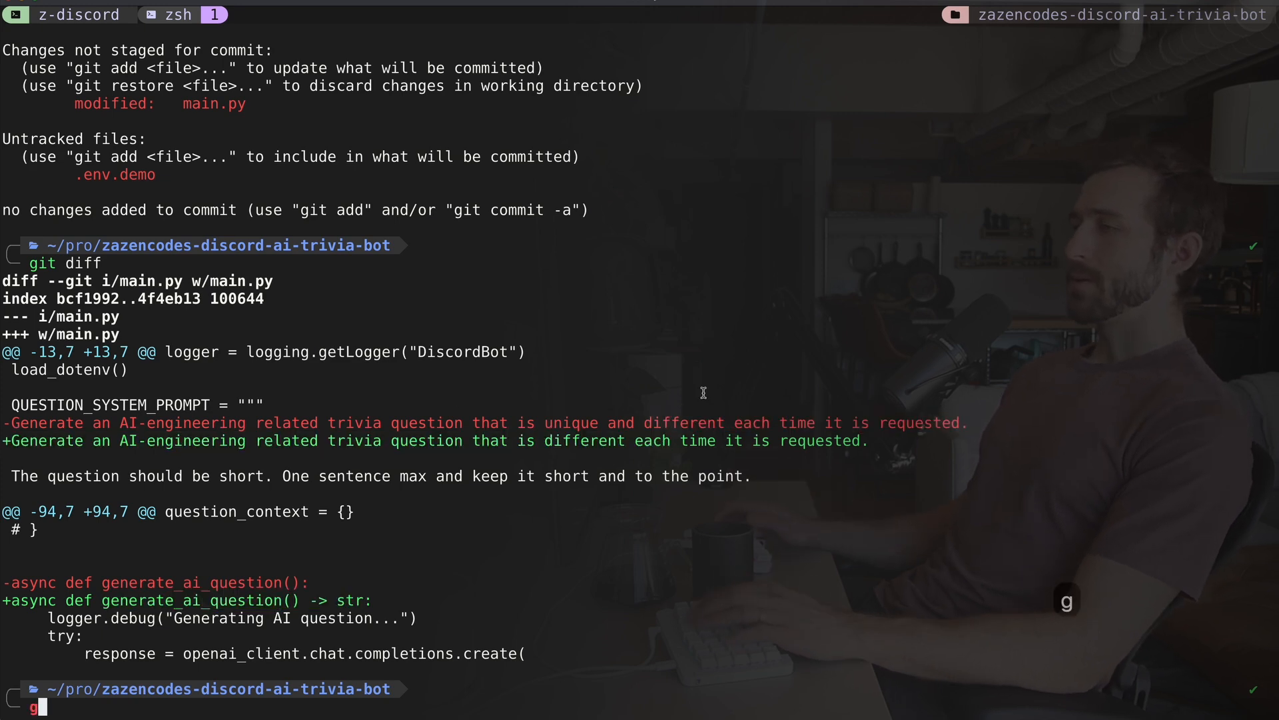
{"action": "type", "text": "it add -A"}
{"action": "type", "text": "git status"}
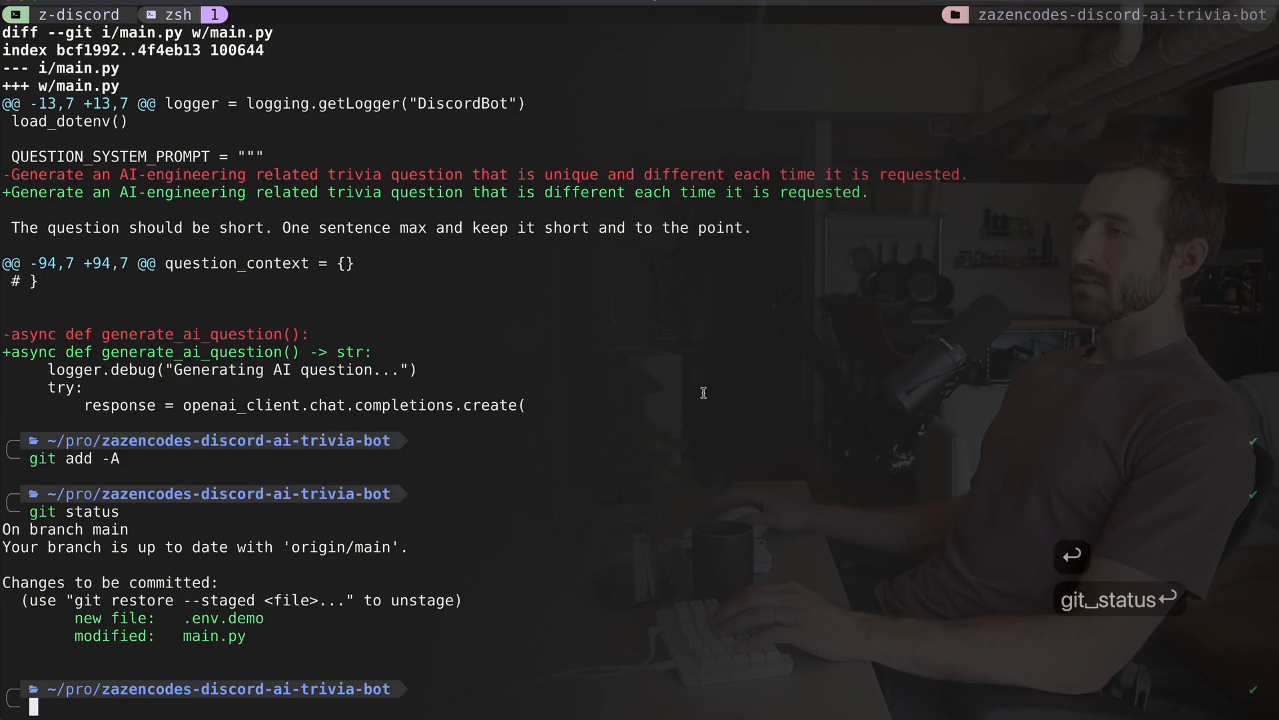
{"action": "type", "text": "g"}
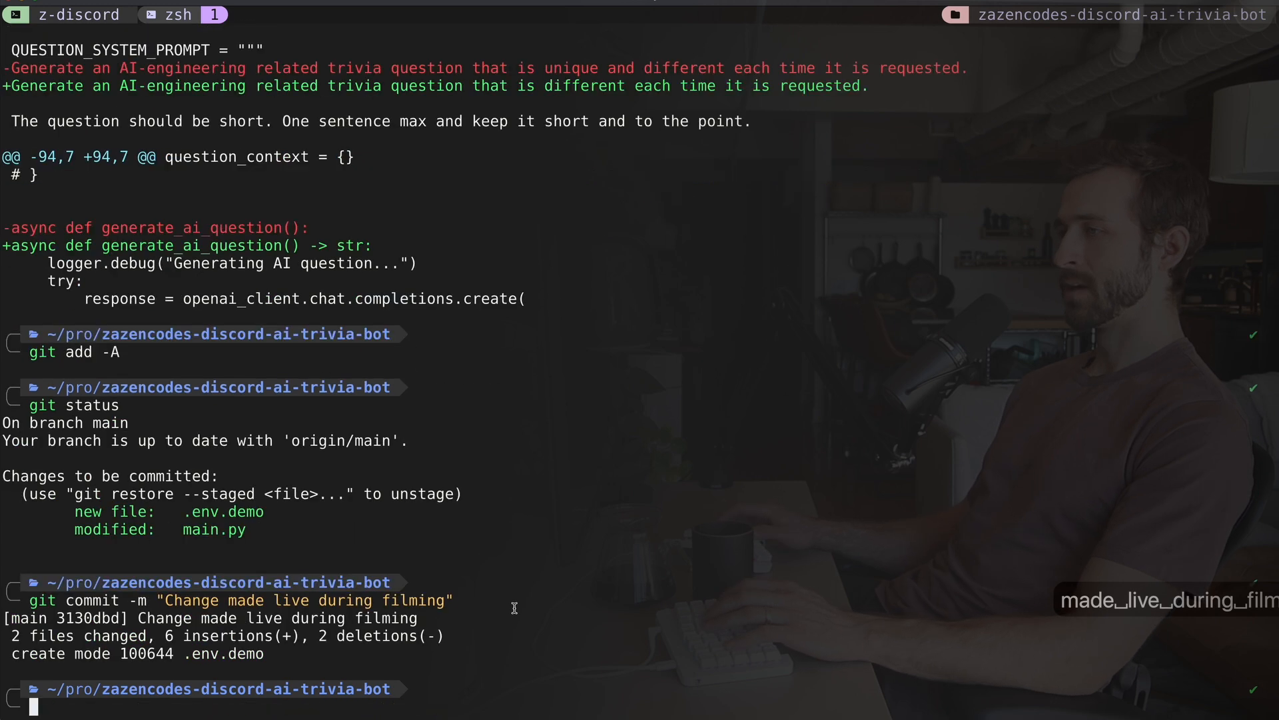
{"action": "type", "text": "git psu"}
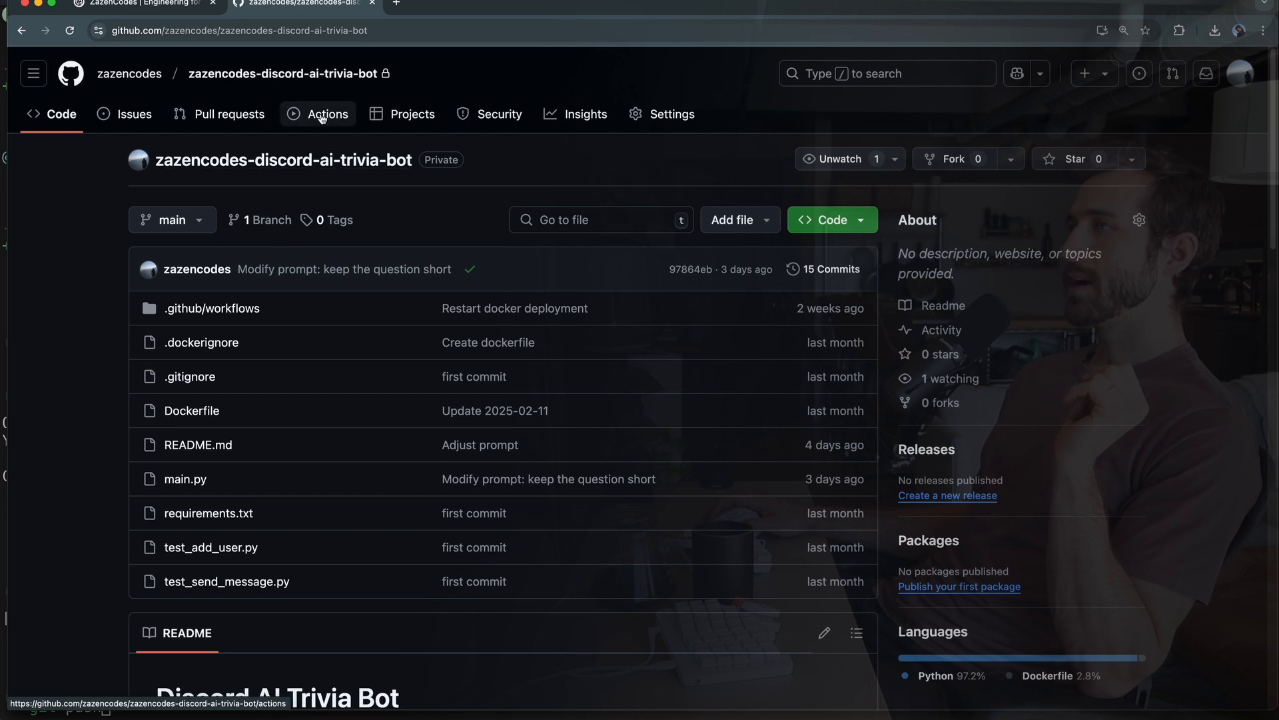
Step: Open the in-progress Deploy to GCP run for 'Change made live during filming' in GitHub Actions
{"action": "left_click", "coordinate": [329, 114]}
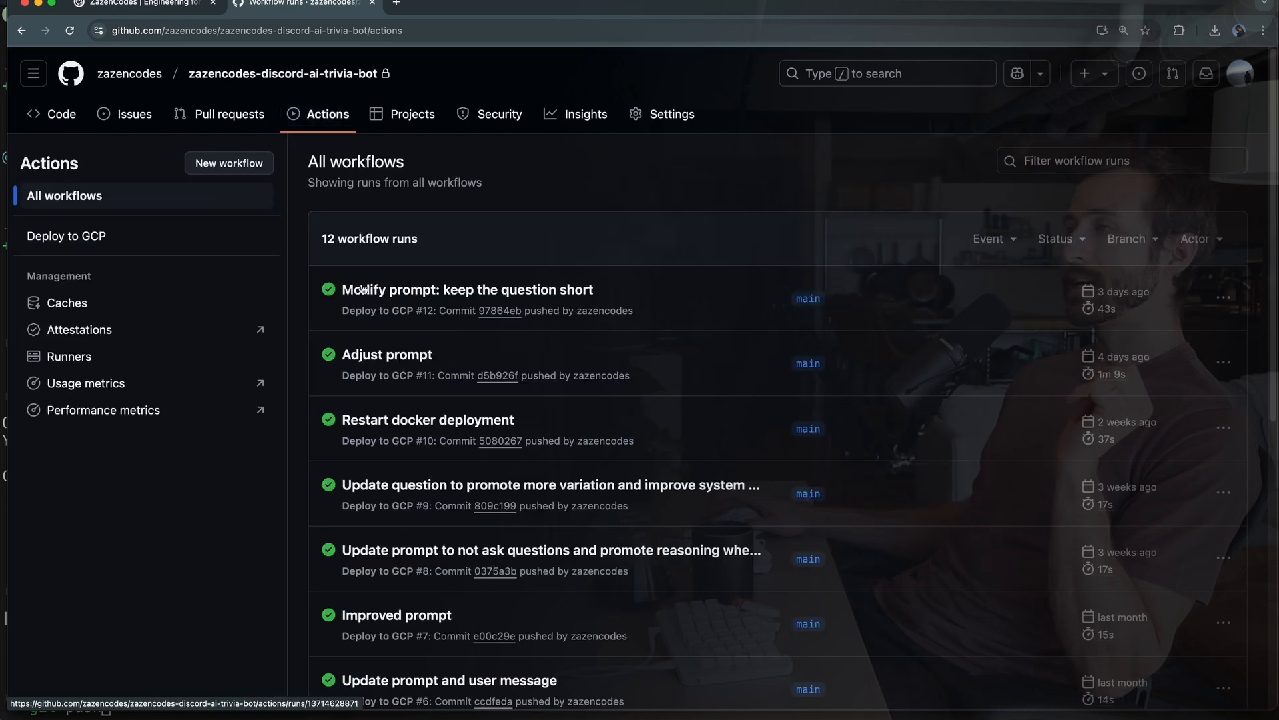
{"action": "mouse_move", "coordinate": [356, 261]}
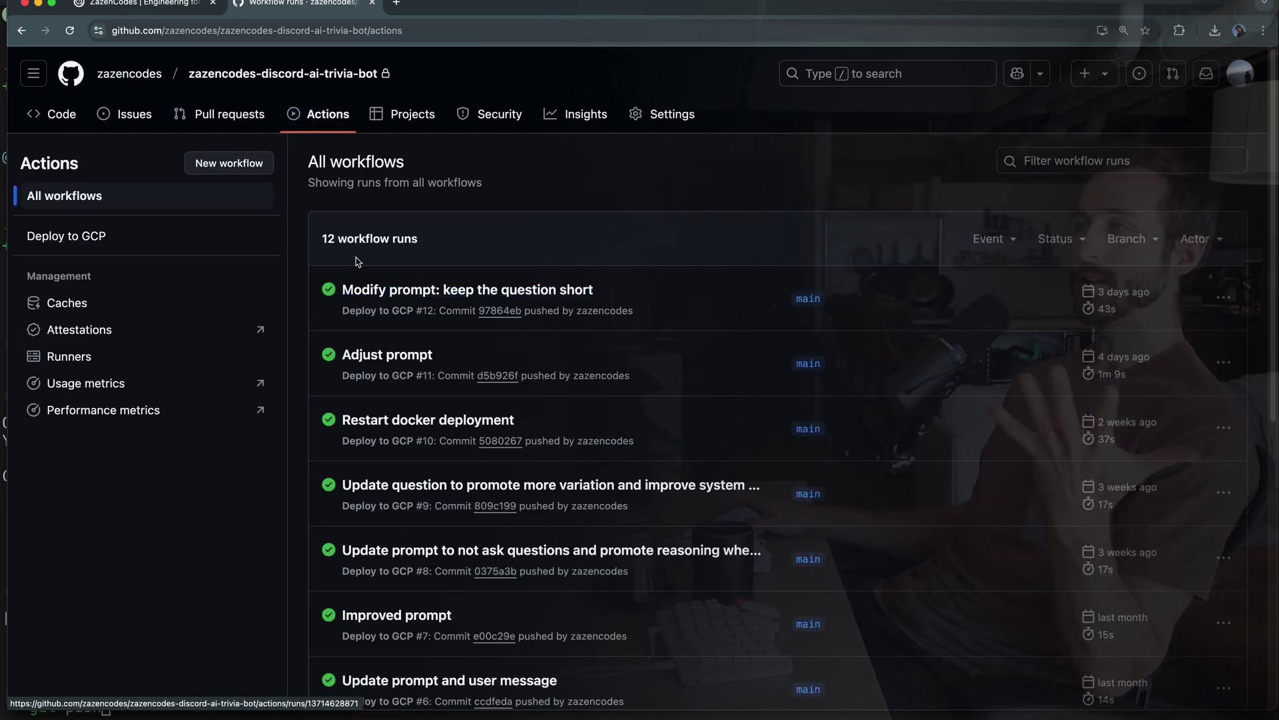
{"action": "mouse_move", "coordinate": [334, 530]}
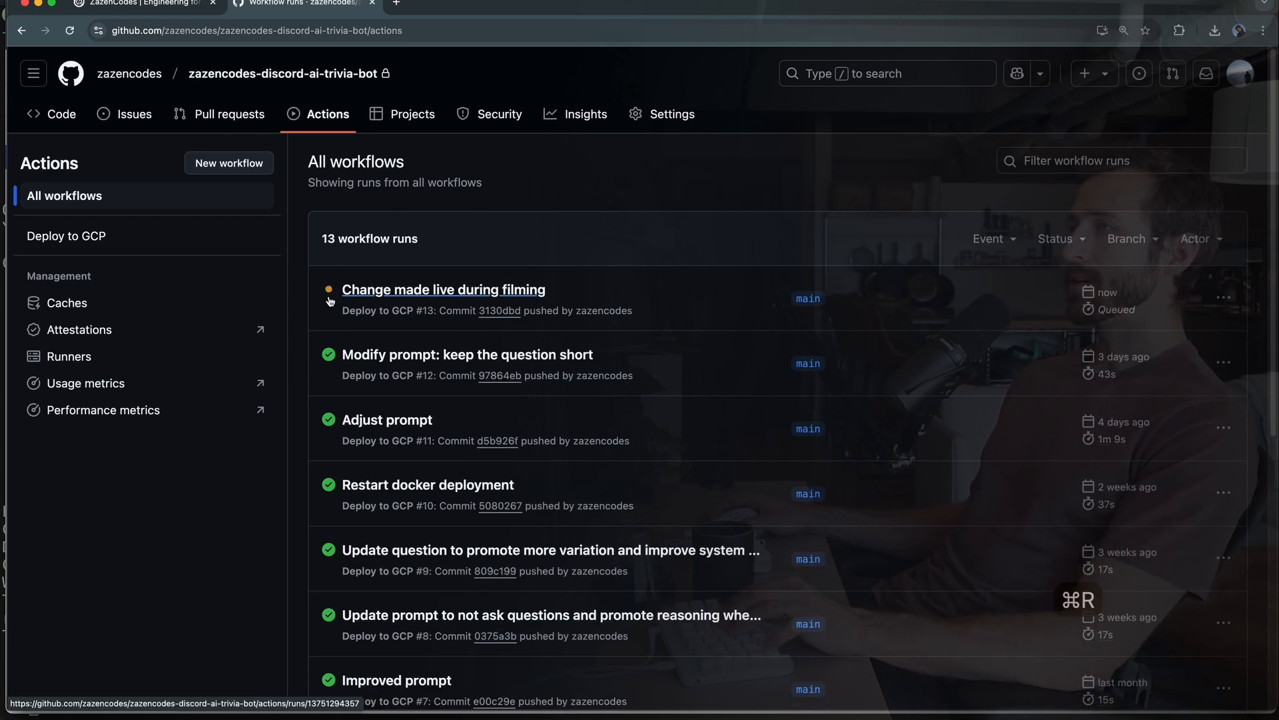
{"action": "mouse_move", "coordinate": [545, 263]}
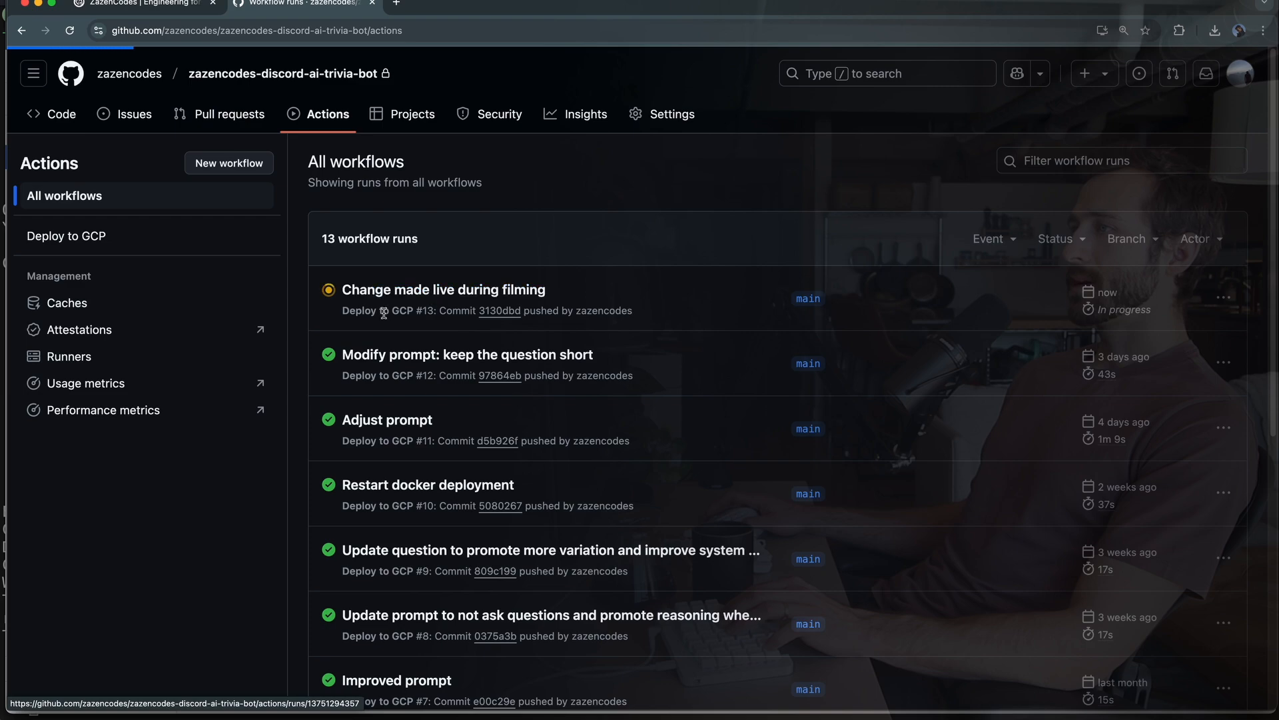
{"action": "left_click", "coordinate": [443, 289]}
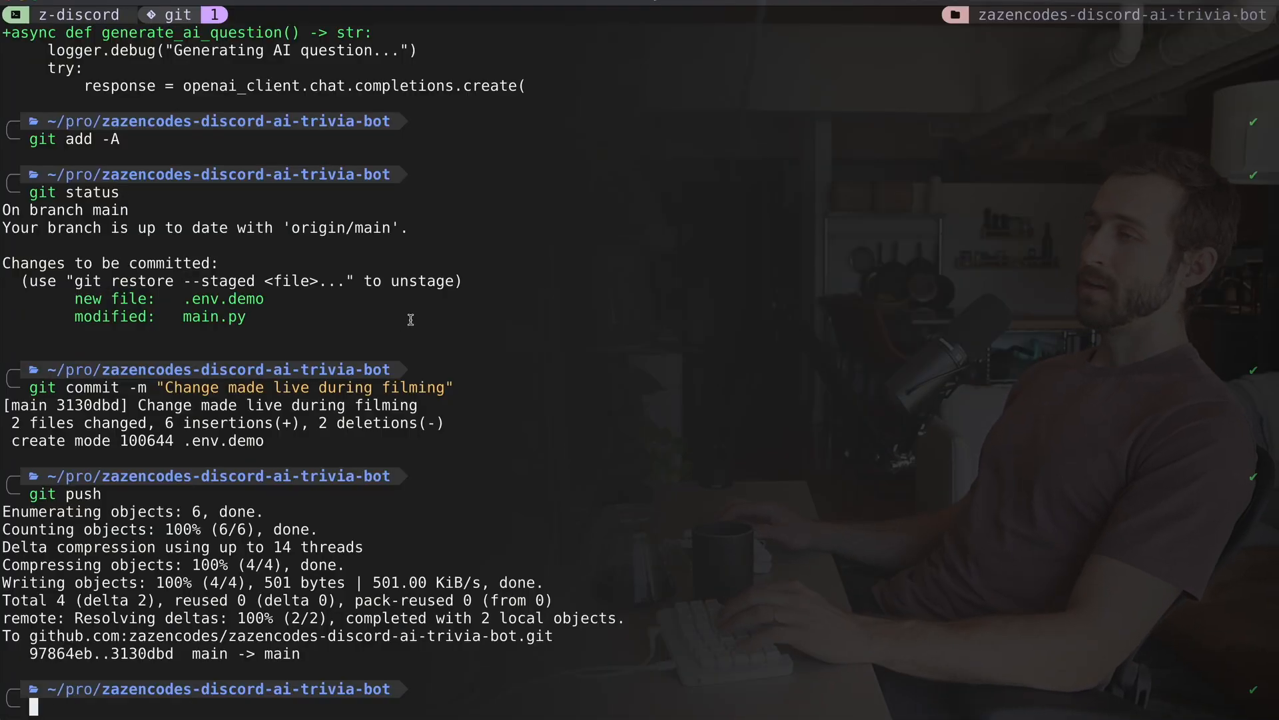
Step: List tracked files with git ls-files, grep for the workflow, and open deploy.yml in Neovim
{"action": "type", "text": "git ls-files"}
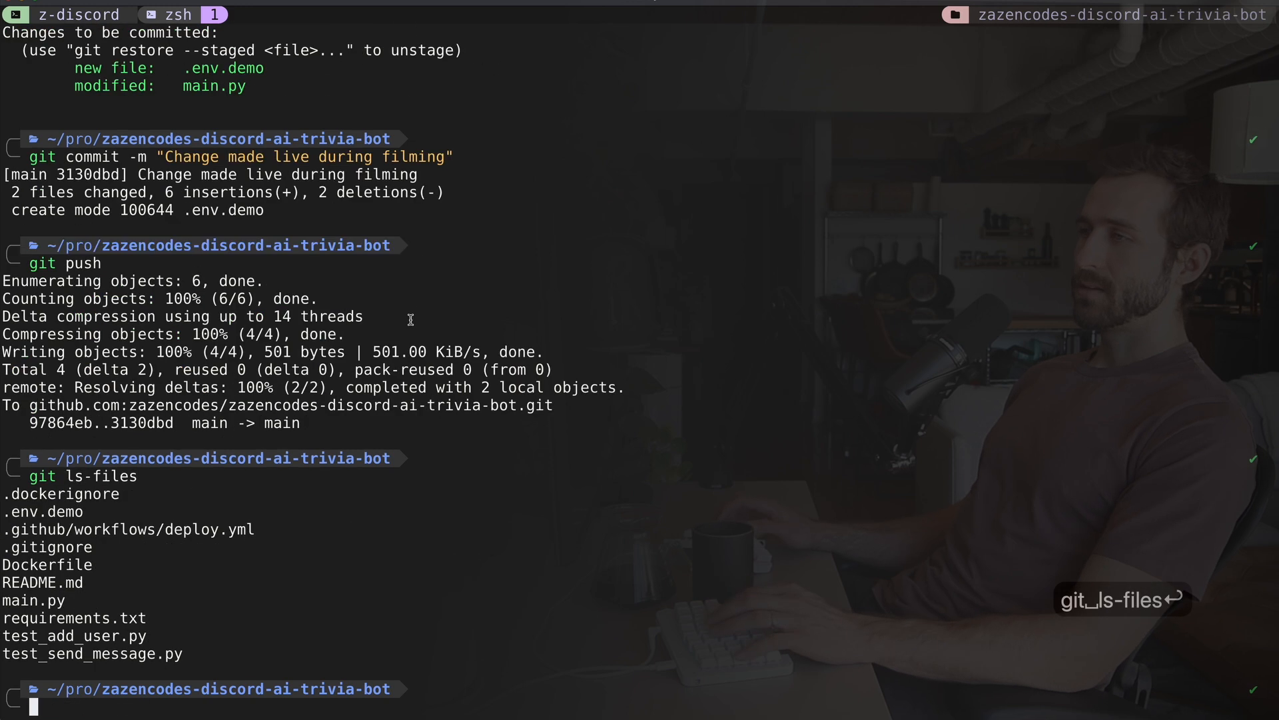
{"action": "type", "text": "git ls-files | grep we"}
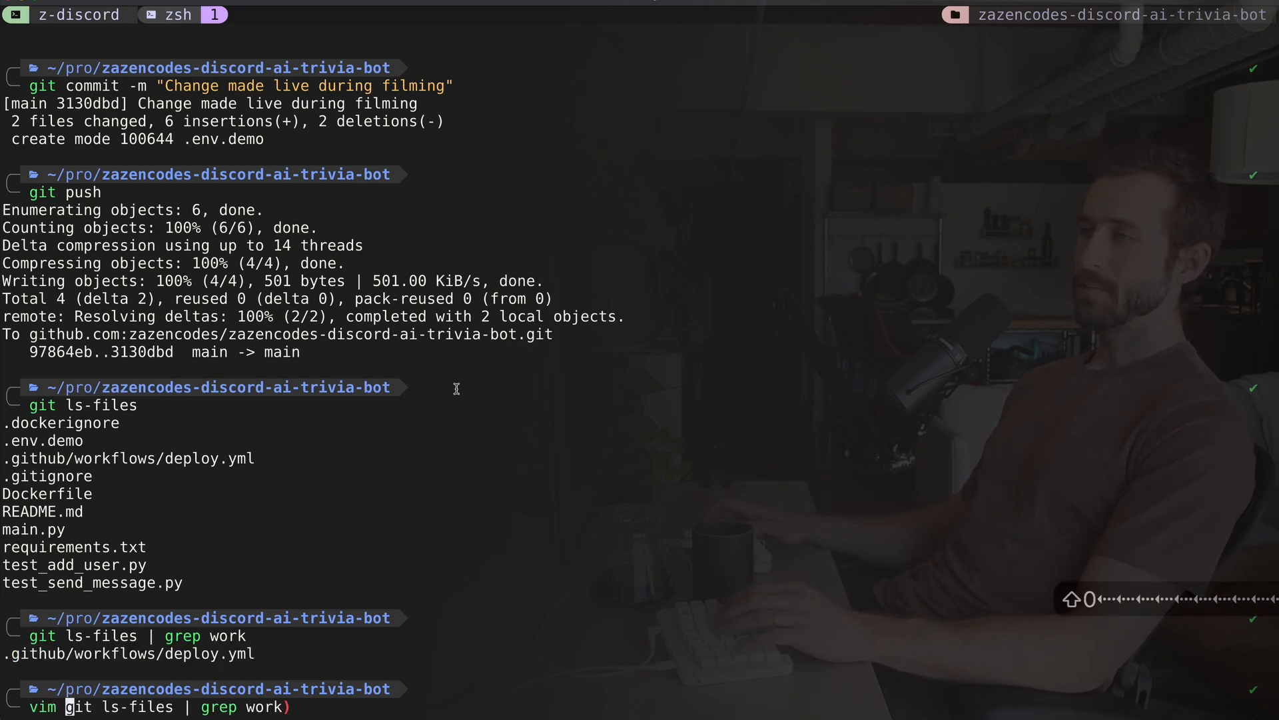
{"action": "key", "text": "Enter"}
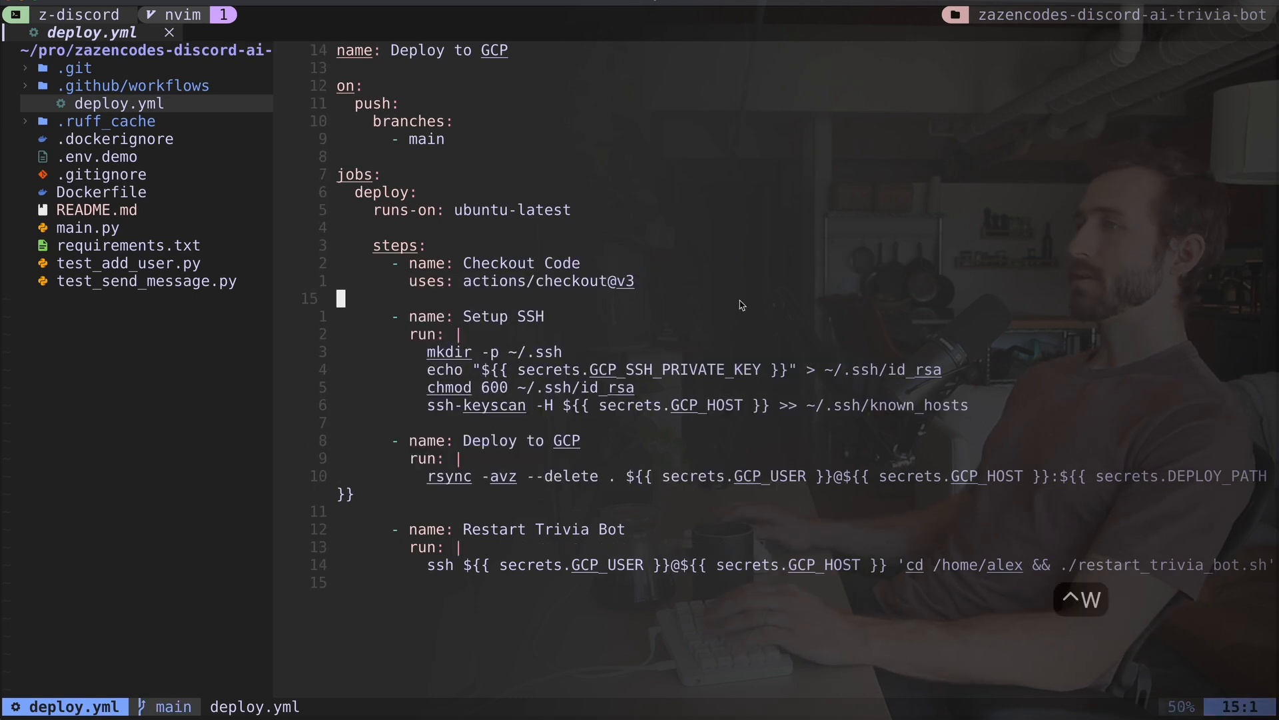
Step: Read the checkout, SSH, rsync and restart steps in deploy.yml, then quit Neovim
{"action": "type", "text": "res"}
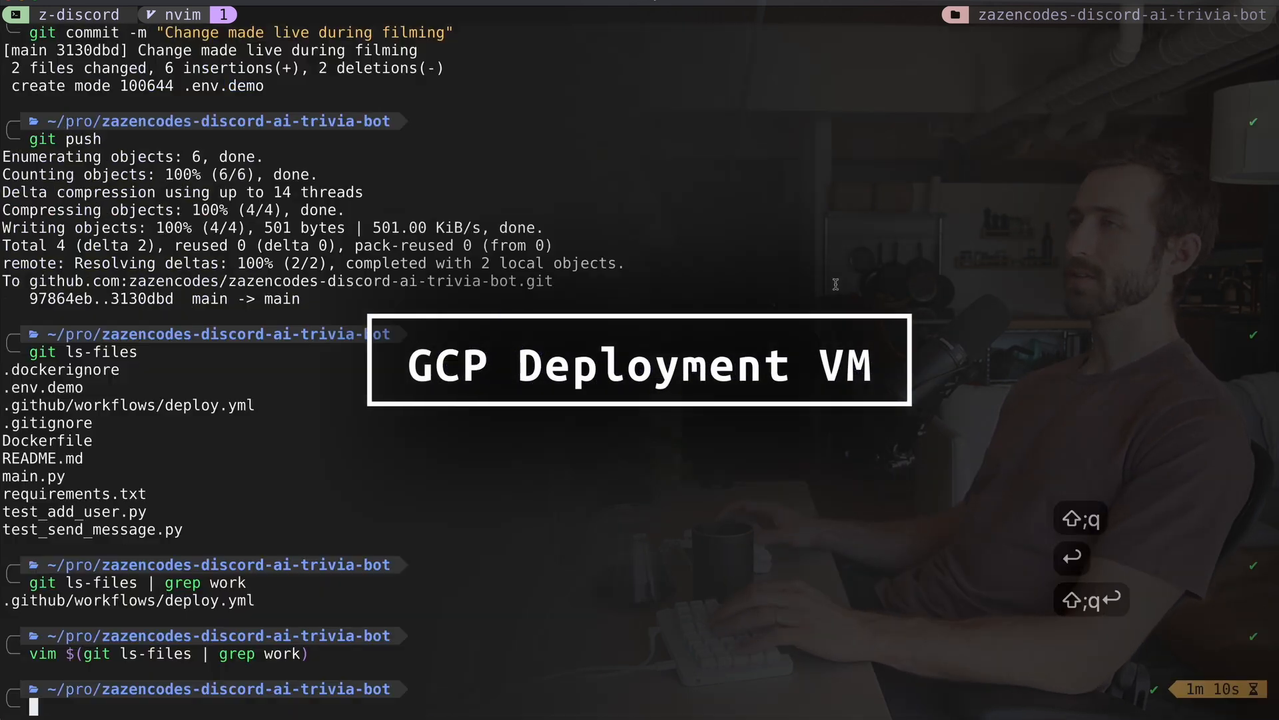
Step: Run gcloud compute and scroll through its command groups help
{"action": "type", "text": "gcloud"}
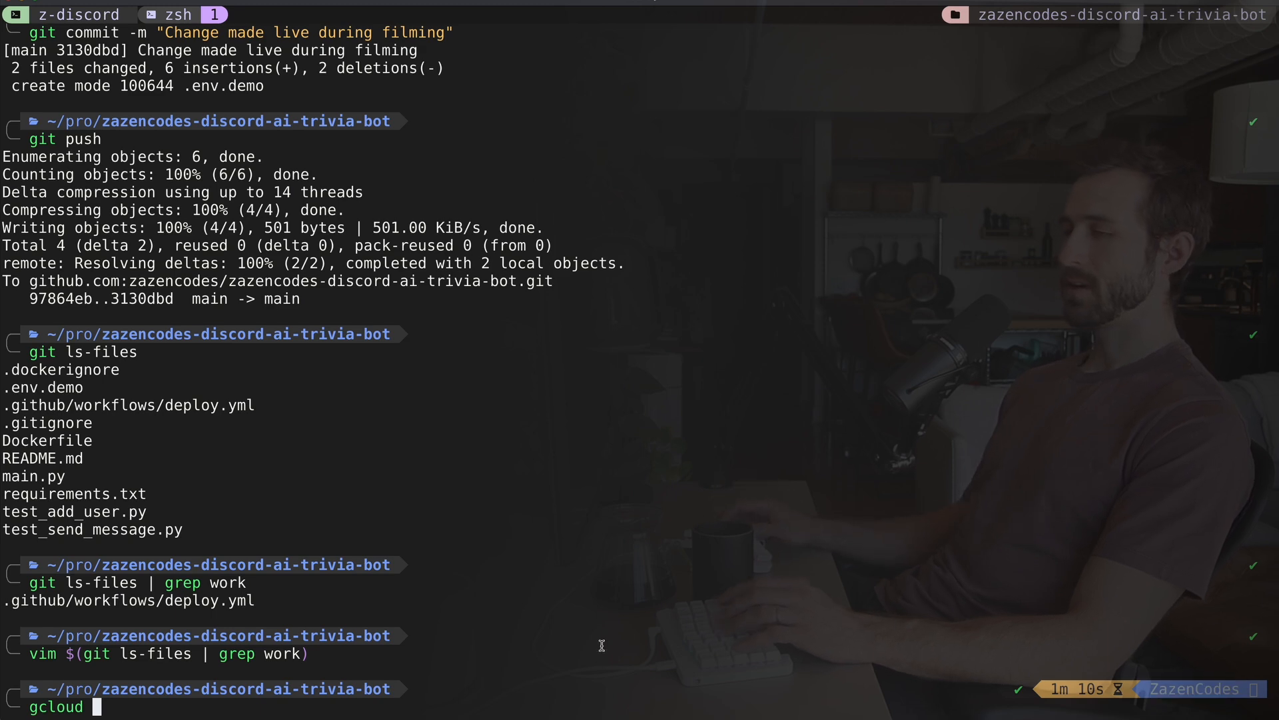
{"action": "type", "text": "compute"}
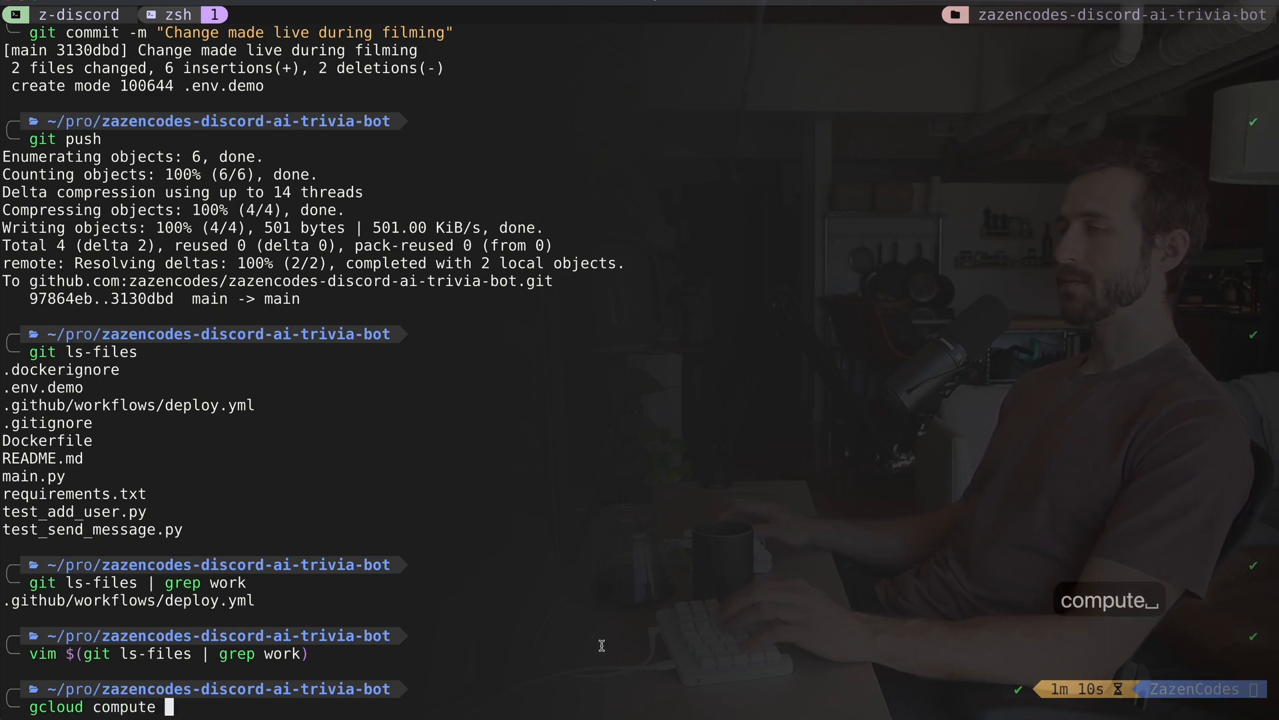
{"action": "key", "text": "Enter"}
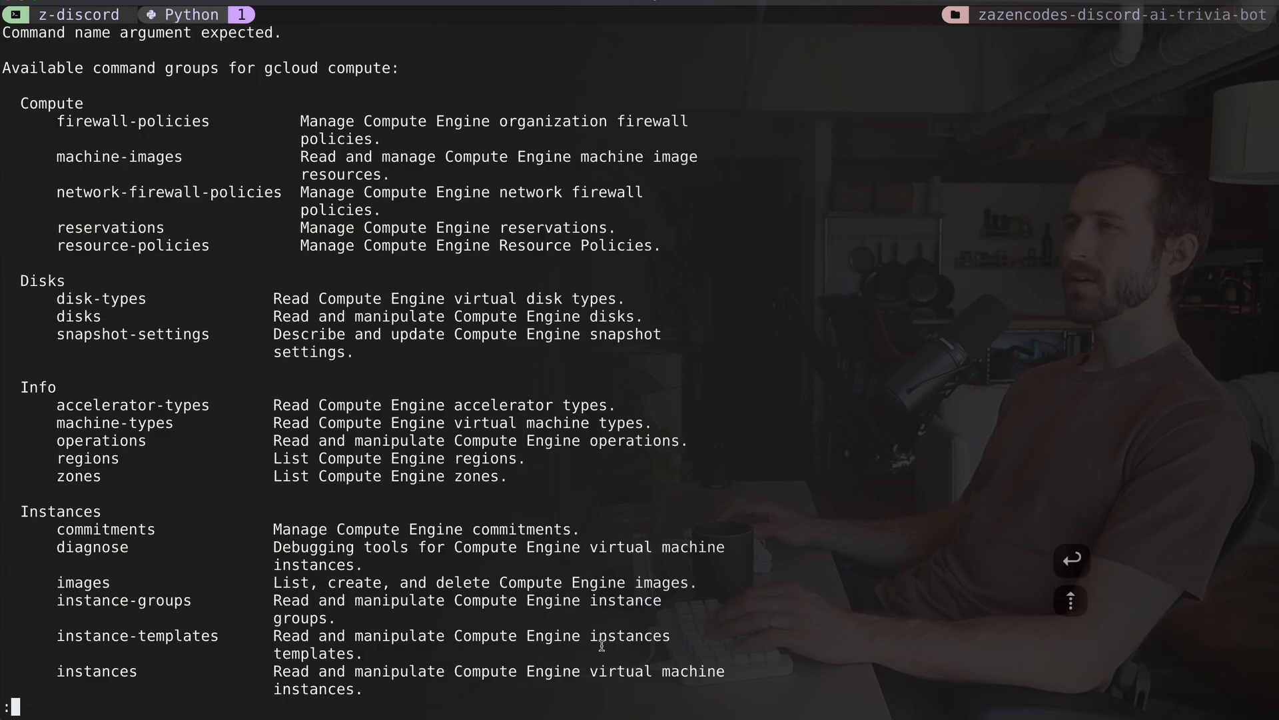
{"action": "scroll", "scroll_direction": "down", "scroll_amount": 3}
{"action": "type", "text": "gcloud compute"}
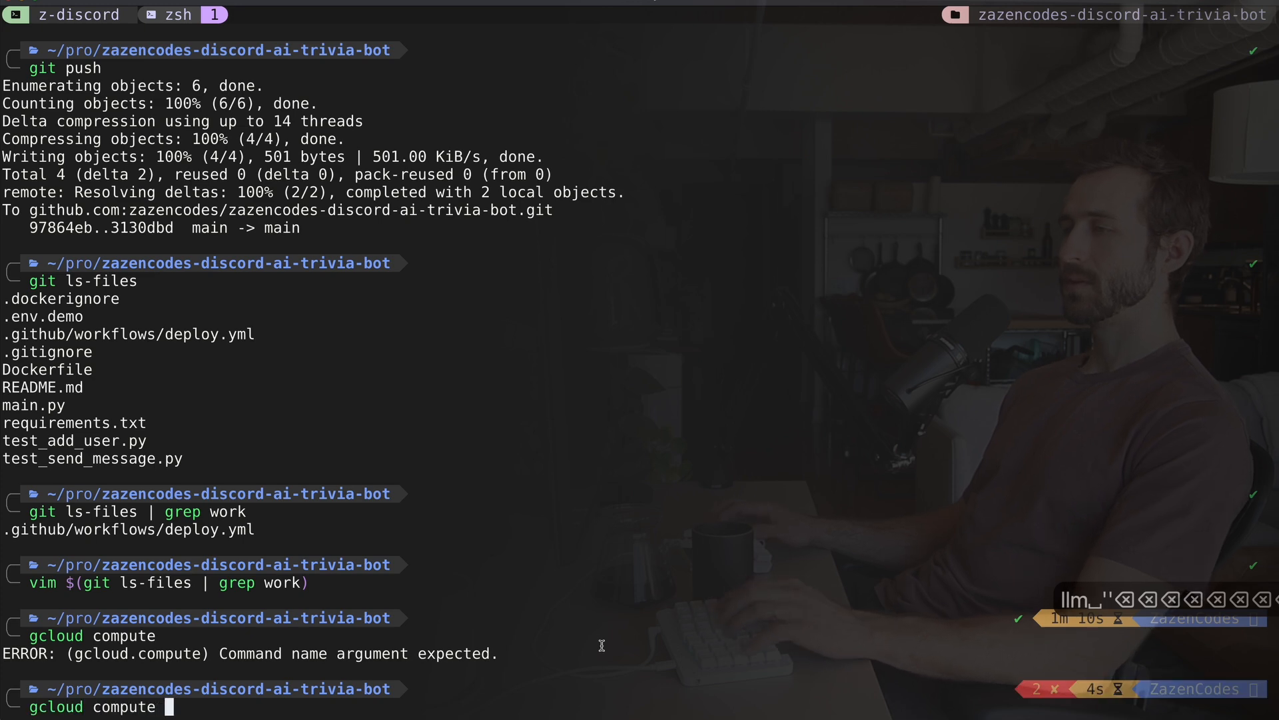
Step: Start gcloud compute ssh, grabbing the VM name zazencodes-quickben from the Cloud console
{"action": "type", "text": "ssh"}
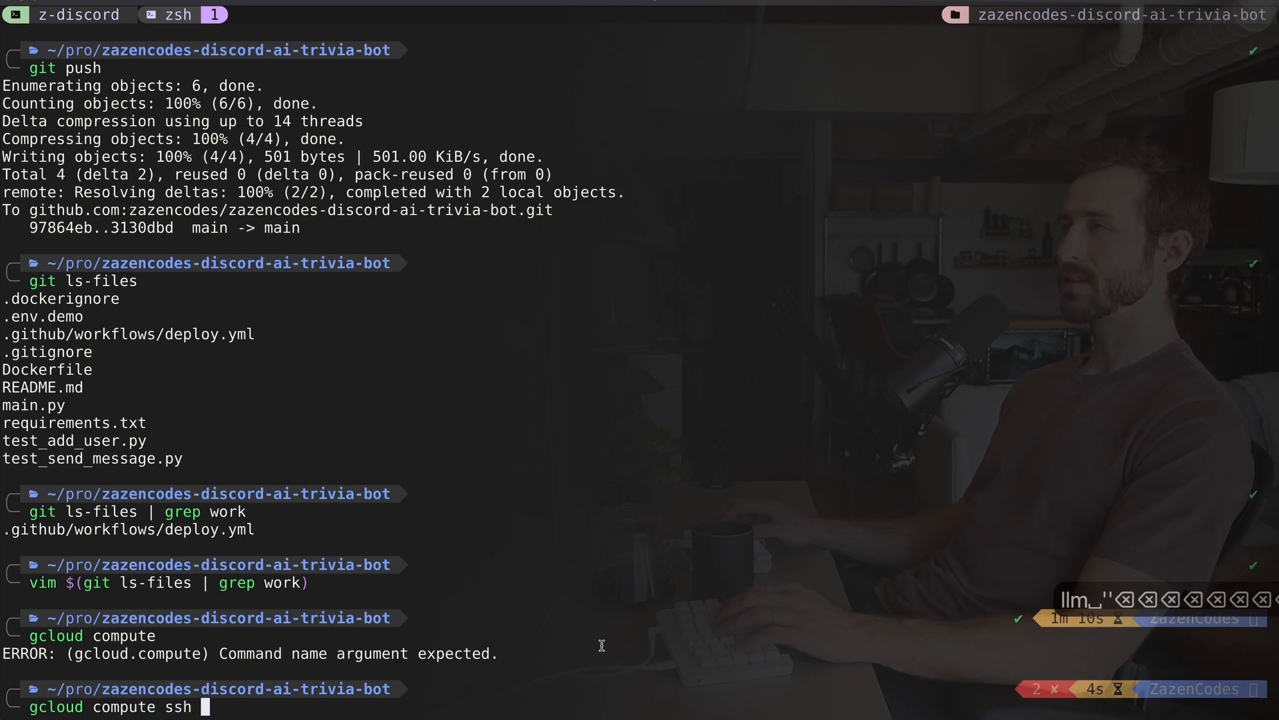
{"action": "key", "text": "Cmd+Tab"}
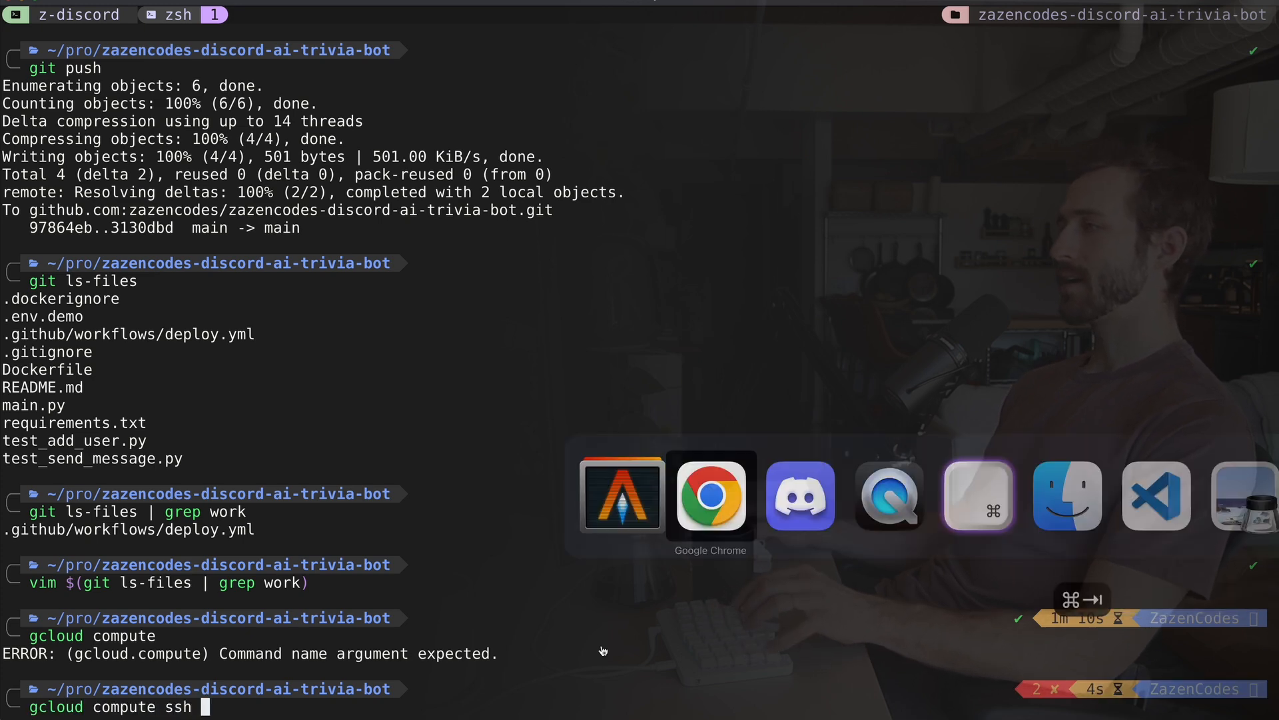
{"action": "left_click", "coordinate": [711, 497]}
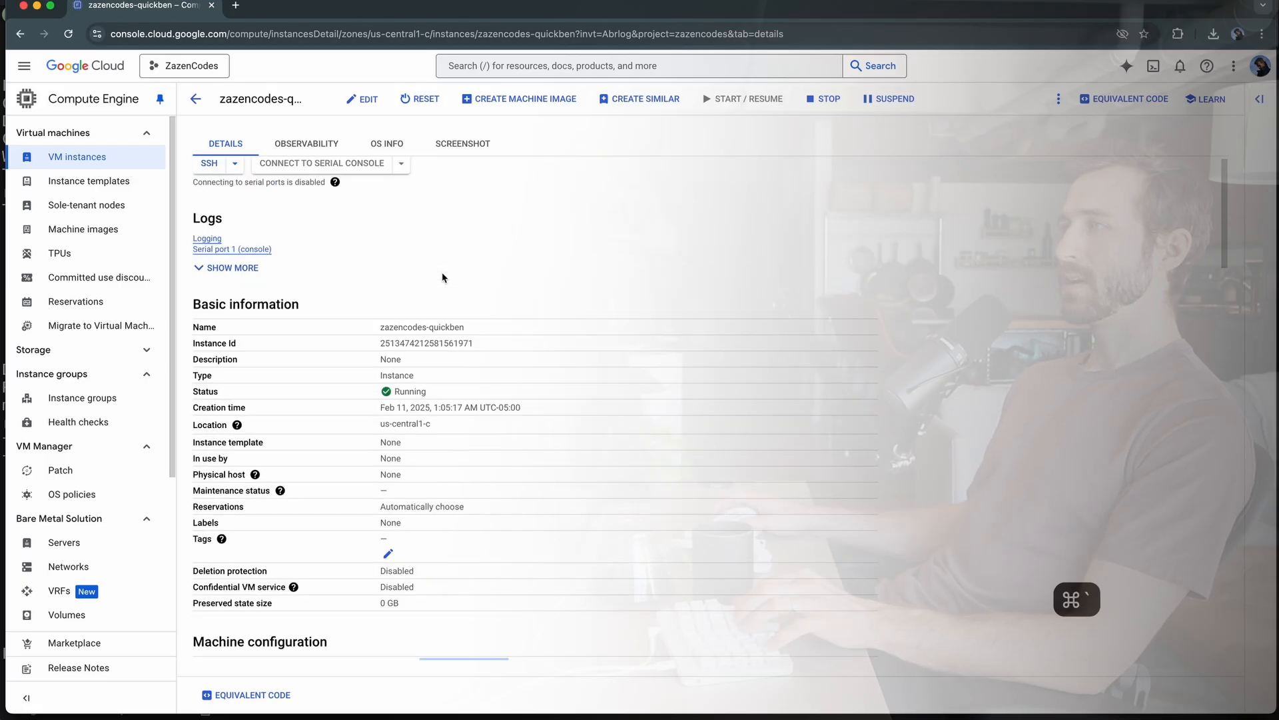
{"action": "key", "text": "Cmd+Tab"}
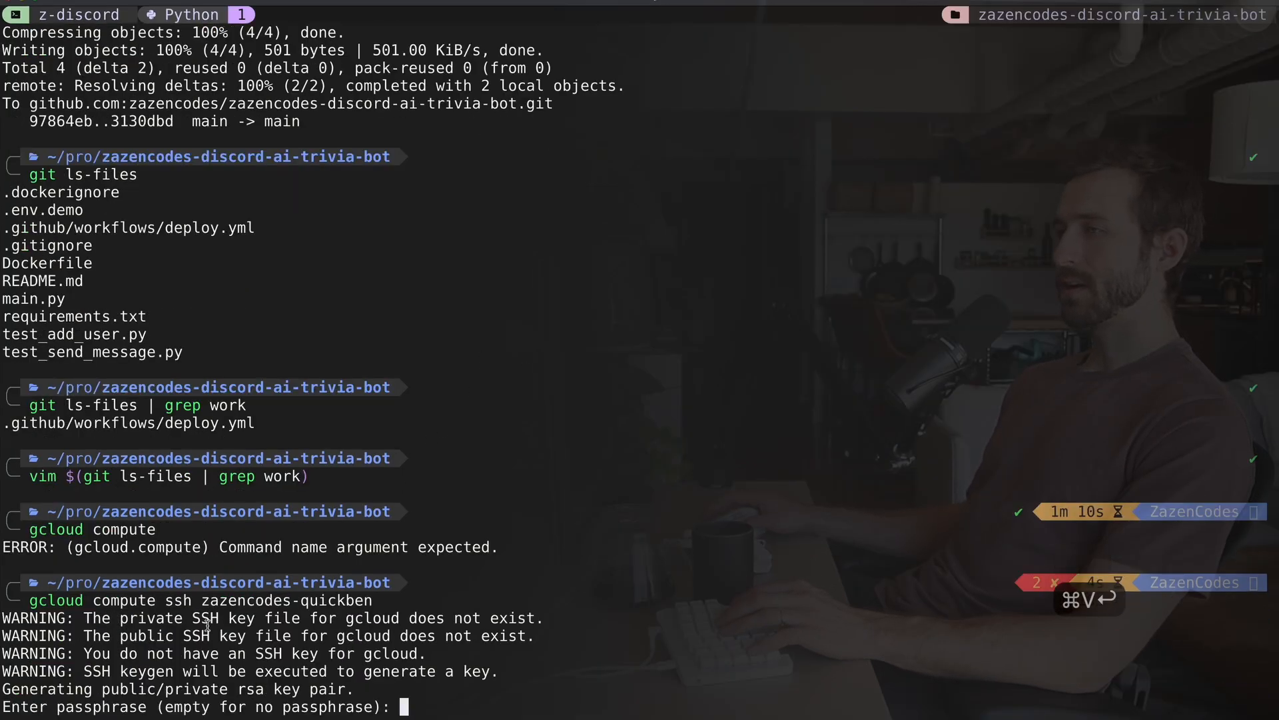
Step: Accept an empty passphrase for the new SSH key and log into the VM
{"action": "key", "text": "Return"}
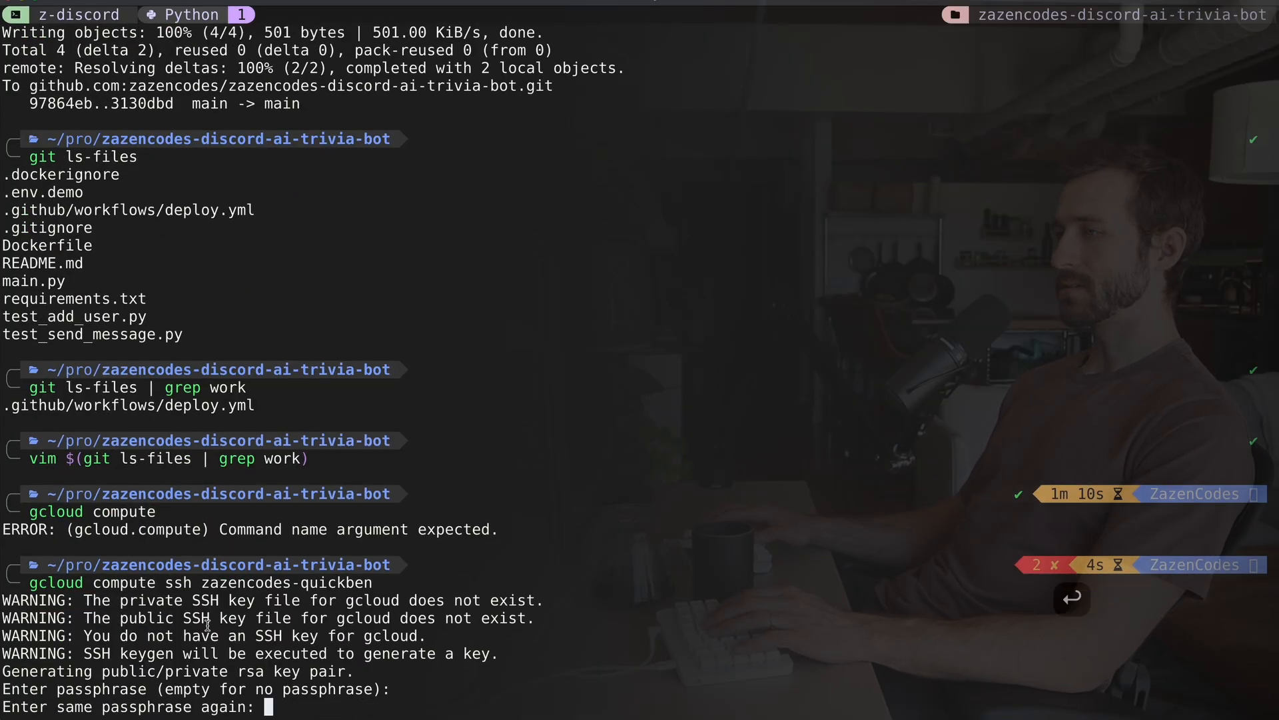
{"action": "key", "text": "Enter"}
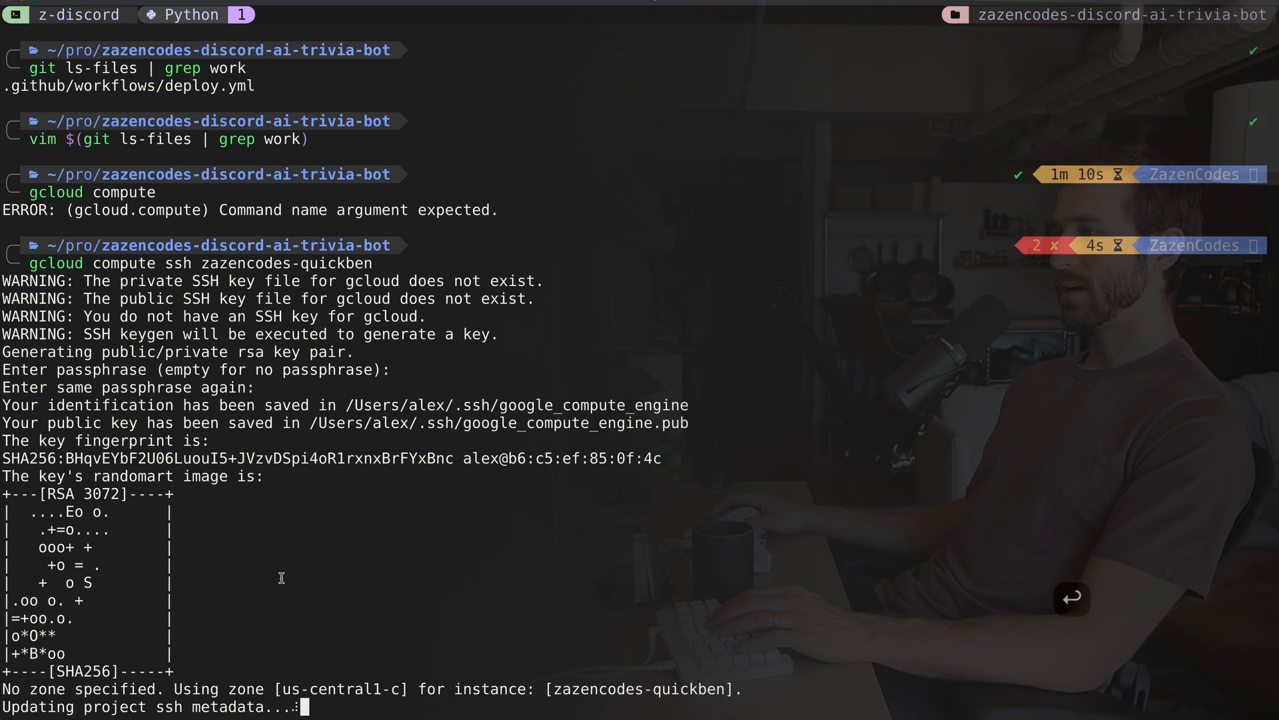
{"action": "mouse_move", "coordinate": [545, 433]}
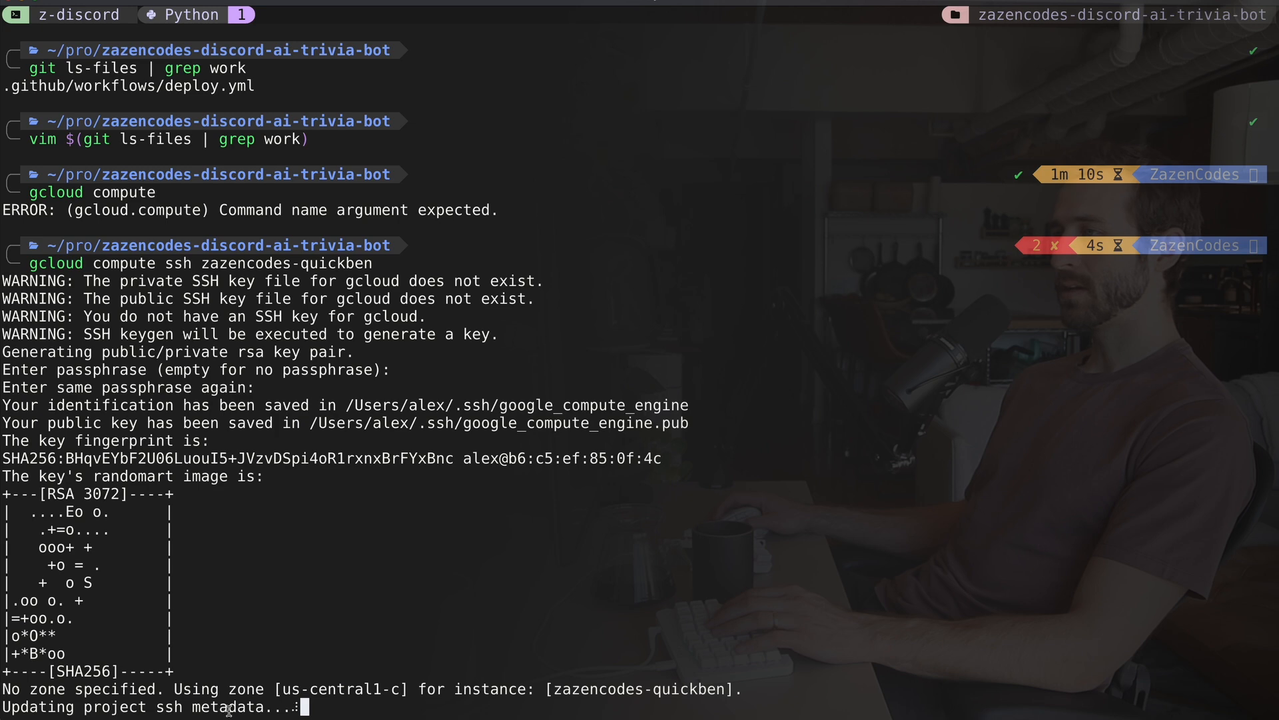
{"action": "mouse_move", "coordinate": [375, 527]}
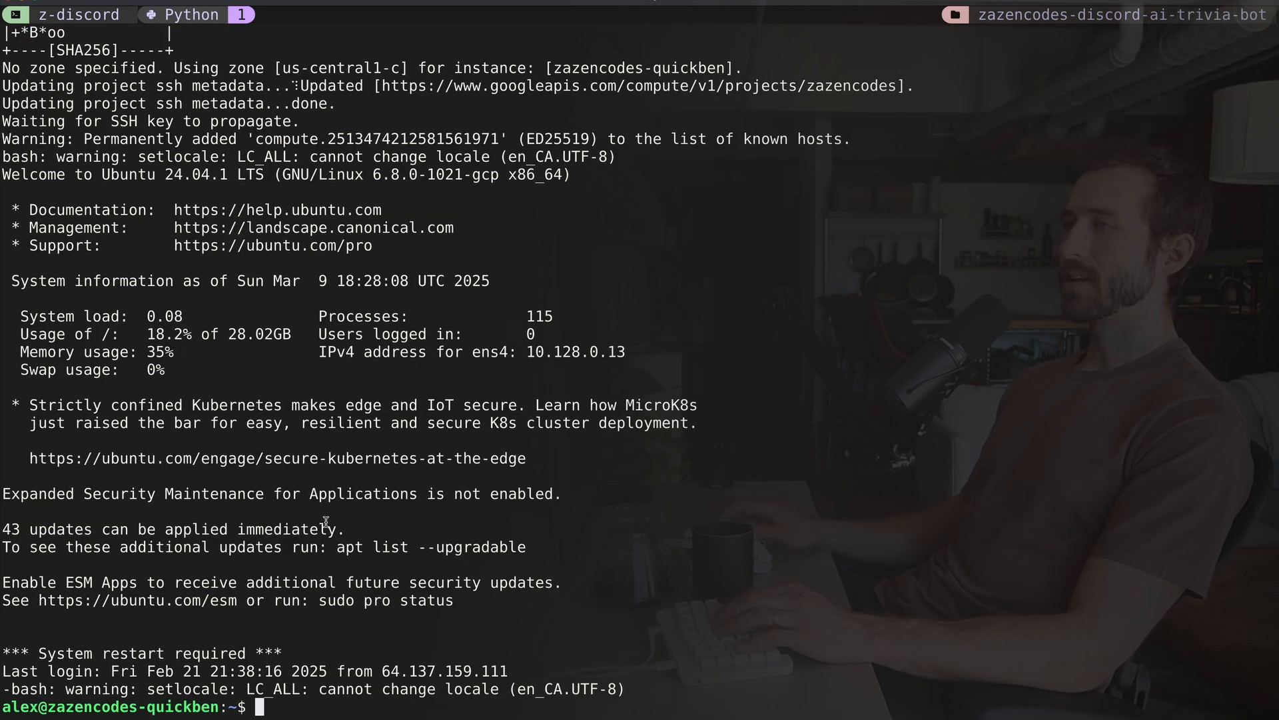
Step: List the VM home folder and view restart_trivia_bot.sh
{"action": "type", "text": "ls"}
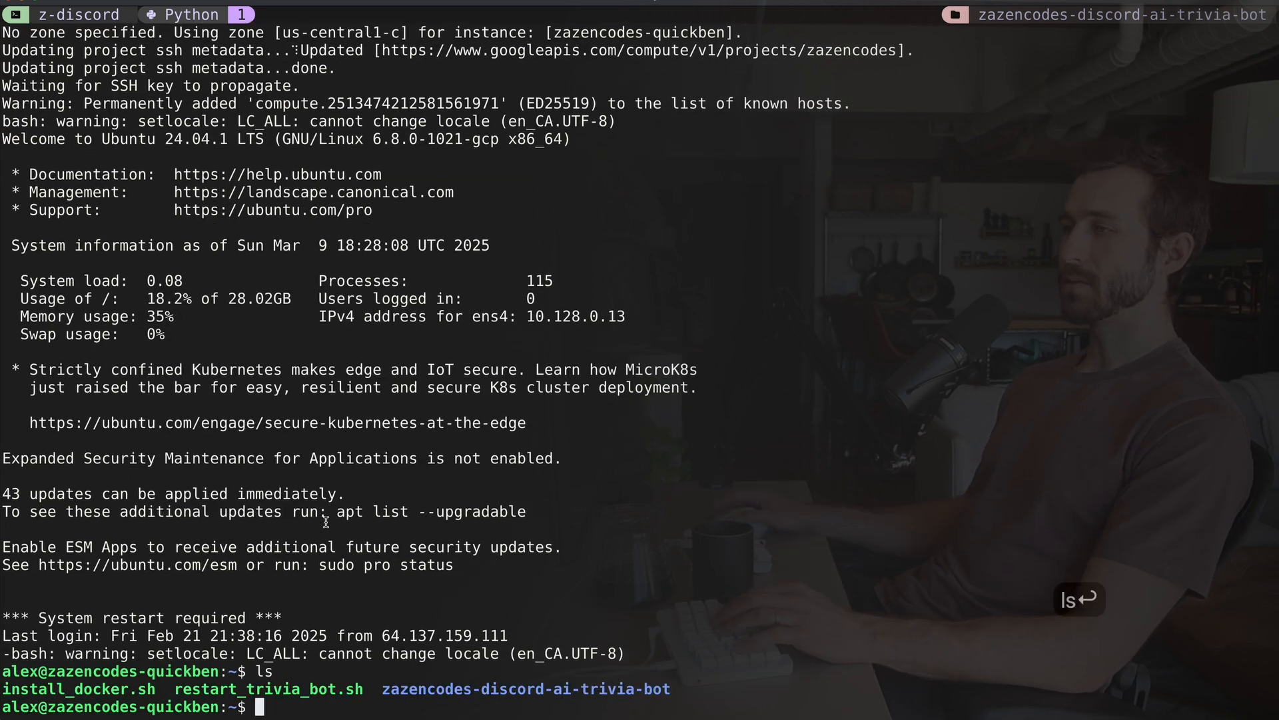
{"action": "type", "text": "ca"}
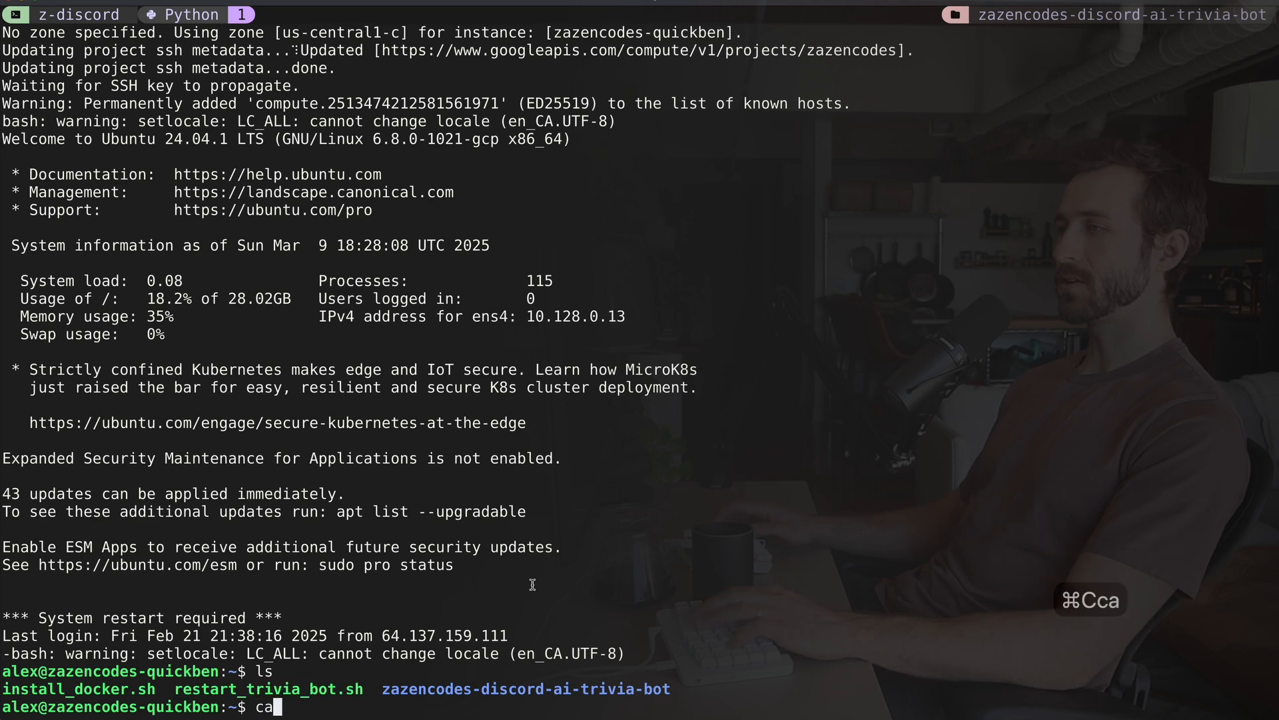
{"action": "type", "text": "cat restart_trivia_bot.sh"}
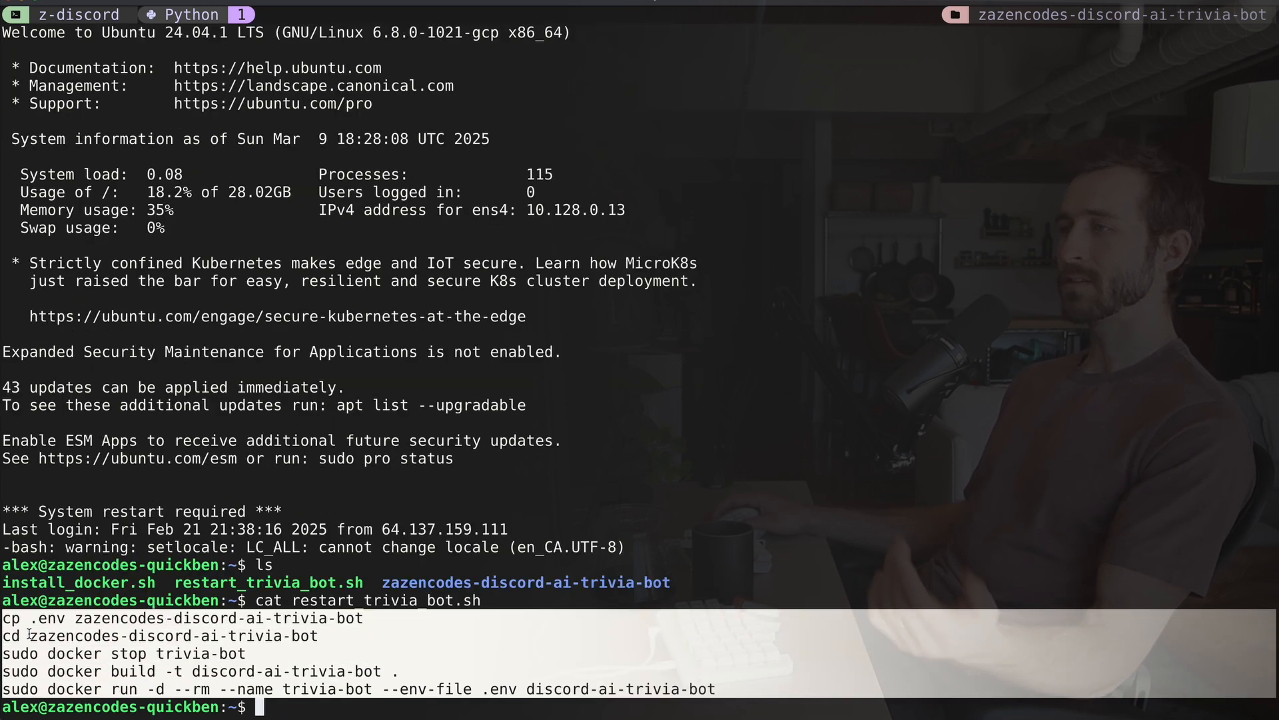
{"action": "mouse_move", "coordinate": [42, 626]}
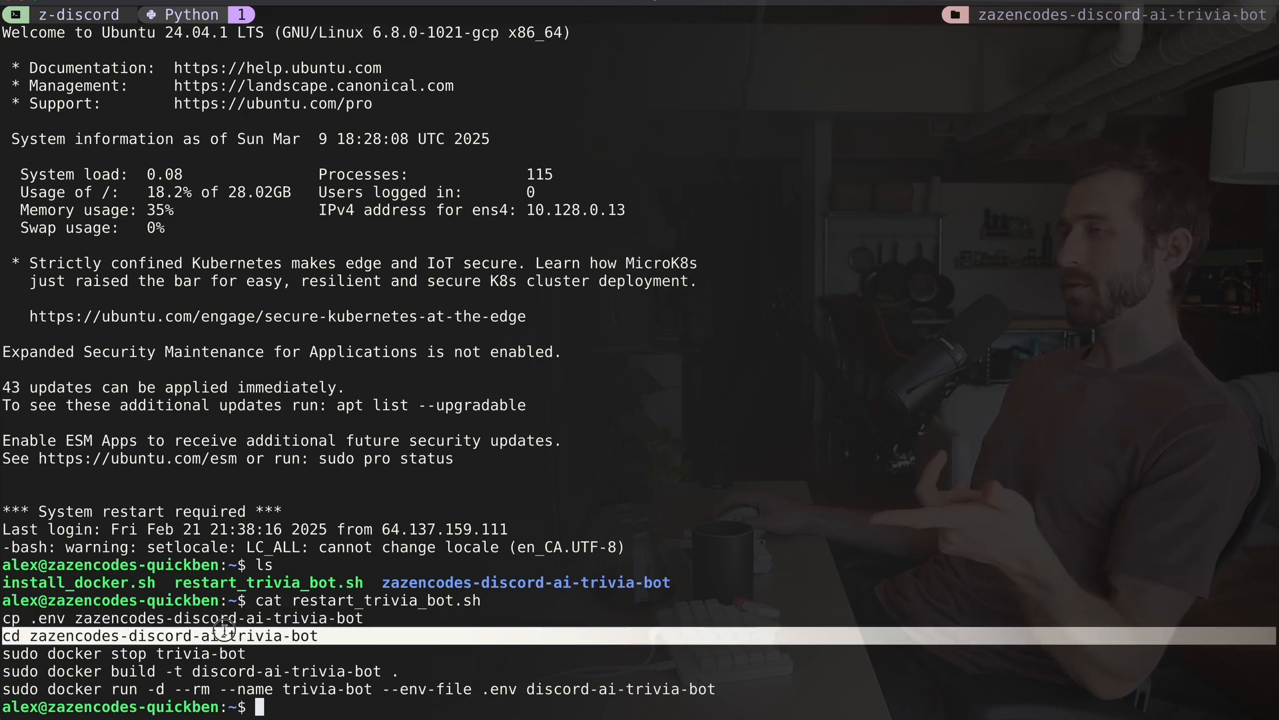
Step: Browse the deployed repo files, run docker ps, and open Discord's #general-chat
{"action": "type", "text": "l"}
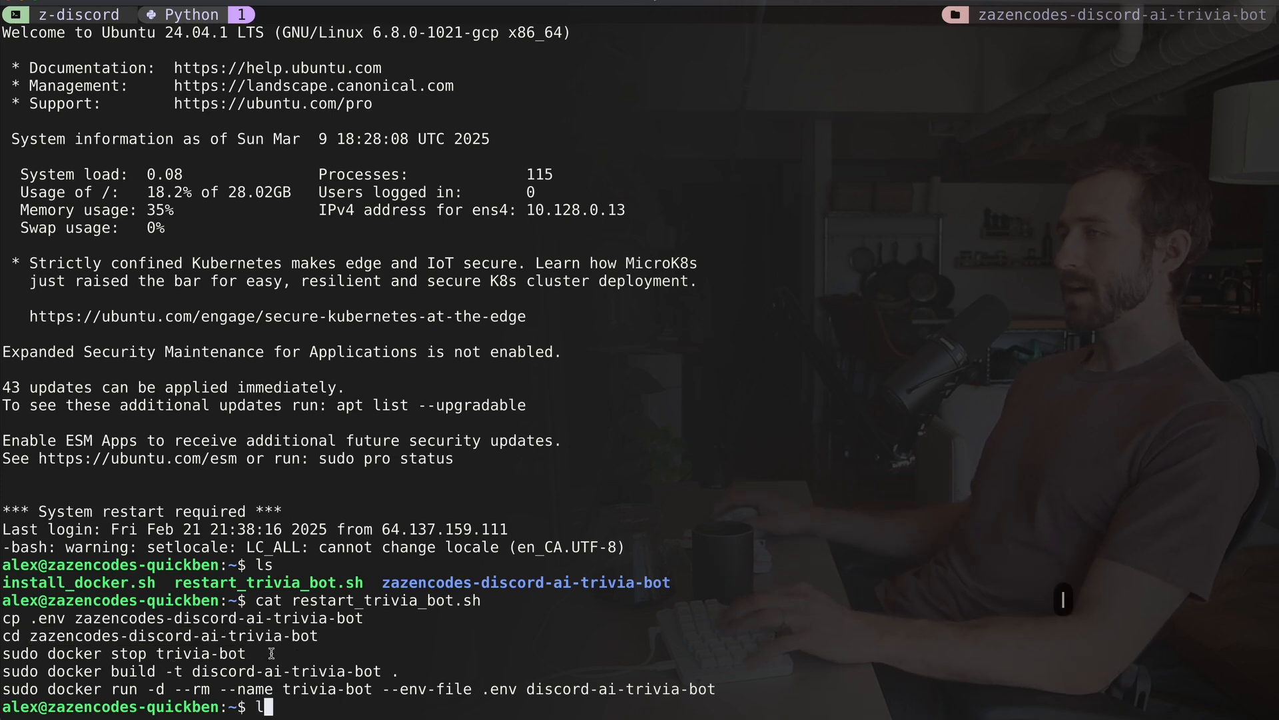
{"action": "double_click", "coordinate": [212, 653]}
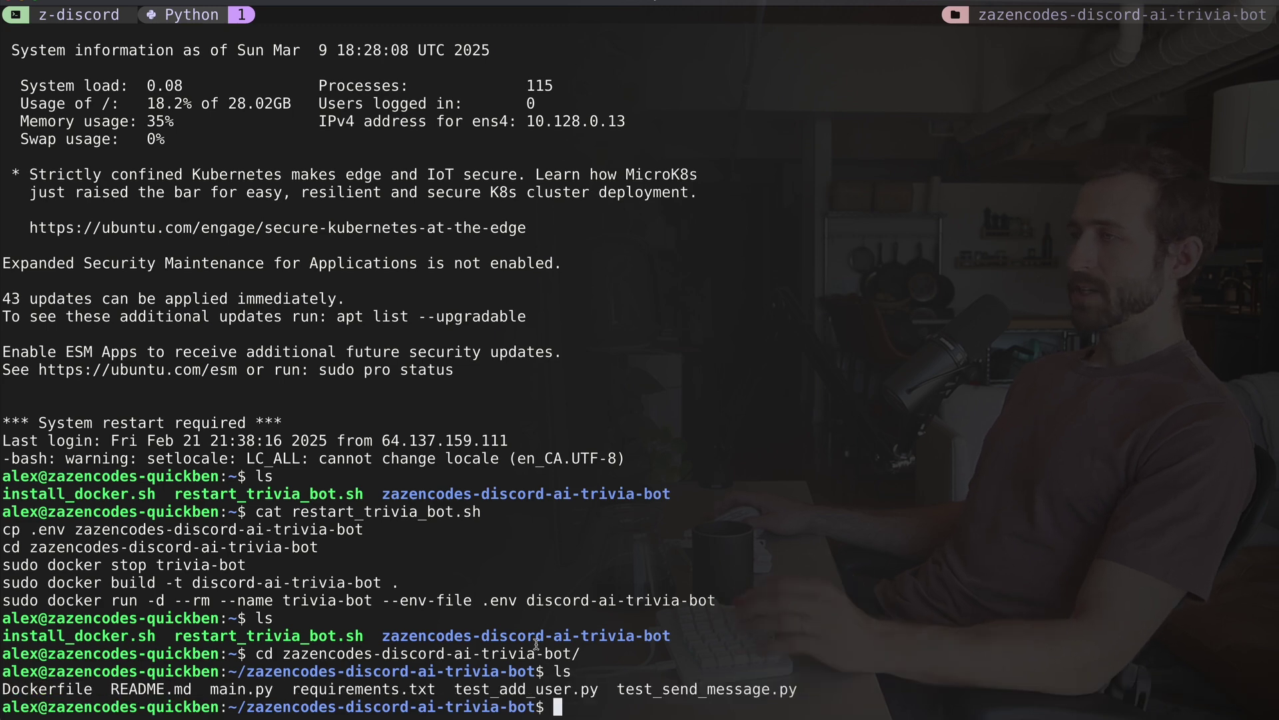
{"action": "double_click", "coordinate": [80, 493]}
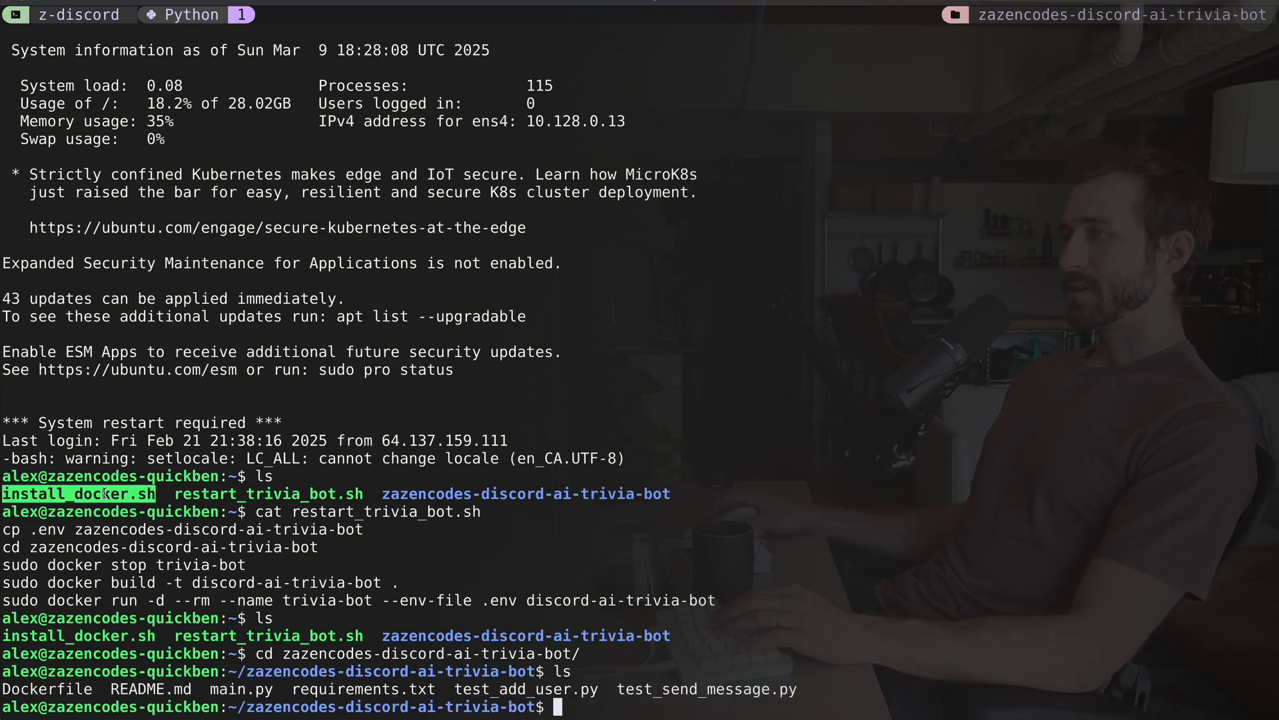
{"action": "type", "text": "docker ps"}
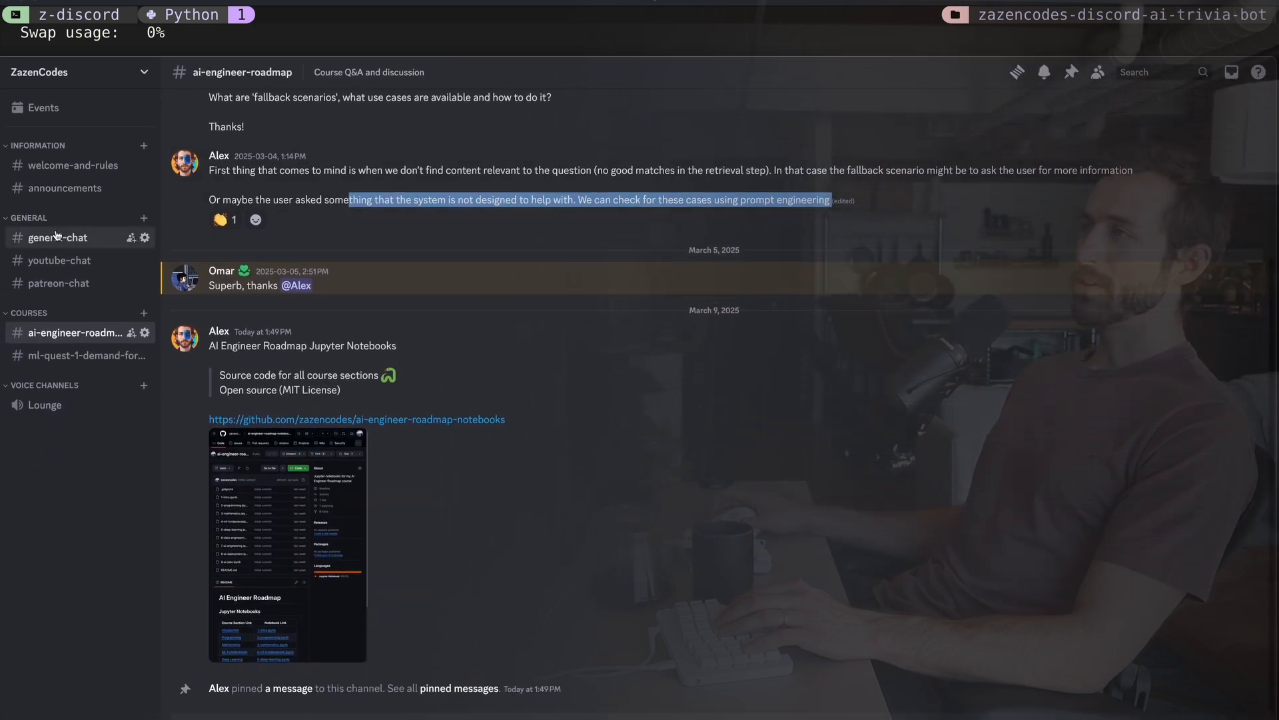
{"action": "left_click", "coordinate": [59, 238]}
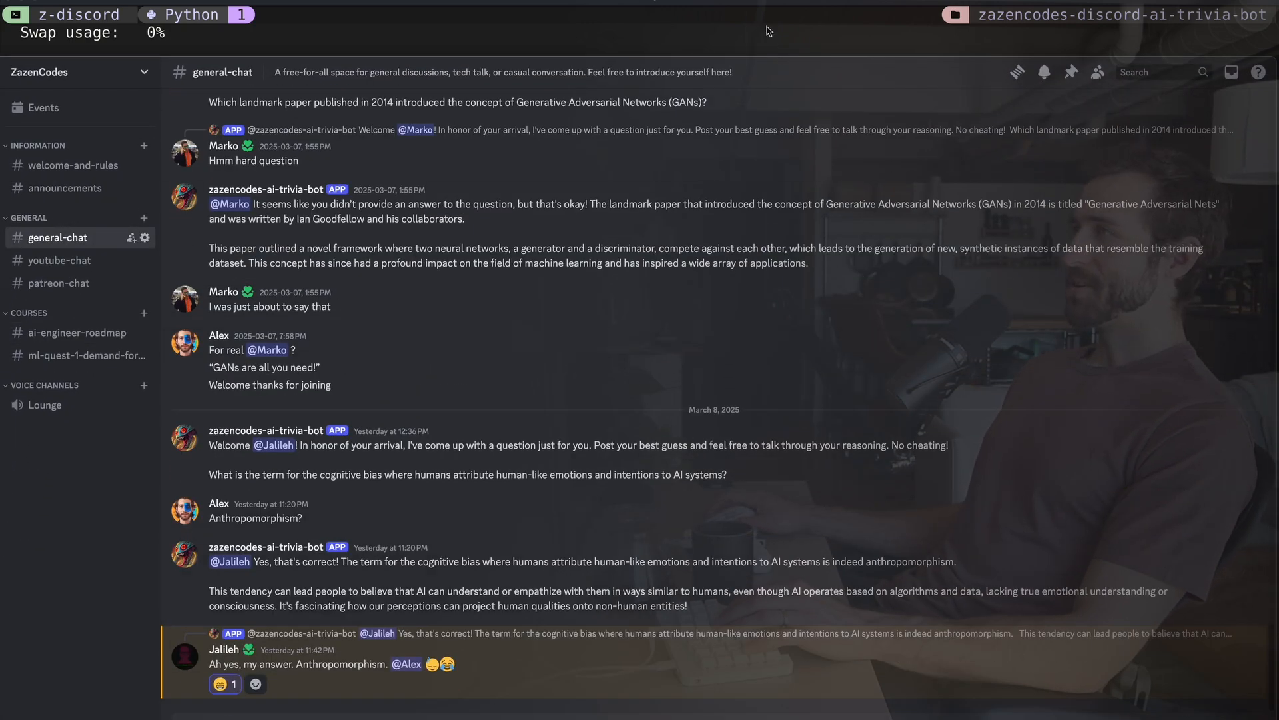